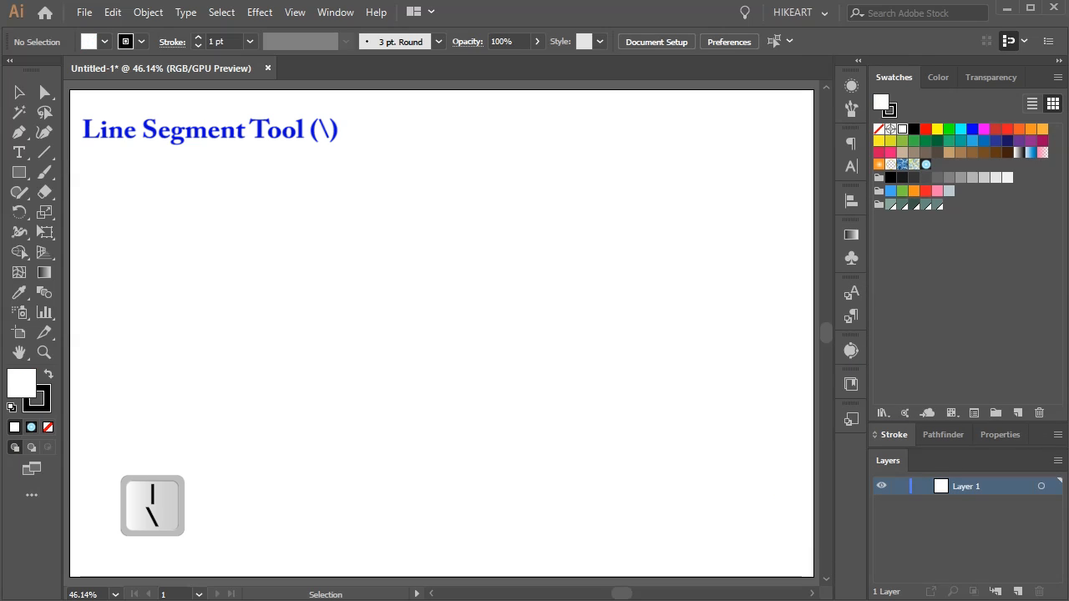
pyautogui.moveTo(139, 290)
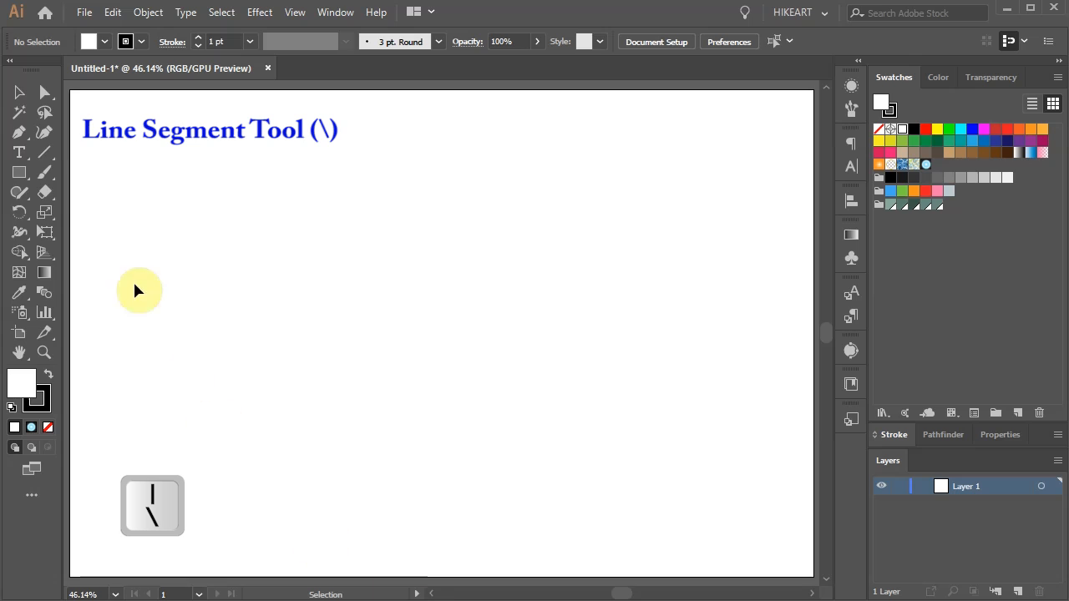
pyautogui.moveTo(45, 153)
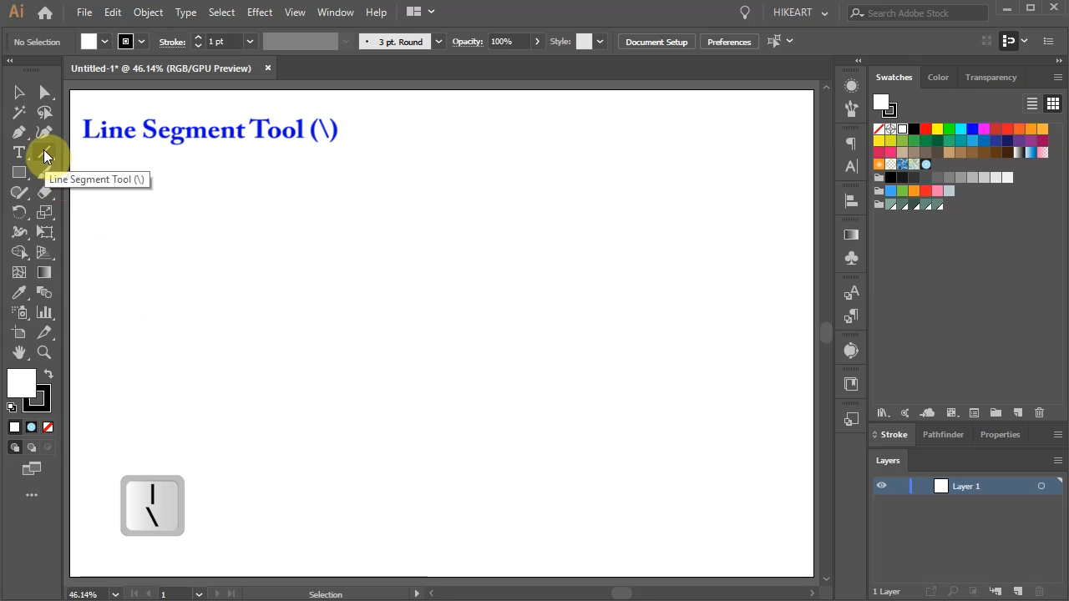
# - Draw a vertical line at page centre with a 7 pt stroke and Width Profile 1 taper
pyautogui.moveTo(441, 179); pyautogui.dragTo(441, 332)
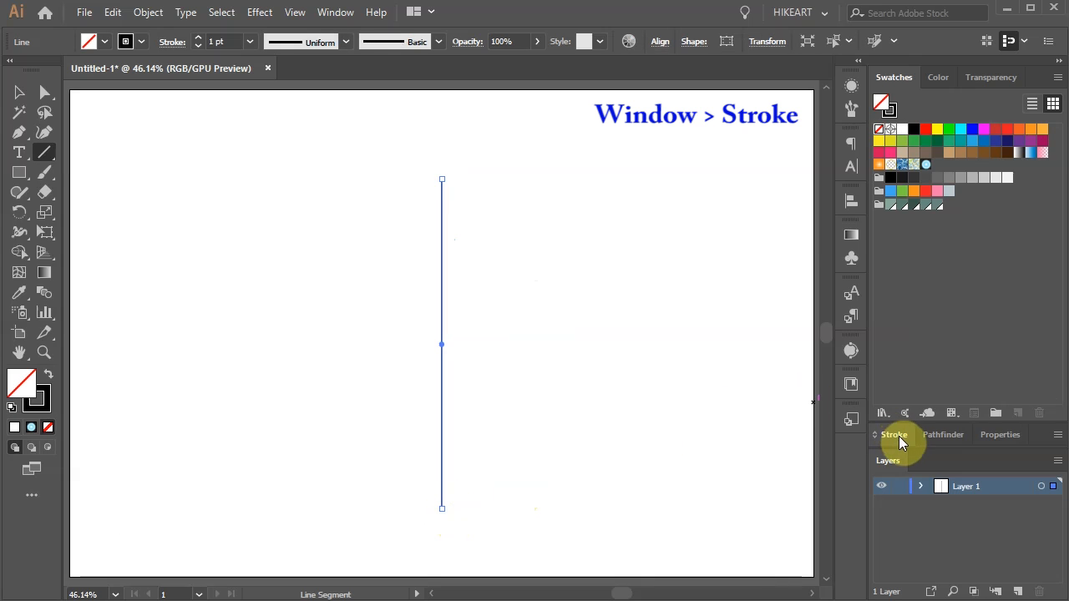
pyautogui.click(894, 434)
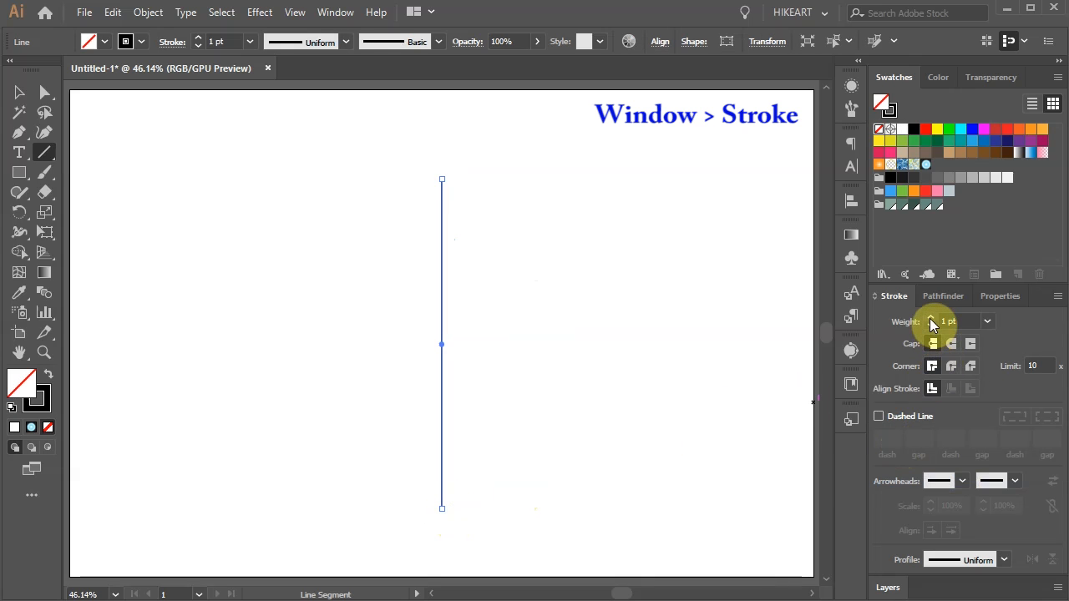
pyautogui.click(930, 318)
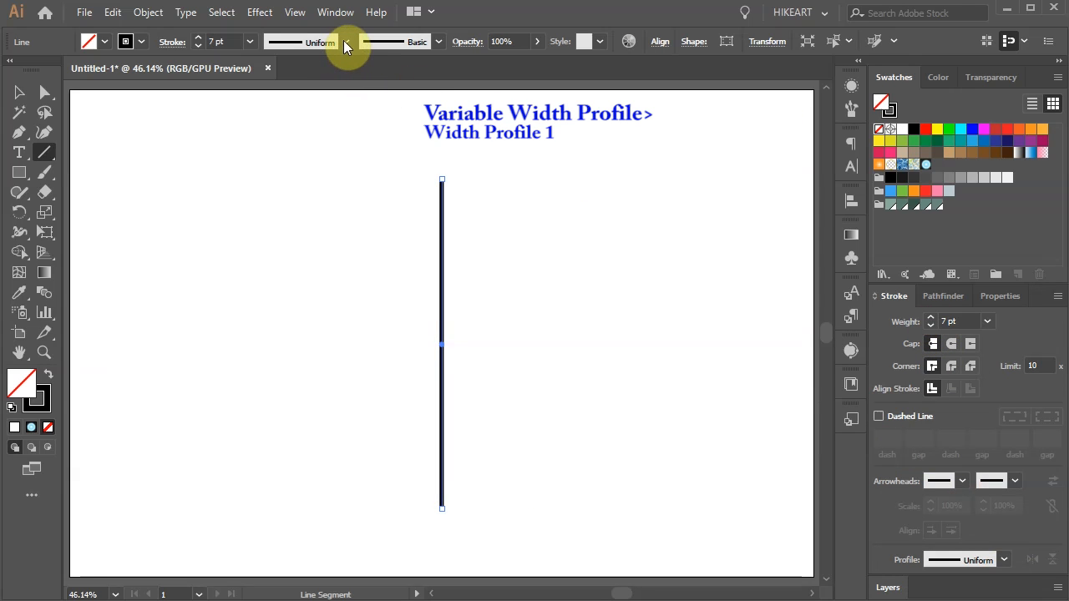
pyautogui.click(344, 42)
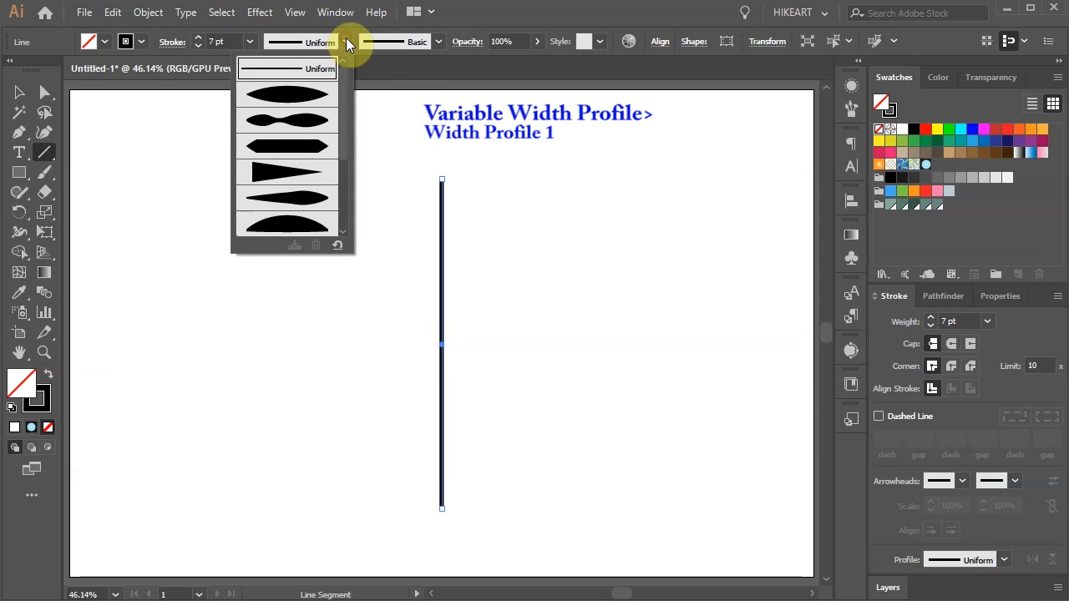
pyautogui.moveTo(287, 101)
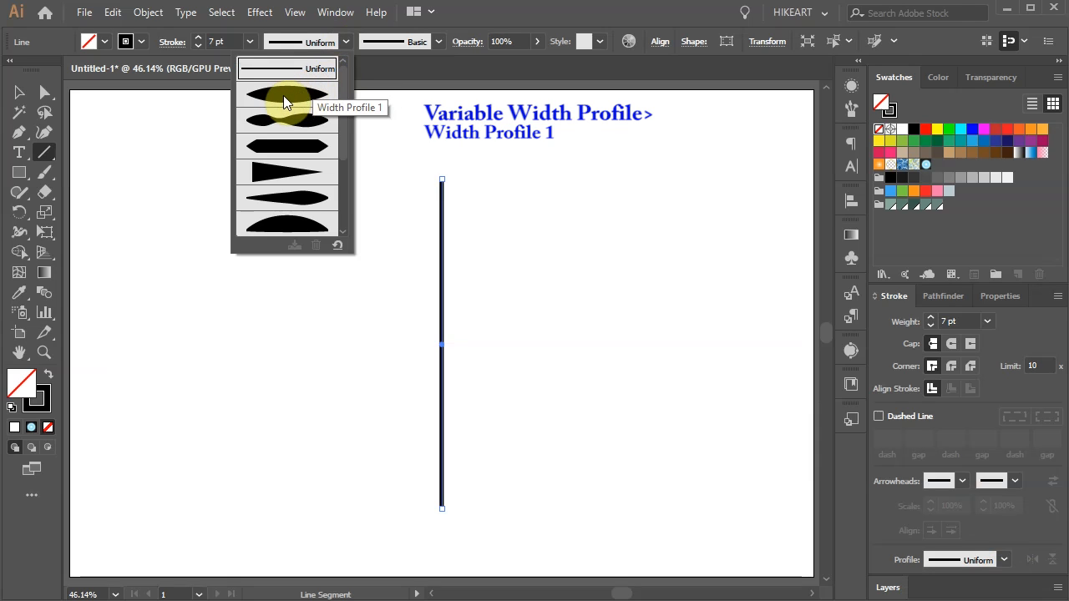
pyautogui.click(287, 107)
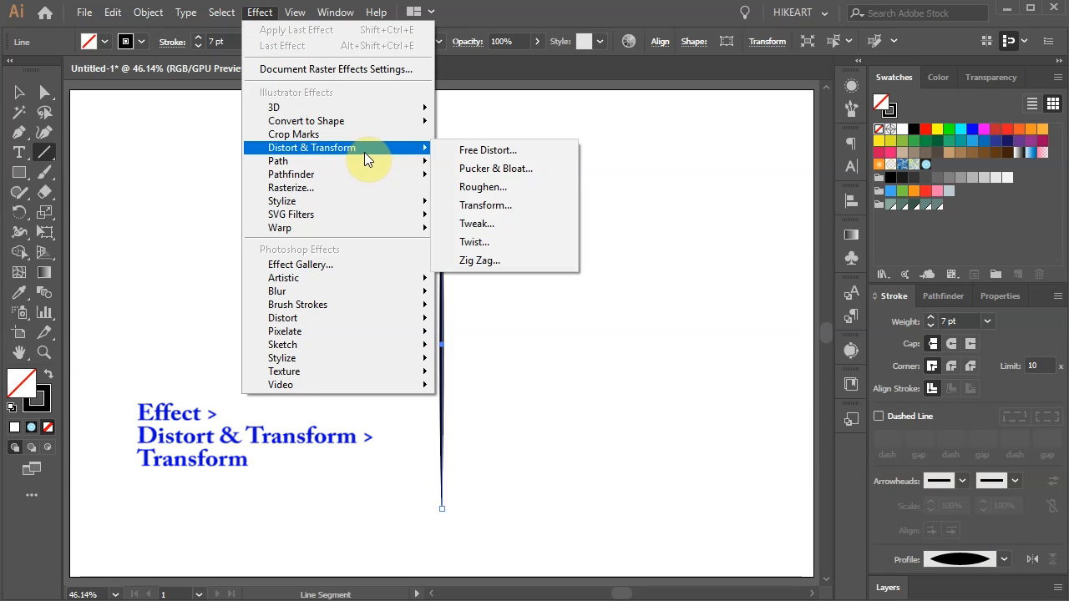
pyautogui.moveTo(485, 205)
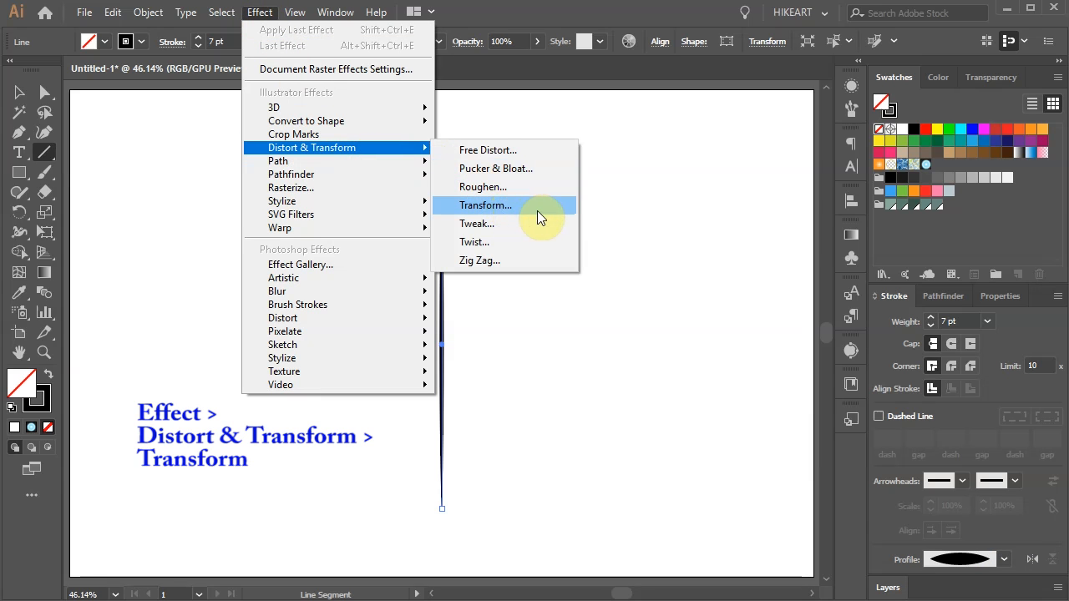
# - Apply a Transform effect to the line with 12 copies rotated 14° apart
pyautogui.click(485, 205)
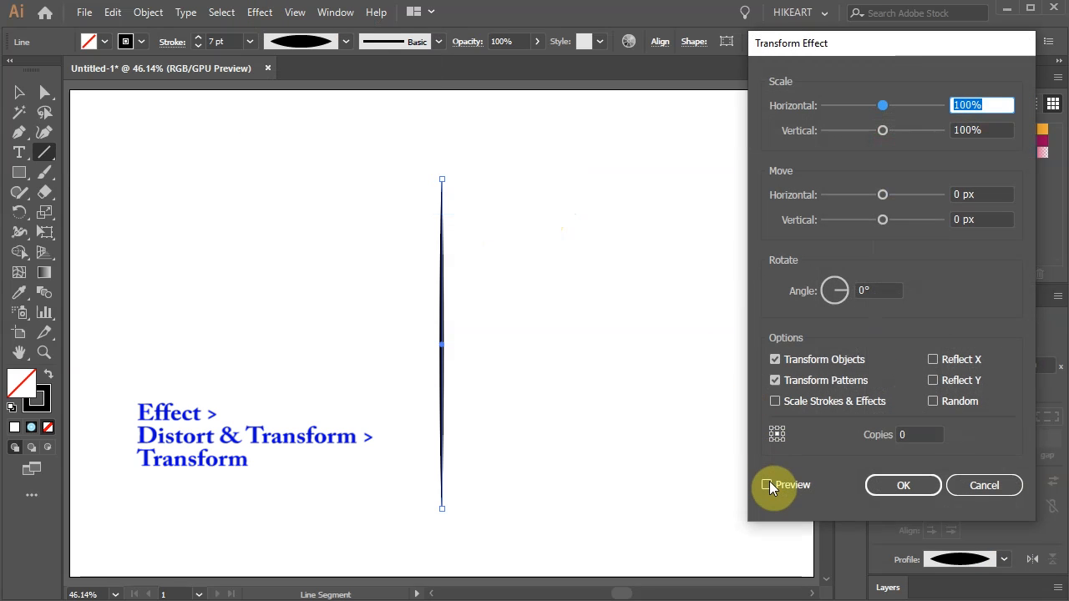
pyautogui.click(767, 484)
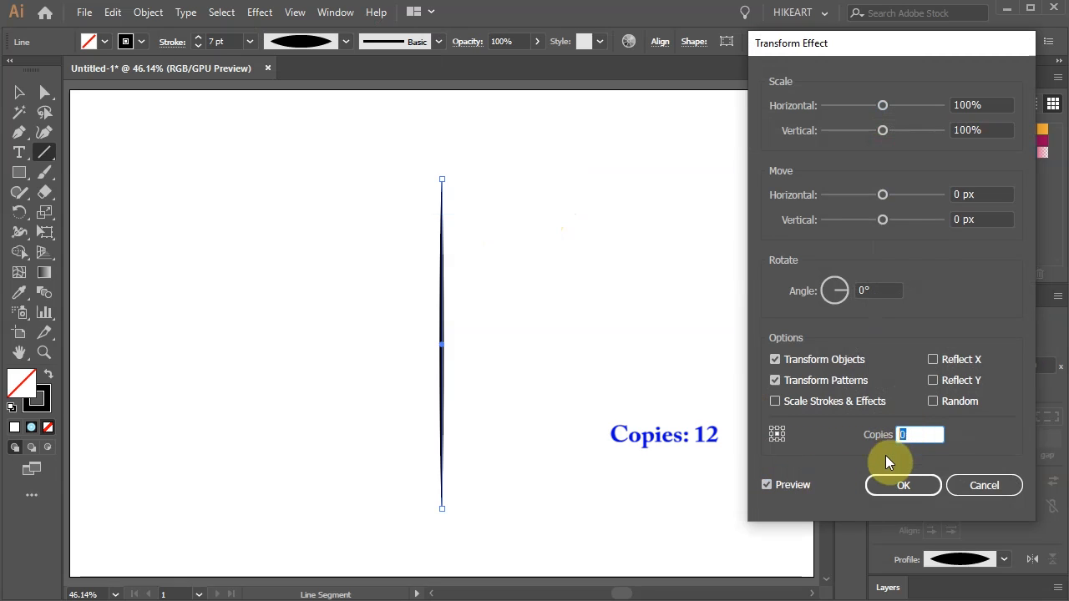
pyautogui.write('12')
pyautogui.click(879, 290)
pyautogui.write('14')
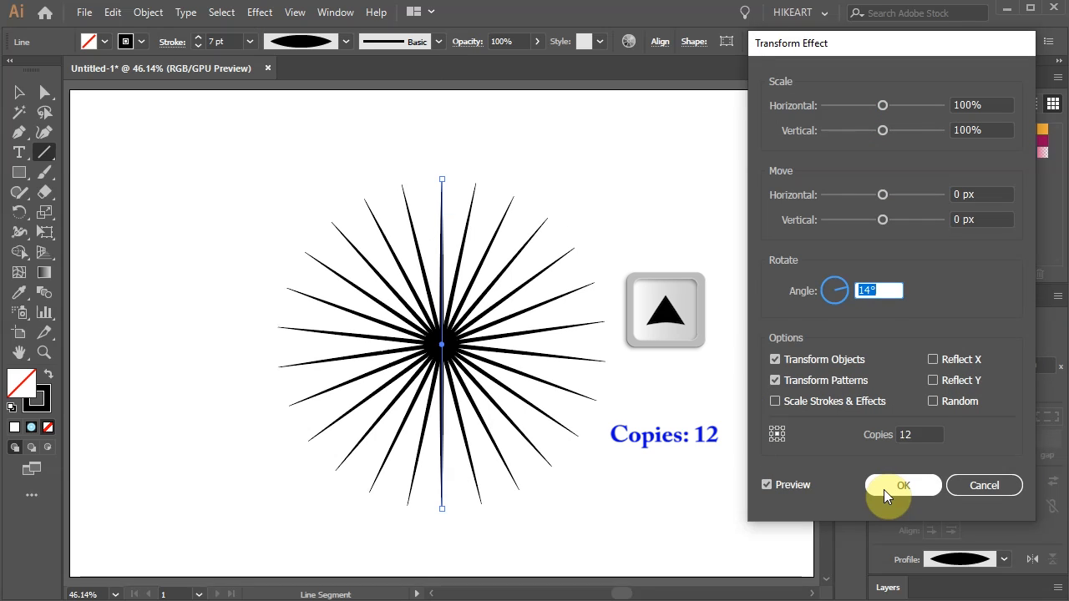
pyautogui.click(902, 485)
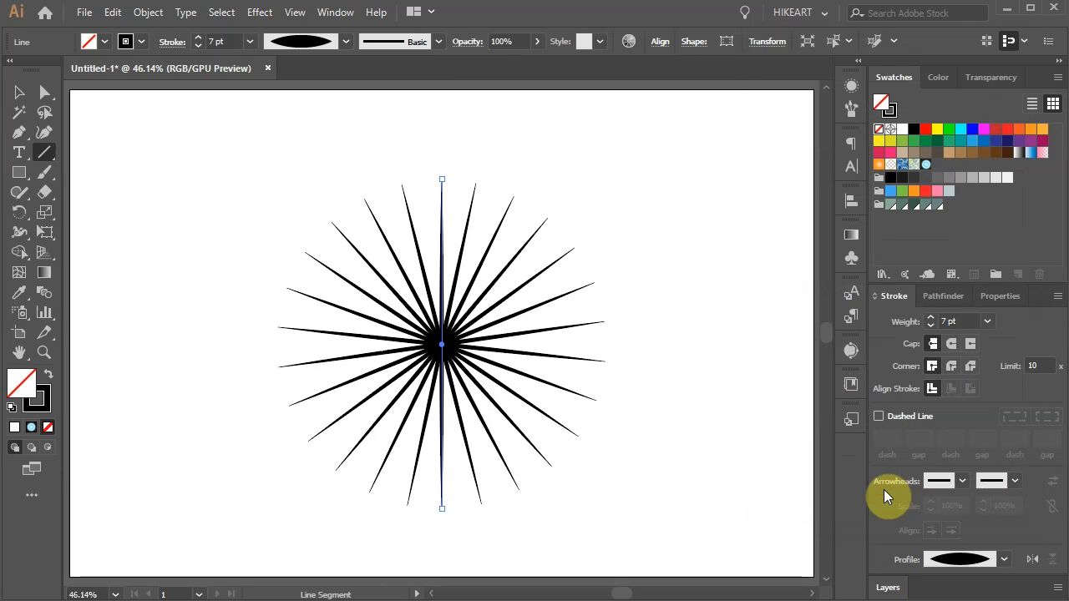
# - Set the burst's stroke to a grey-green swatch and show its line in the Layers panel
pyautogui.click(936, 77)
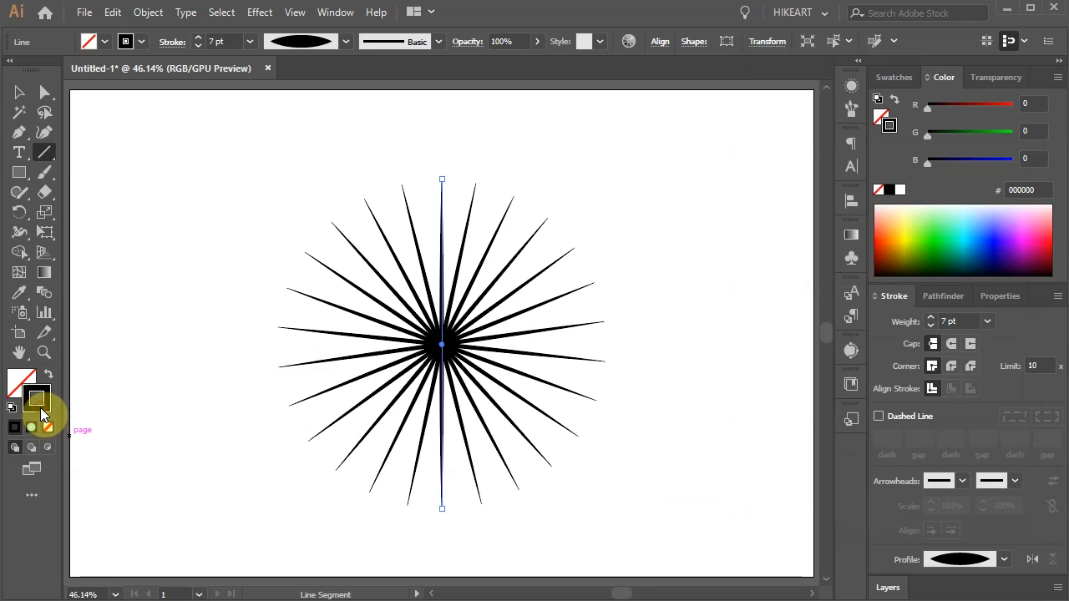
pyautogui.click(893, 77)
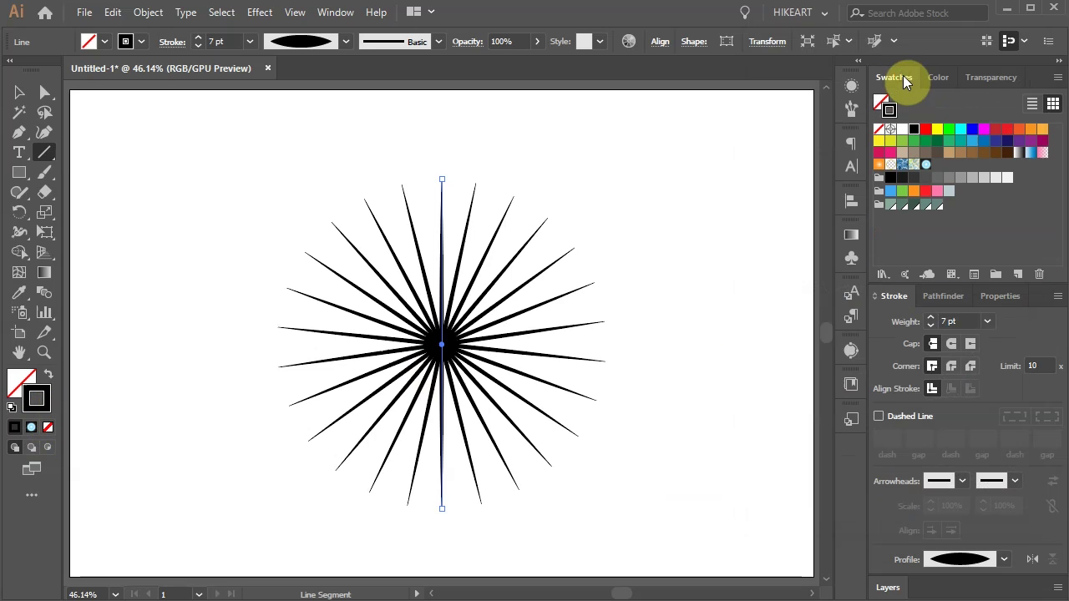
pyautogui.click(924, 209)
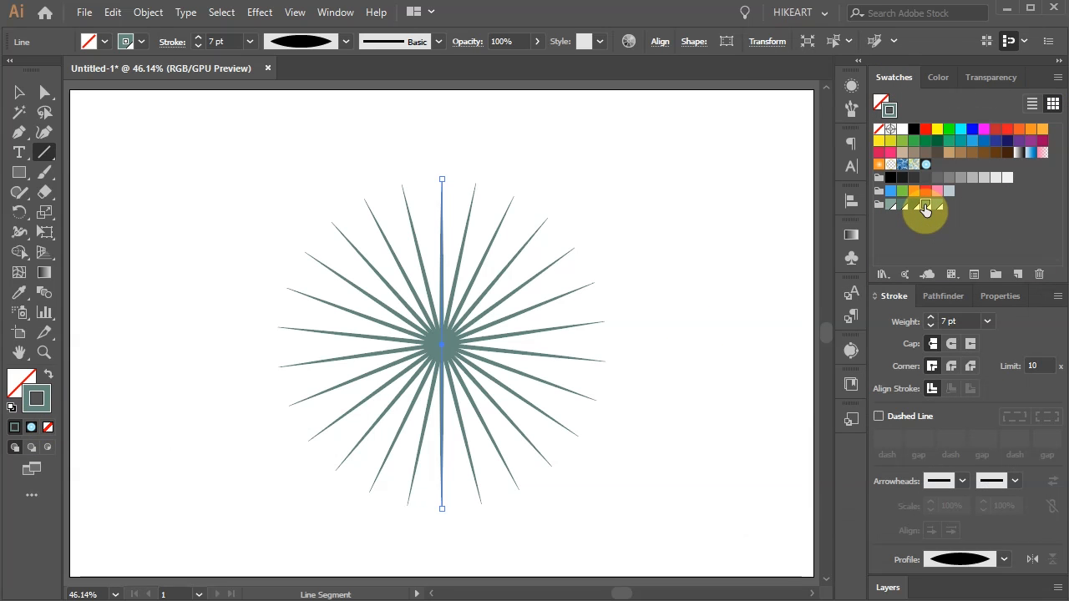
pyautogui.moveTo(925, 208)
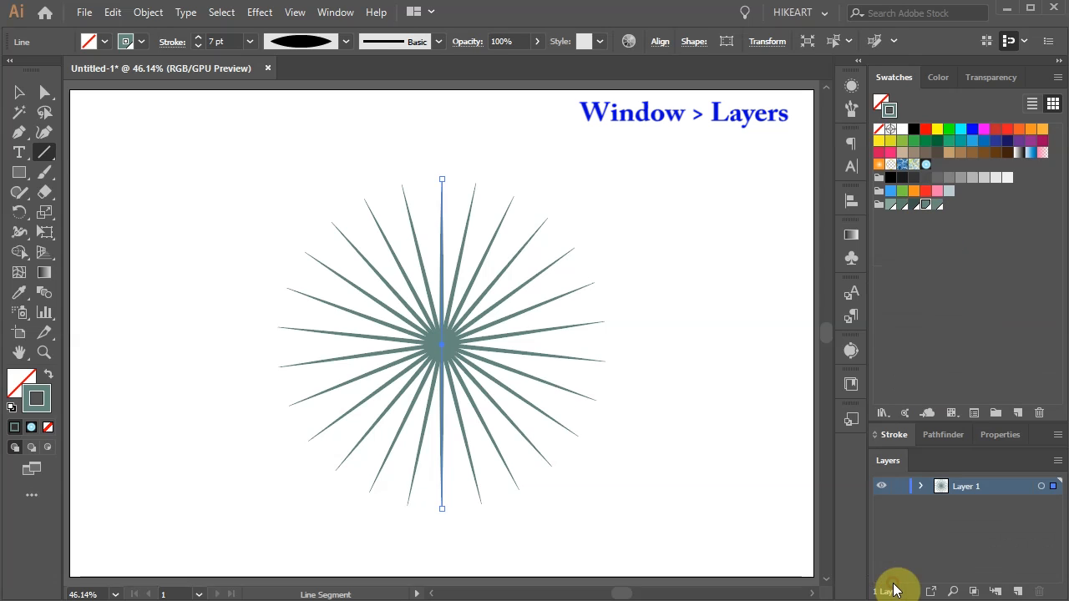
pyautogui.click(921, 486)
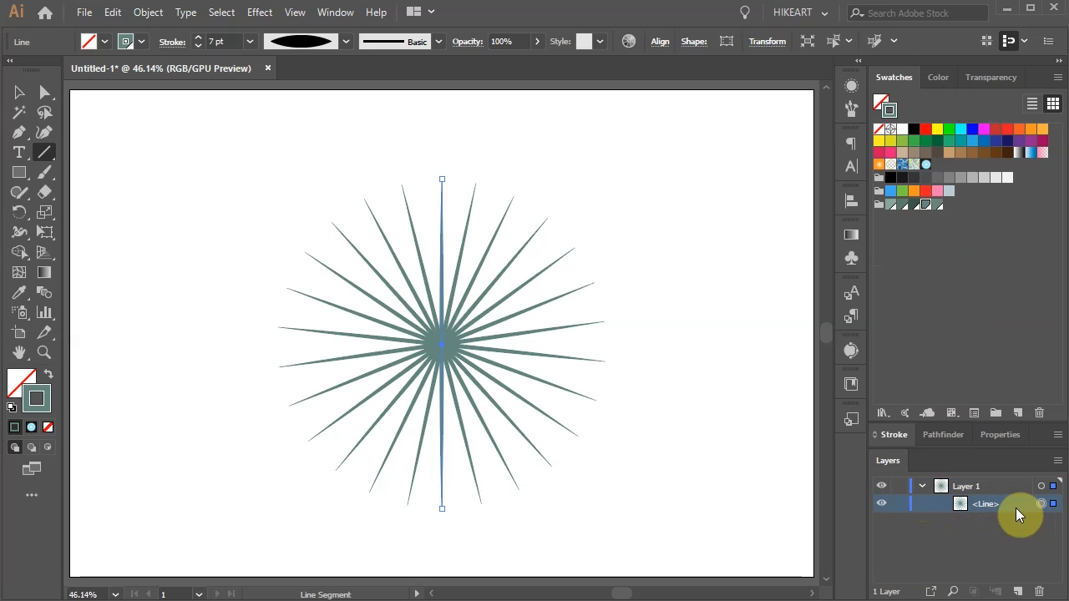
pyautogui.moveTo(650, 248)
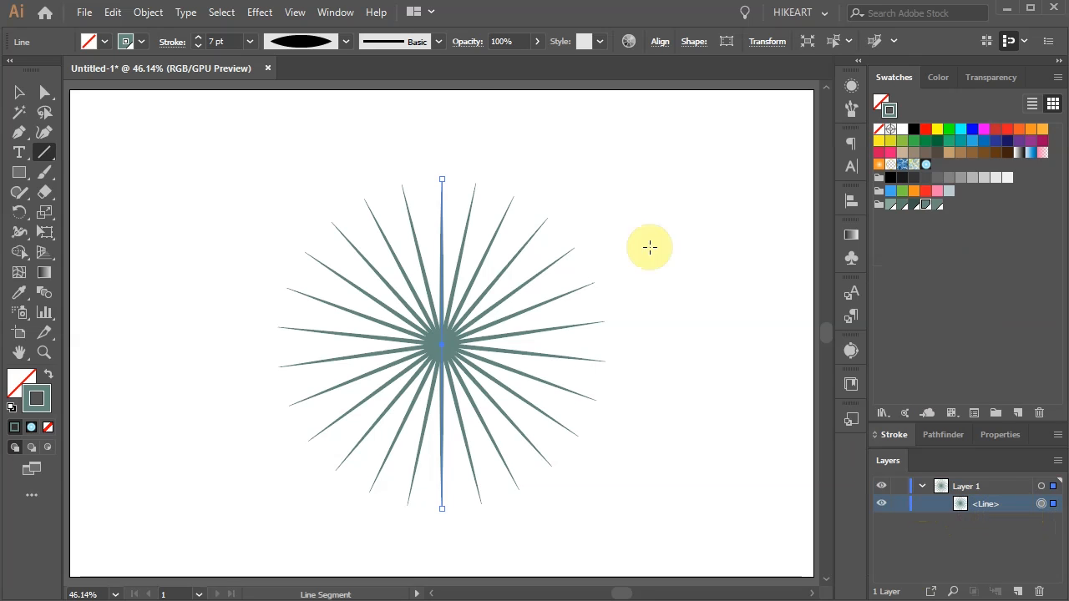
# - Apply a smooth Zig Zag effect with 4 px size and 4 ridges to the rays
pyautogui.click(259, 11)
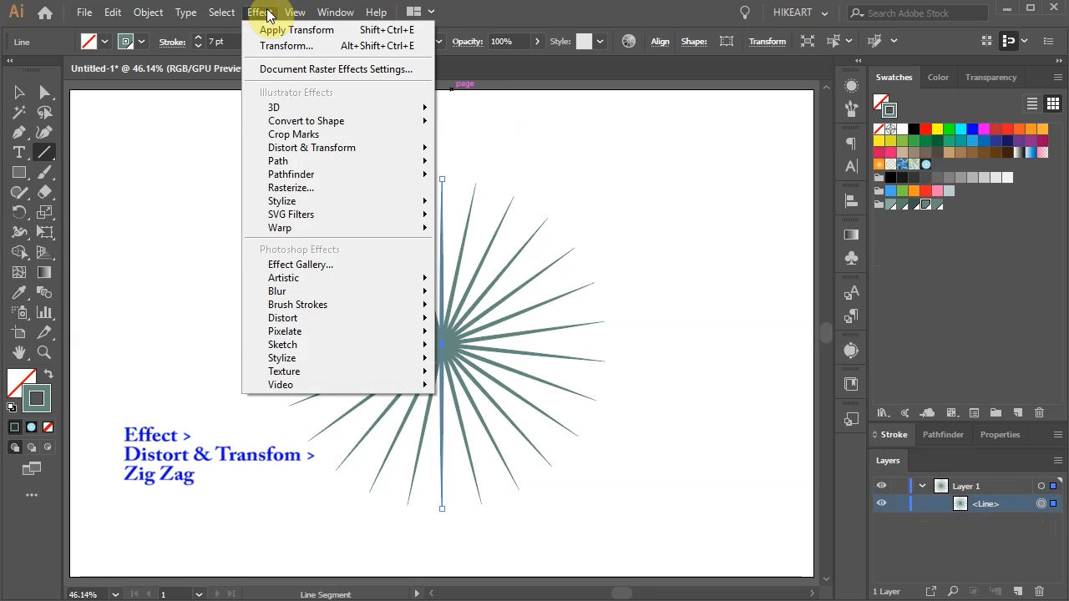
pyautogui.moveTo(312, 148)
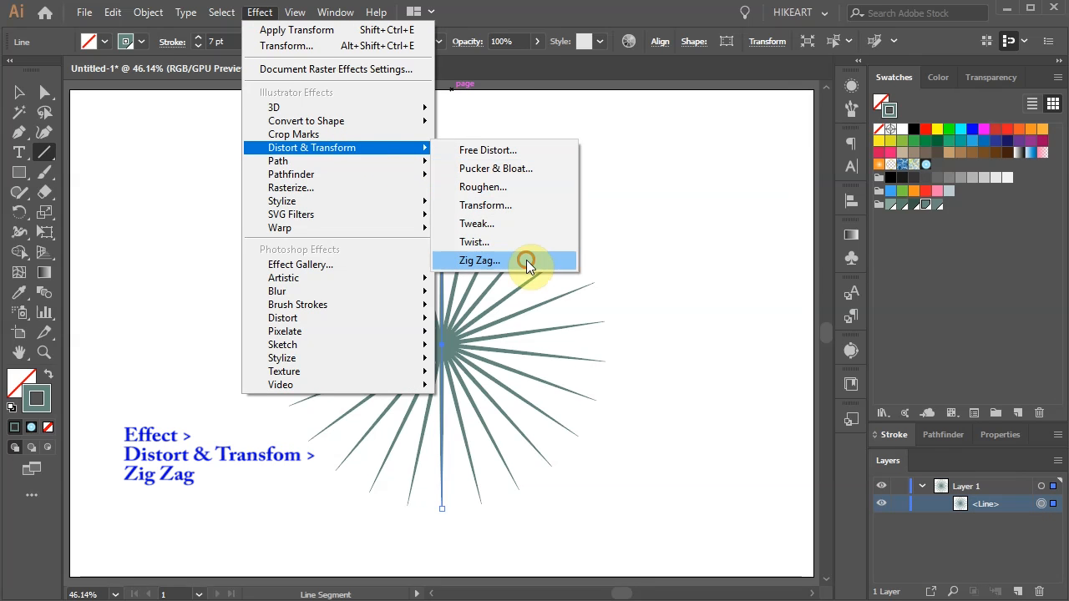
pyautogui.click(479, 261)
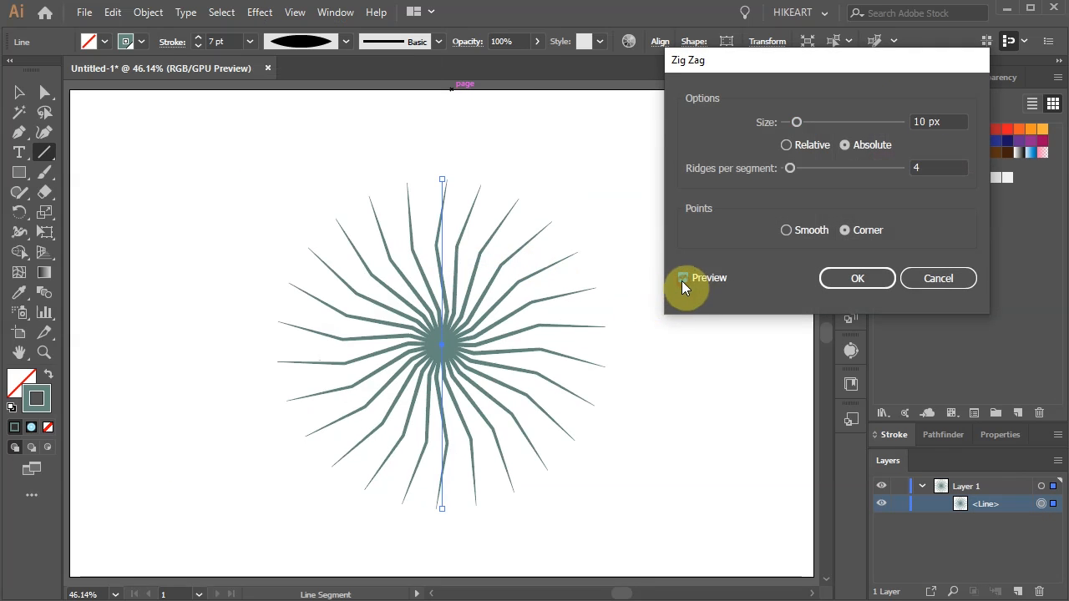
pyautogui.click(785, 229)
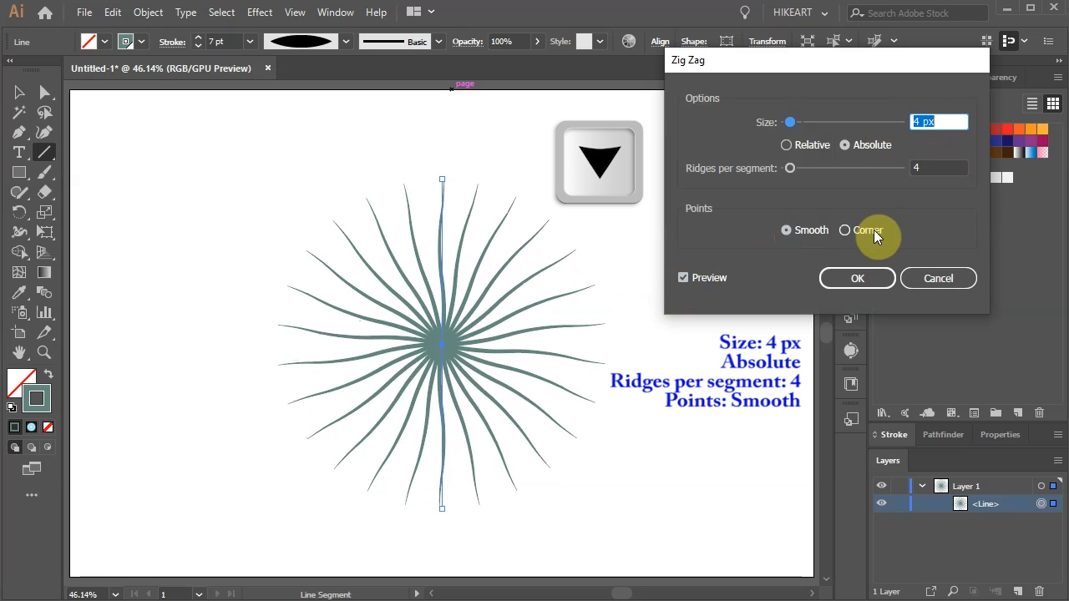
pyautogui.click(856, 278)
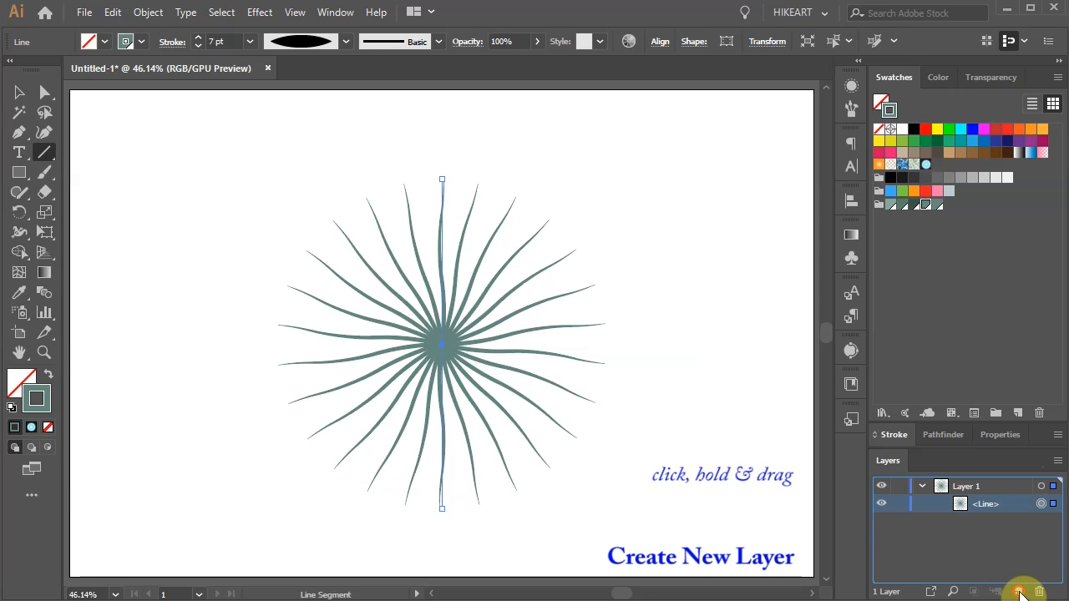
# - Duplicate the burst, colour and rotate the copy cyan, then duplicate both bursts
pyautogui.click(1017, 591)
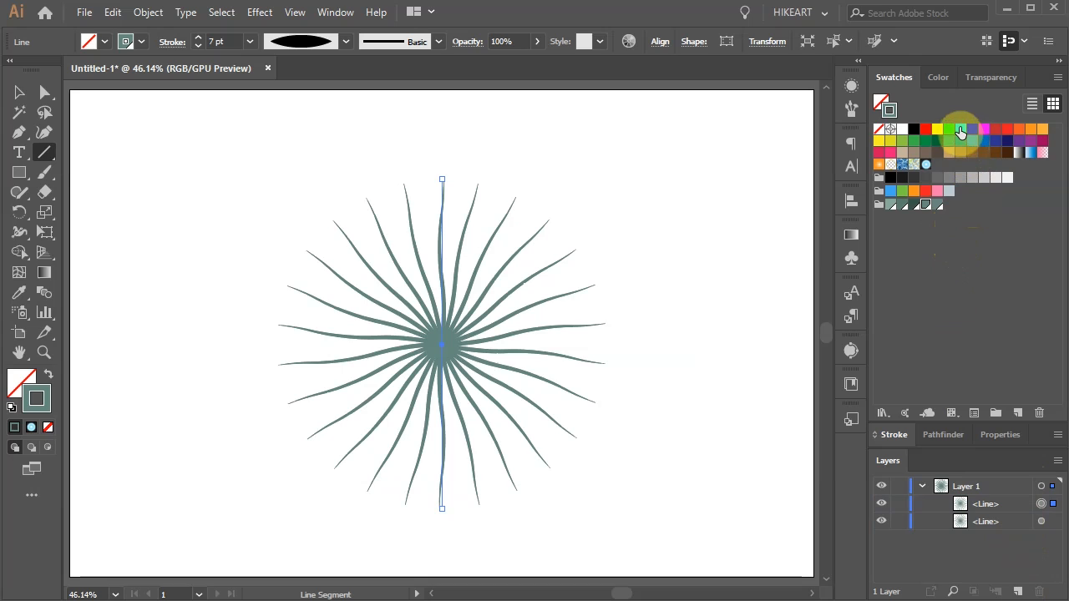
pyautogui.click(960, 130)
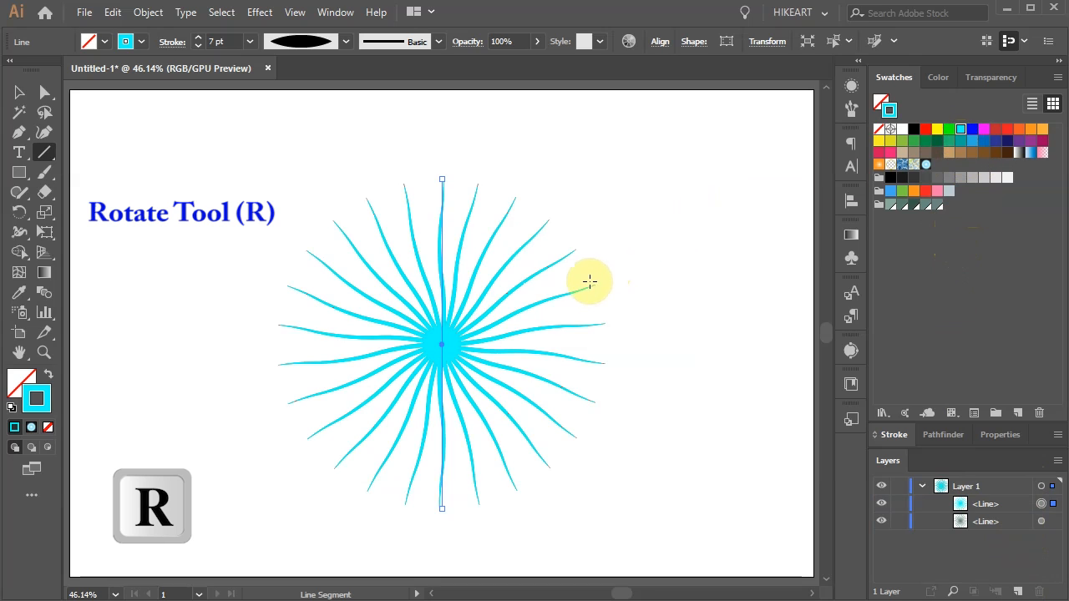
pyautogui.moveTo(598, 320)
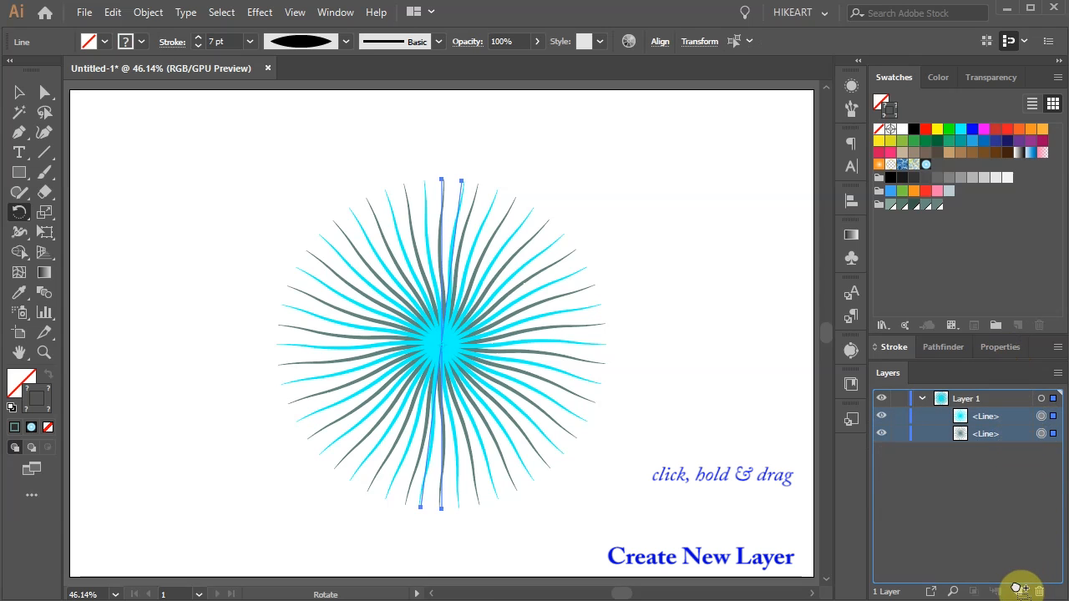
pyautogui.click(1017, 591)
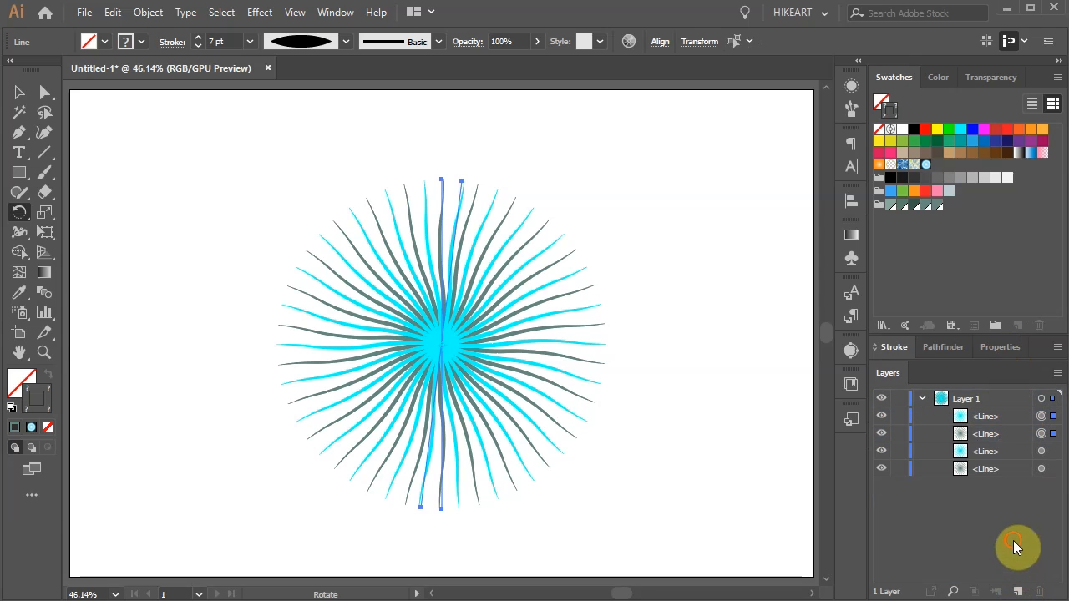
pyautogui.click(1041, 433)
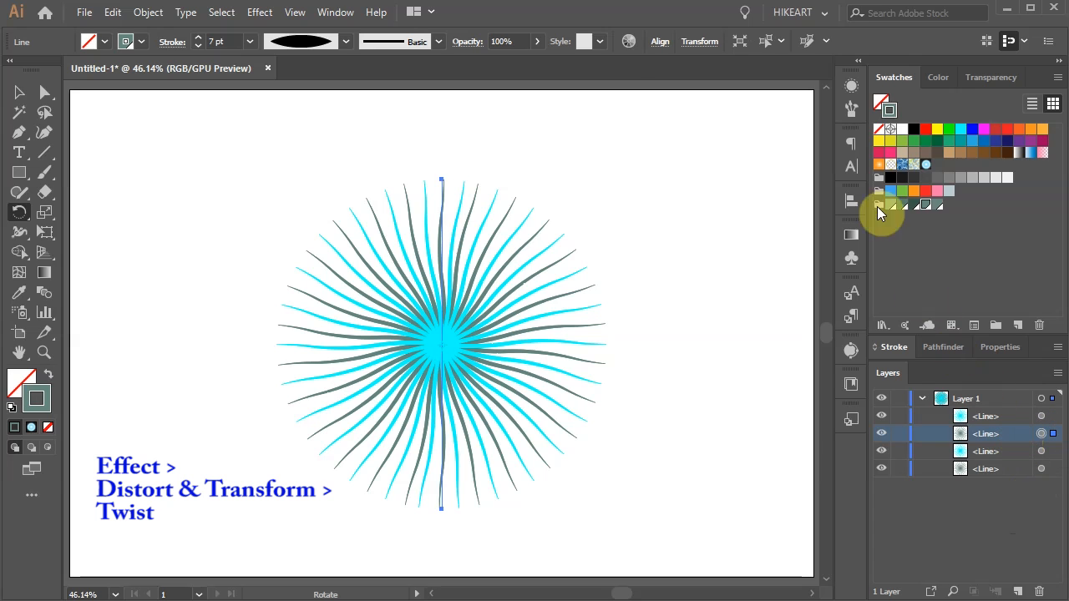
# - Apply a Twist distortion to one ray set and recolour it orange
pyautogui.click(260, 12)
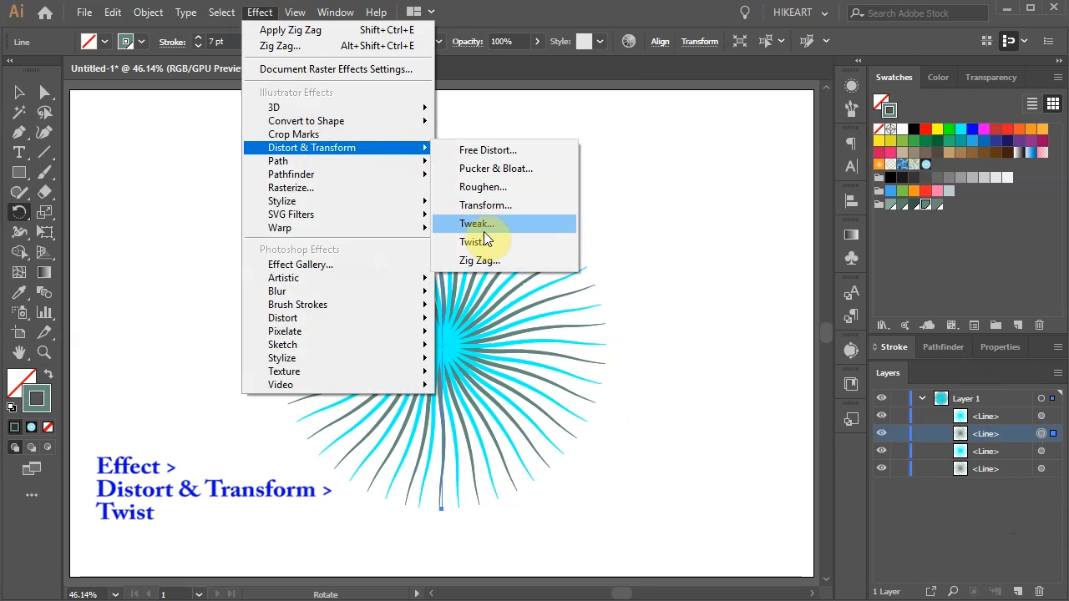
pyautogui.click(474, 242)
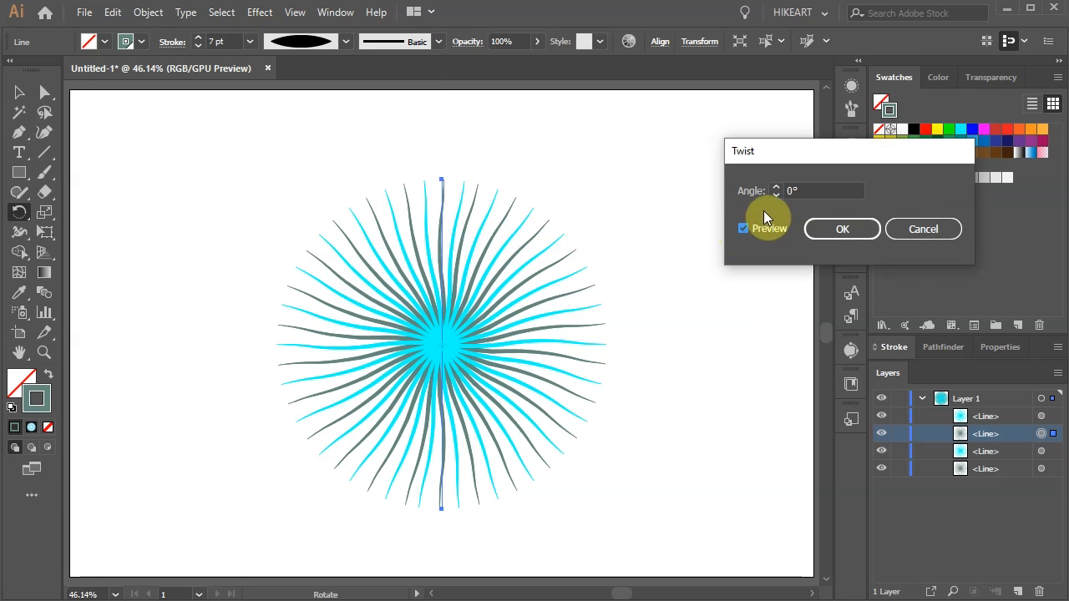
pyautogui.click(776, 186)
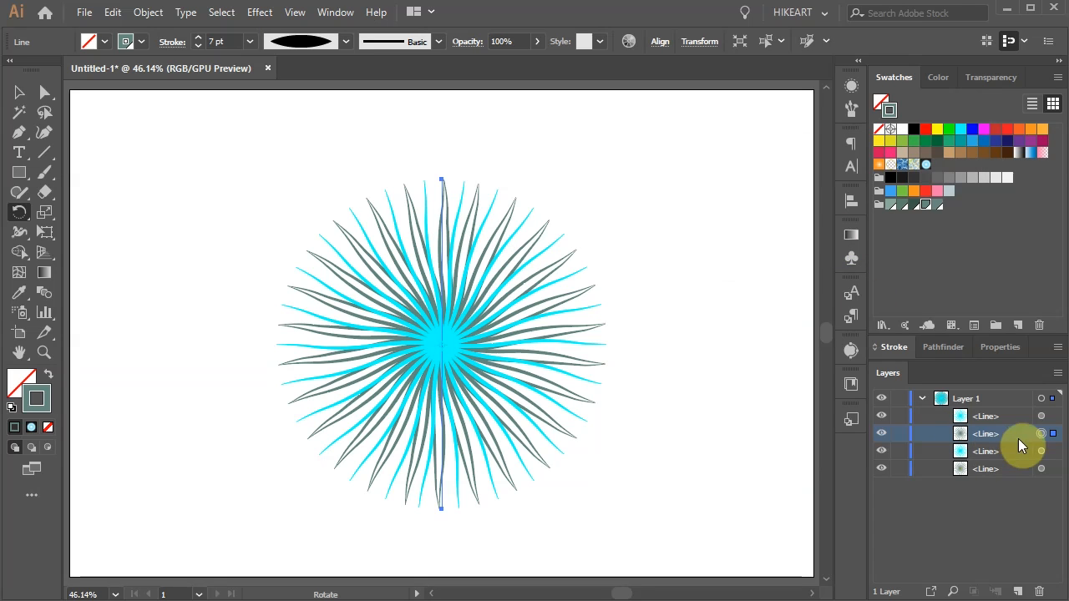
pyautogui.click(1042, 132)
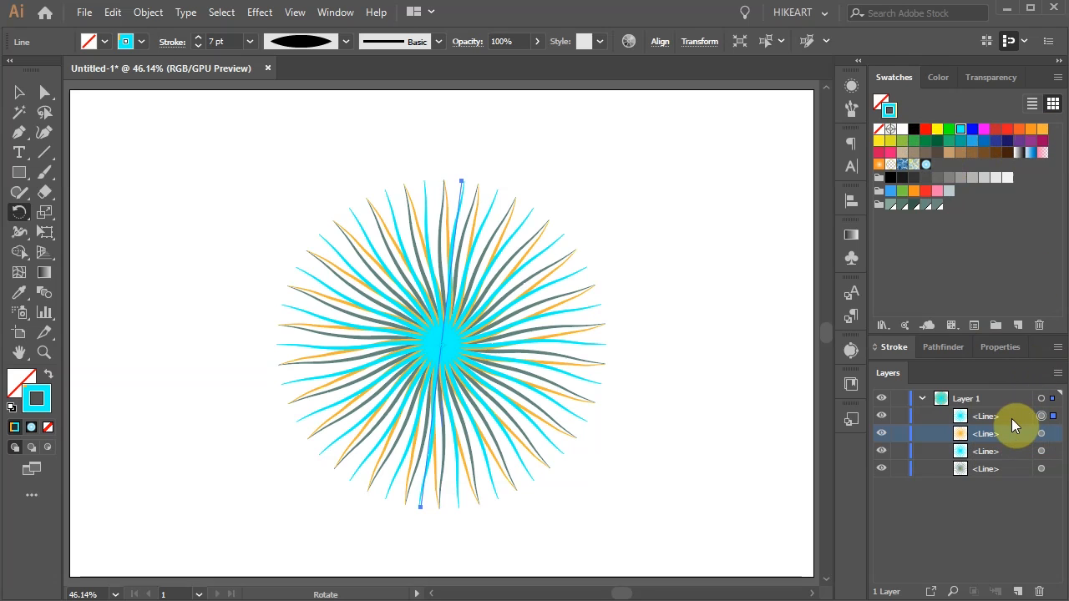
# - Twist the top ray set by -13° and recolour it green
pyautogui.click(260, 12)
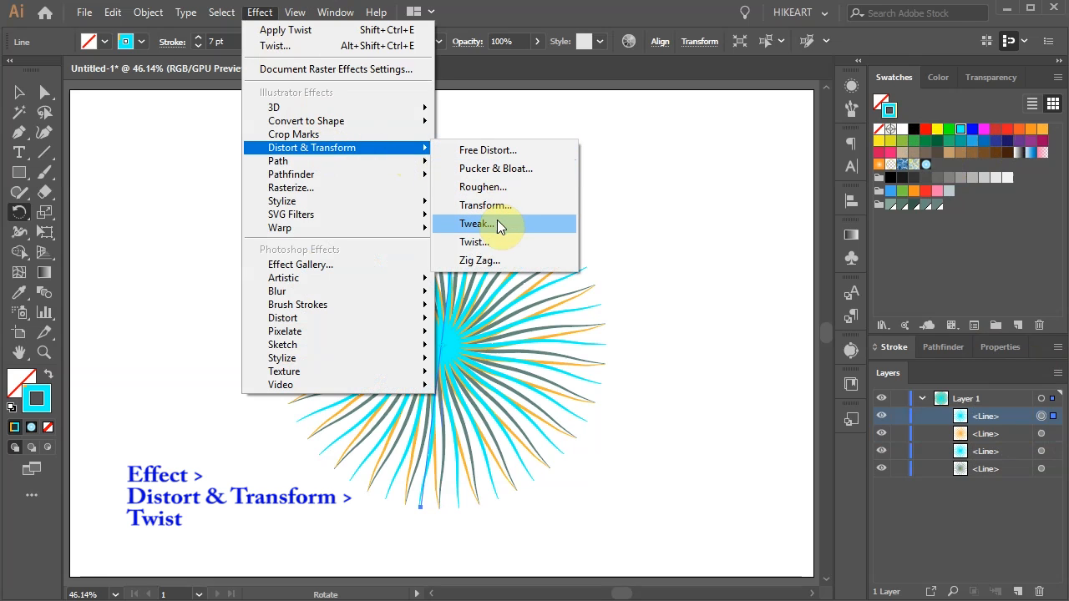
pyautogui.click(473, 241)
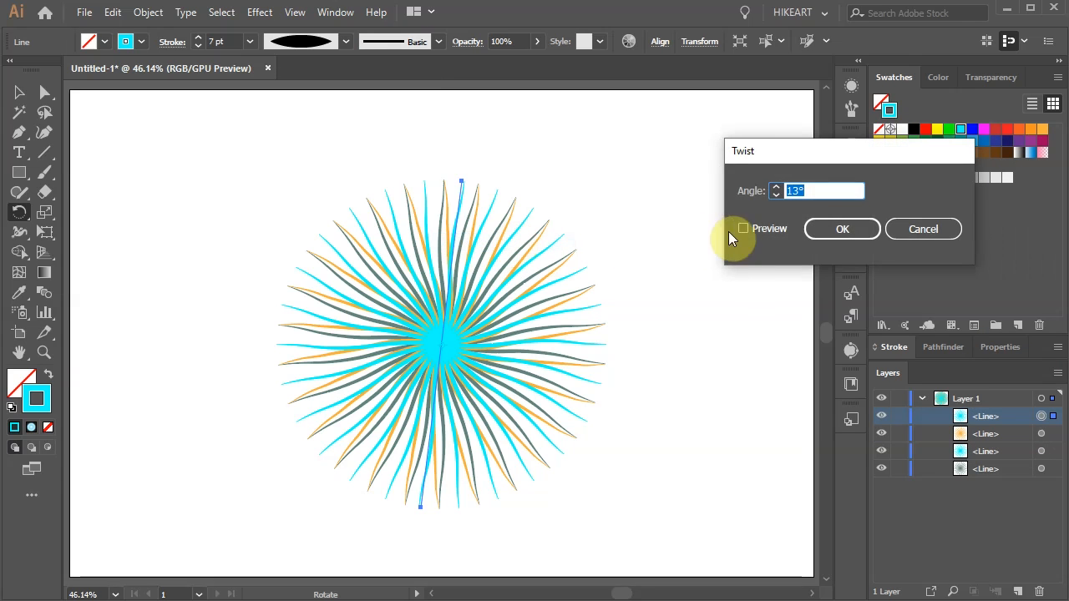
pyautogui.click(743, 228)
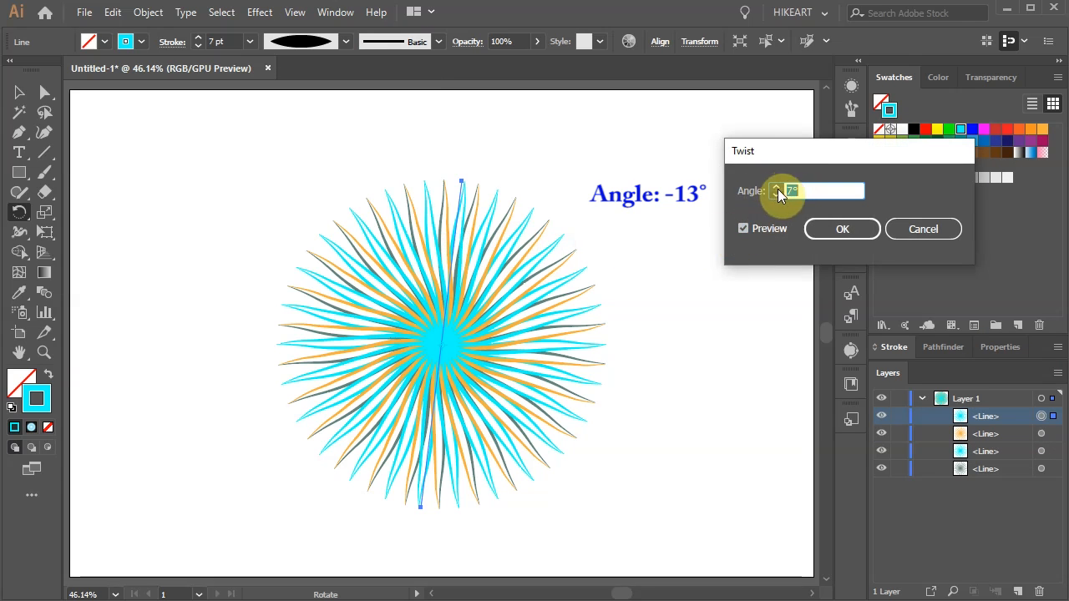
pyautogui.write('-13')
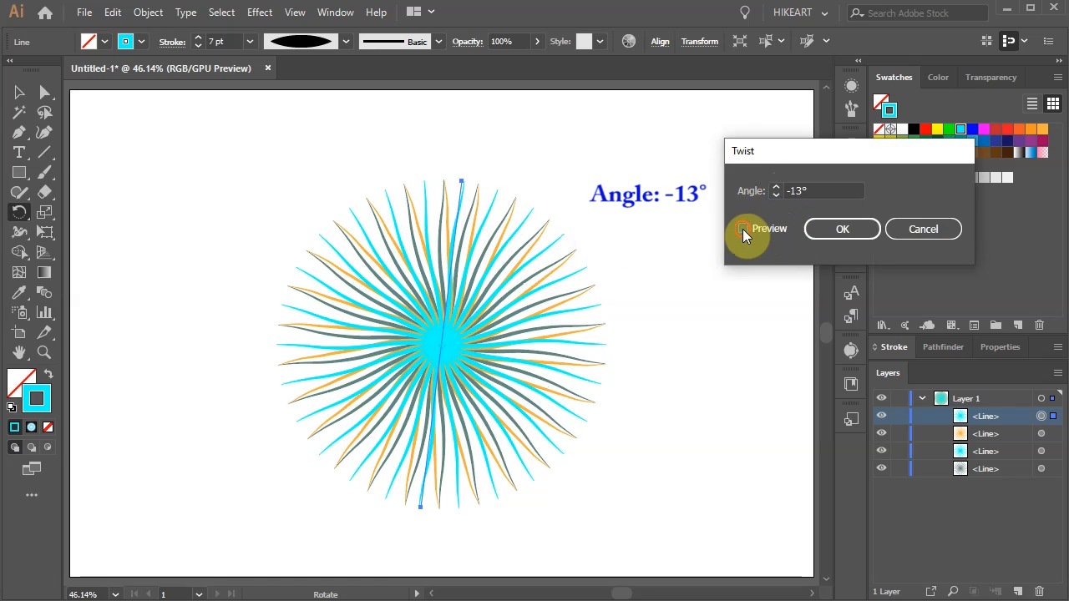
pyautogui.click(842, 229)
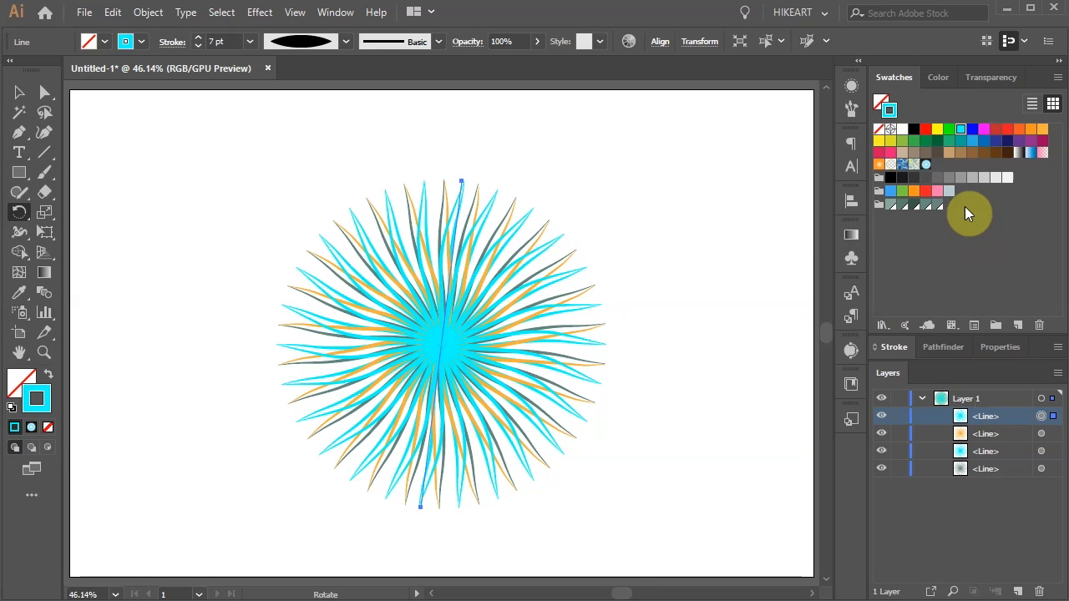
pyautogui.click(948, 129)
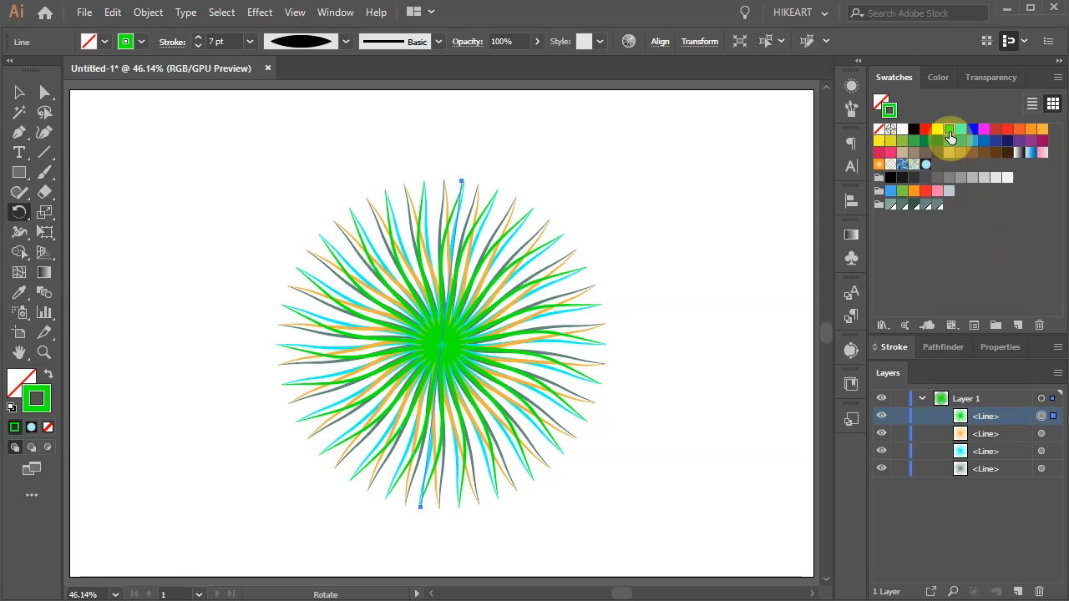
# - Select all four bursts and expand their appearance into shapes
pyautogui.click(19, 92)
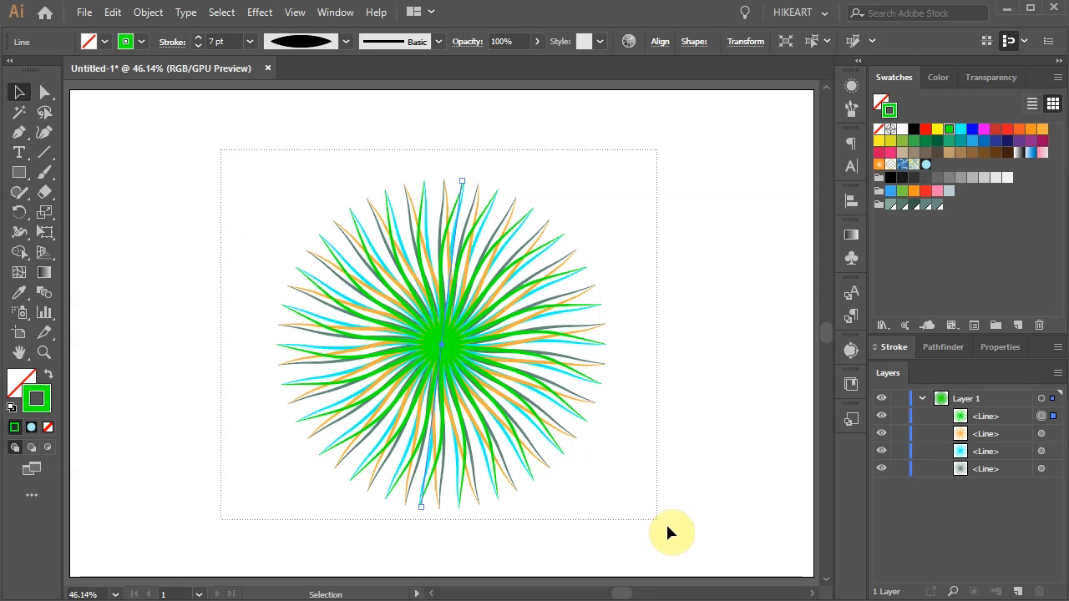
pyautogui.click(147, 12)
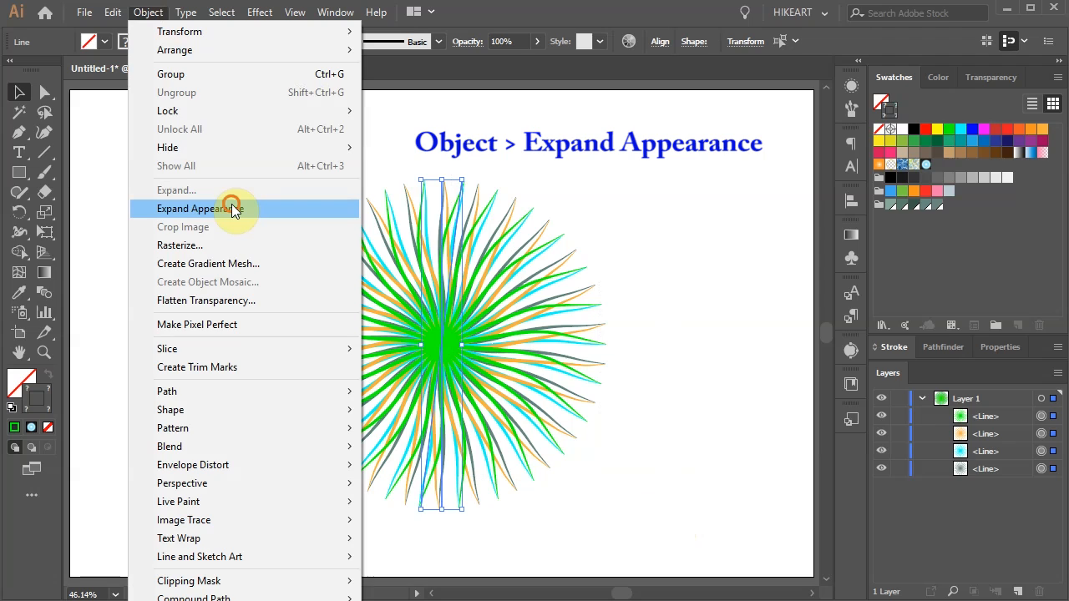
pyautogui.click(201, 208)
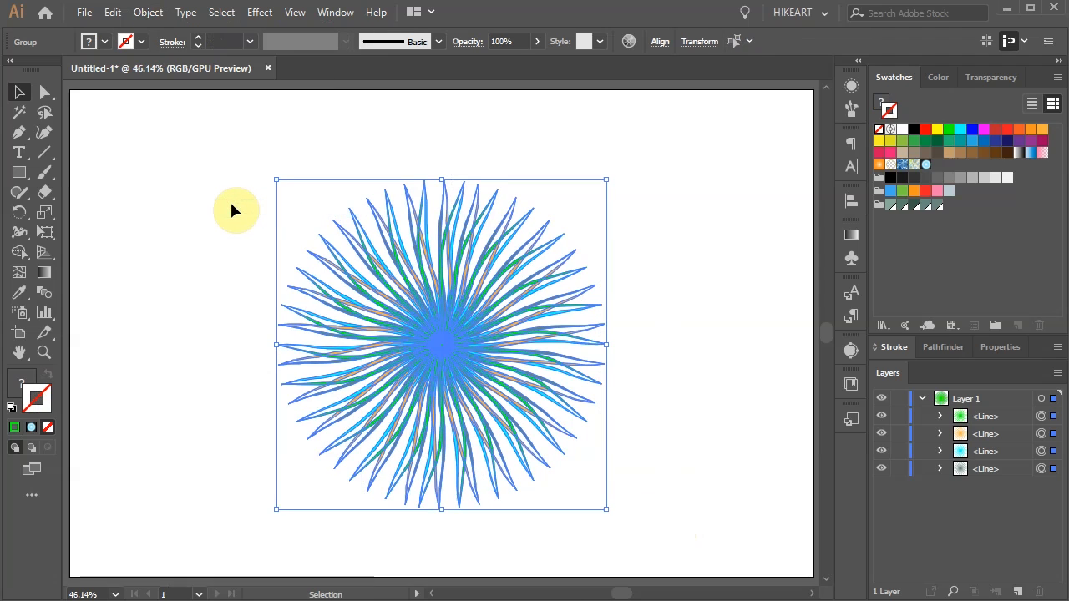
pyautogui.moveTo(322, 236)
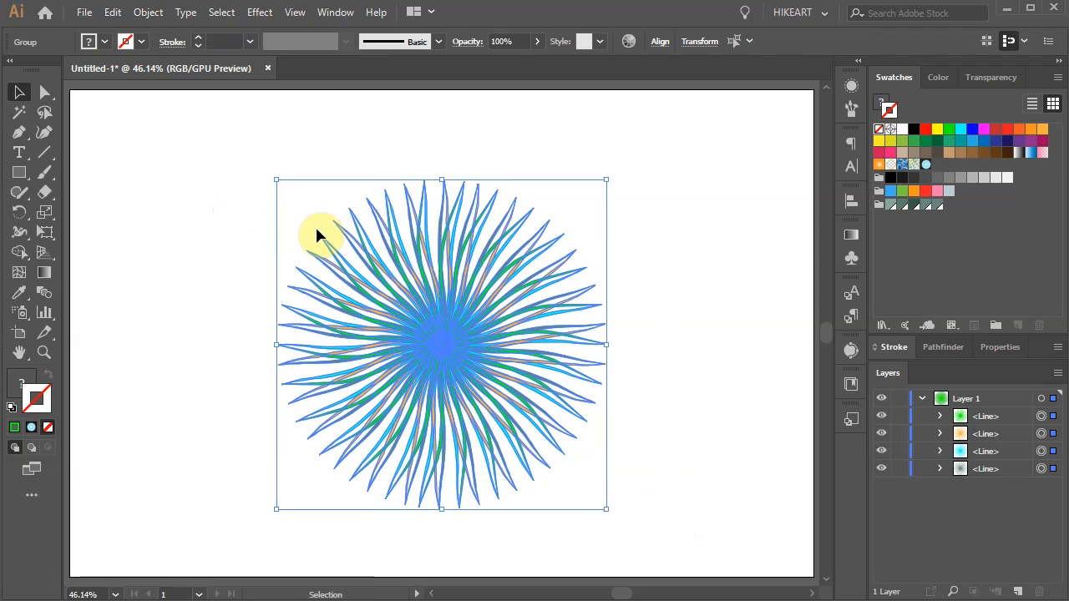
pyautogui.moveTo(354, 351)
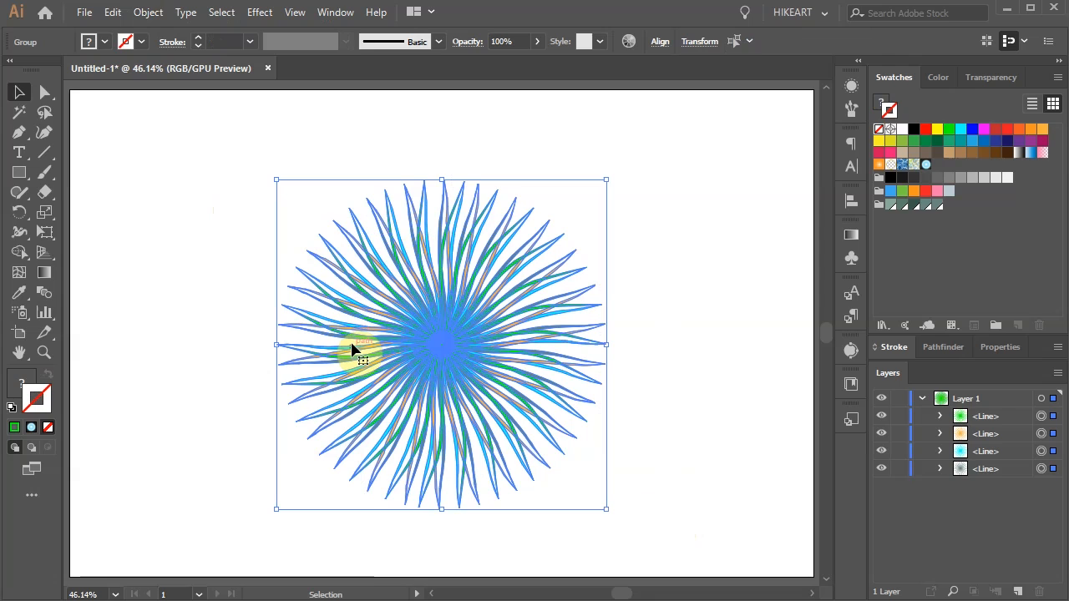
# - Hide the selection edges and ungroup the expanded rays into separate paths
pyautogui.press('ctrl+h')
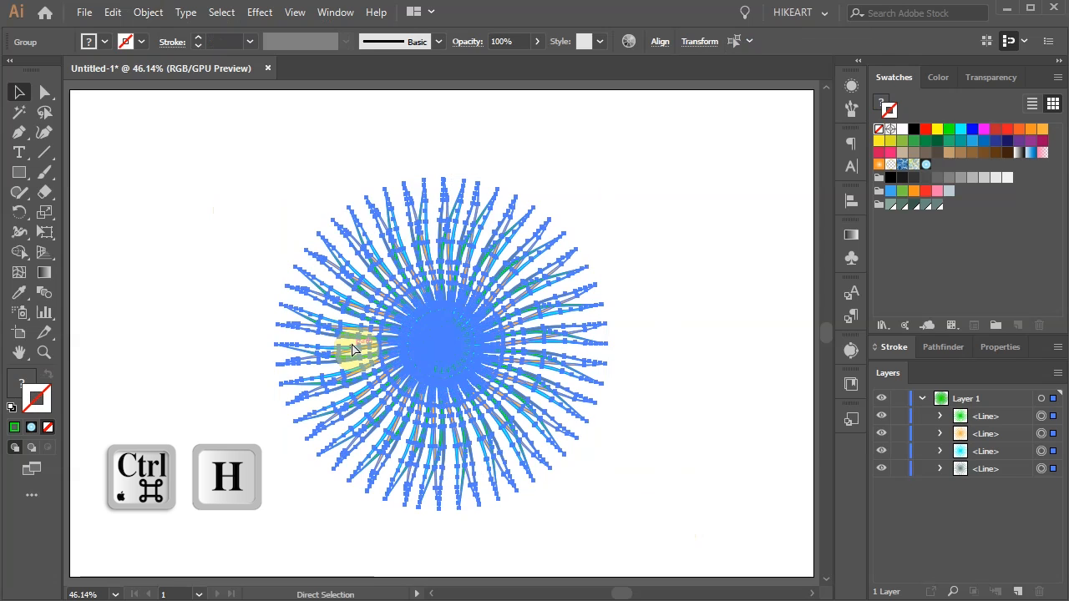
pyautogui.press('ctrl+h')
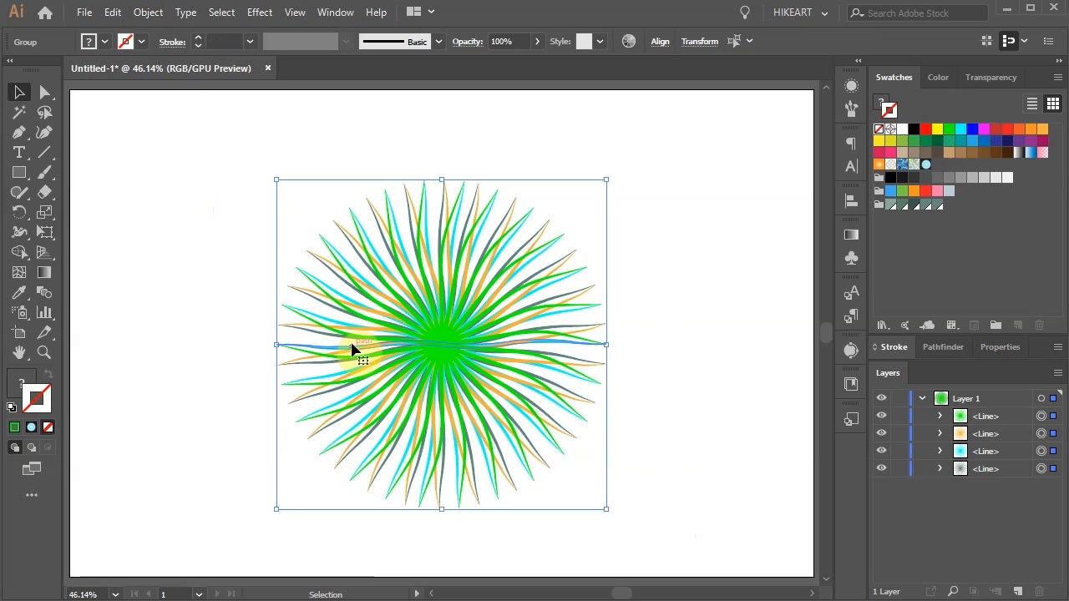
pyautogui.rightClick(410, 321)
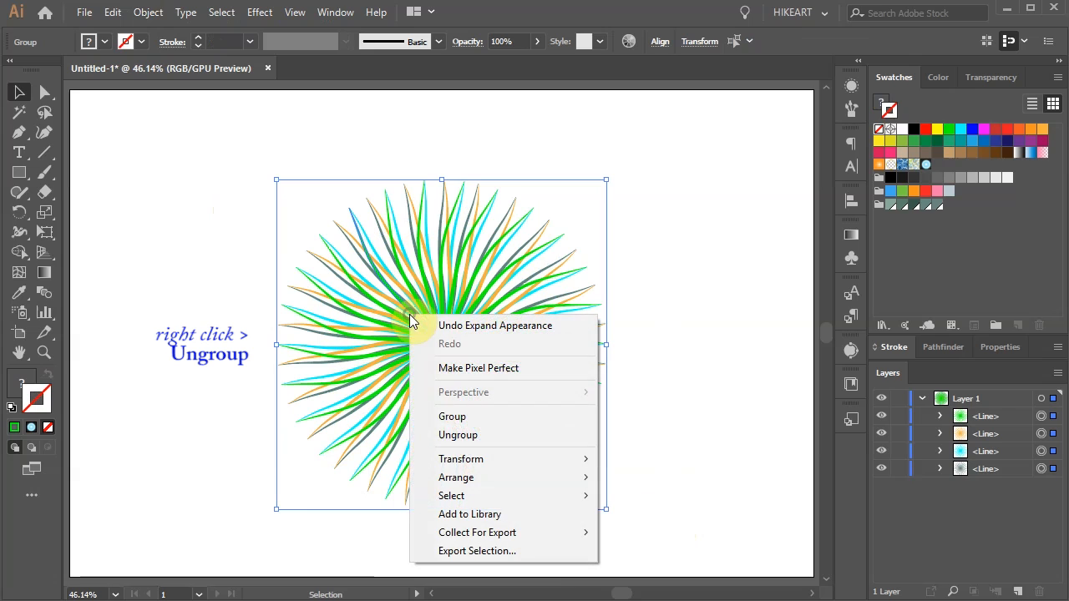
pyautogui.click(457, 434)
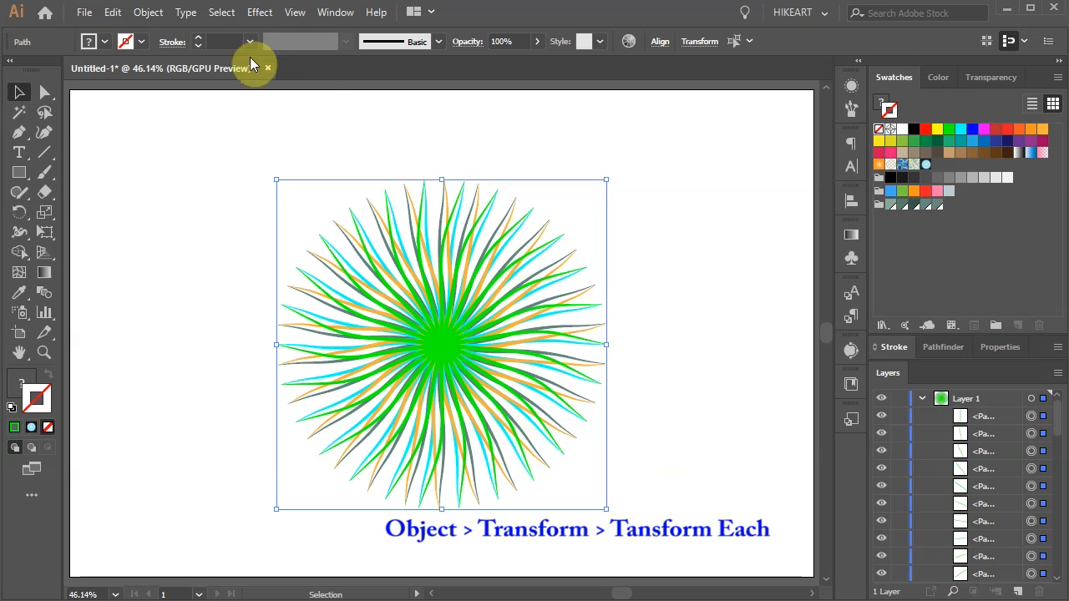
# - Apply Transform Each to every ray: 70% scale, random, 4° rotation
pyautogui.click(147, 11)
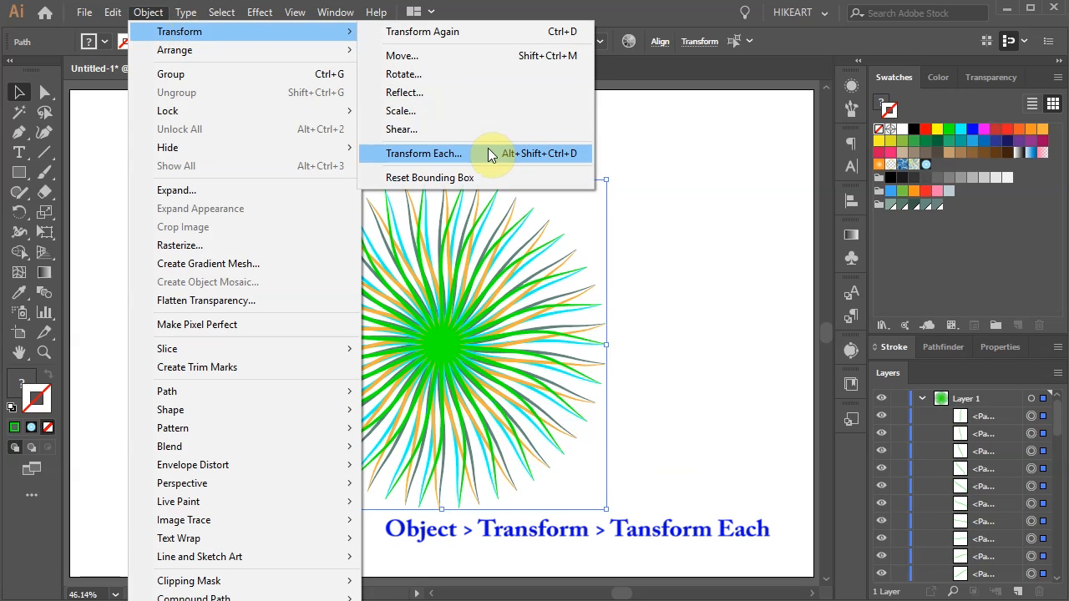
pyautogui.click(424, 153)
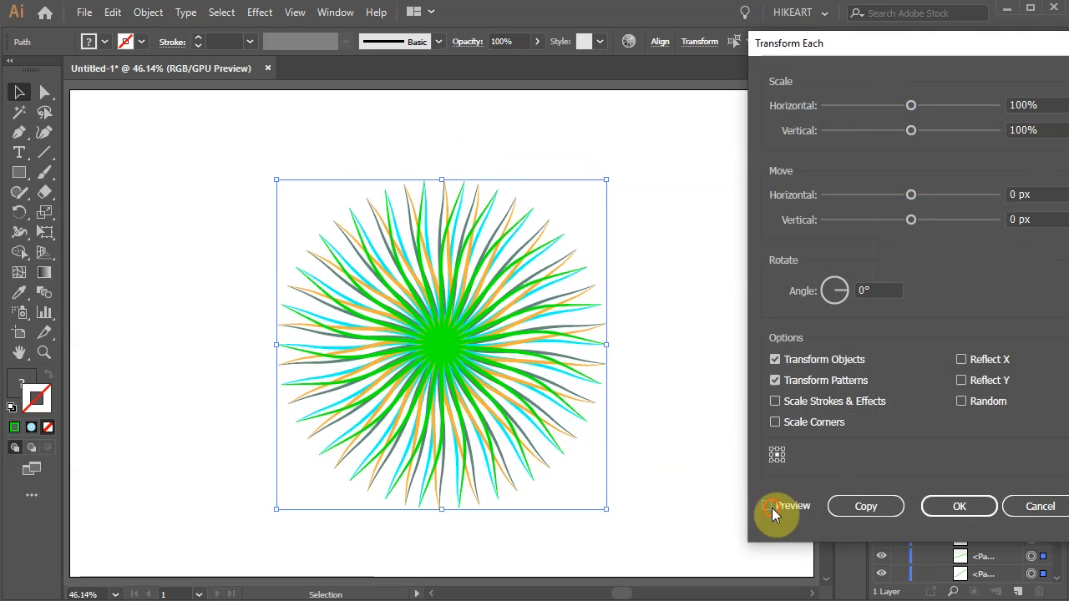
pyautogui.click(766, 505)
pyautogui.write('70')
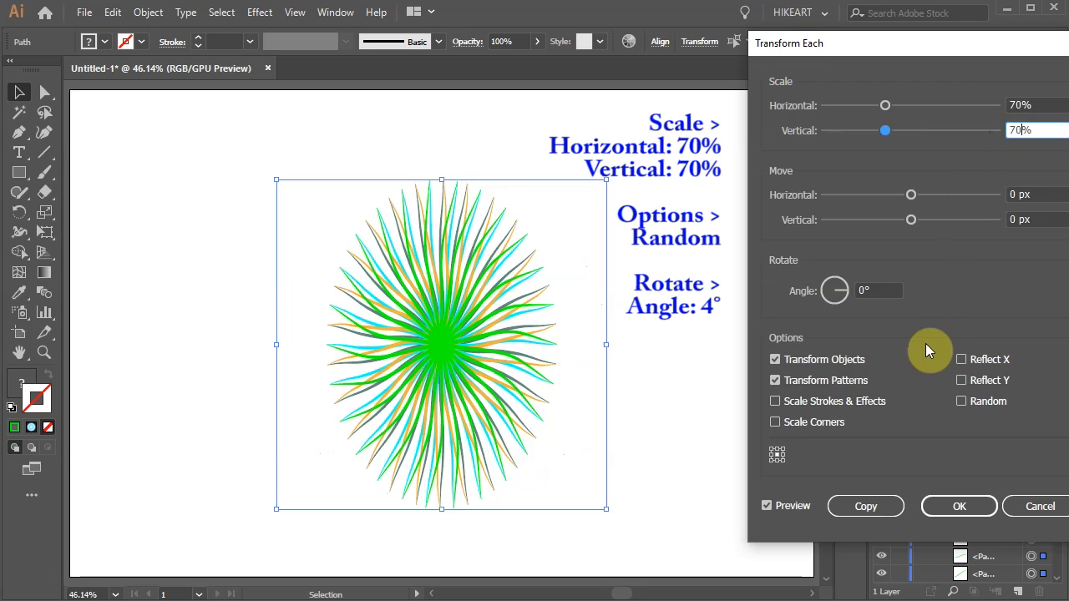
pyautogui.moveTo(967, 407)
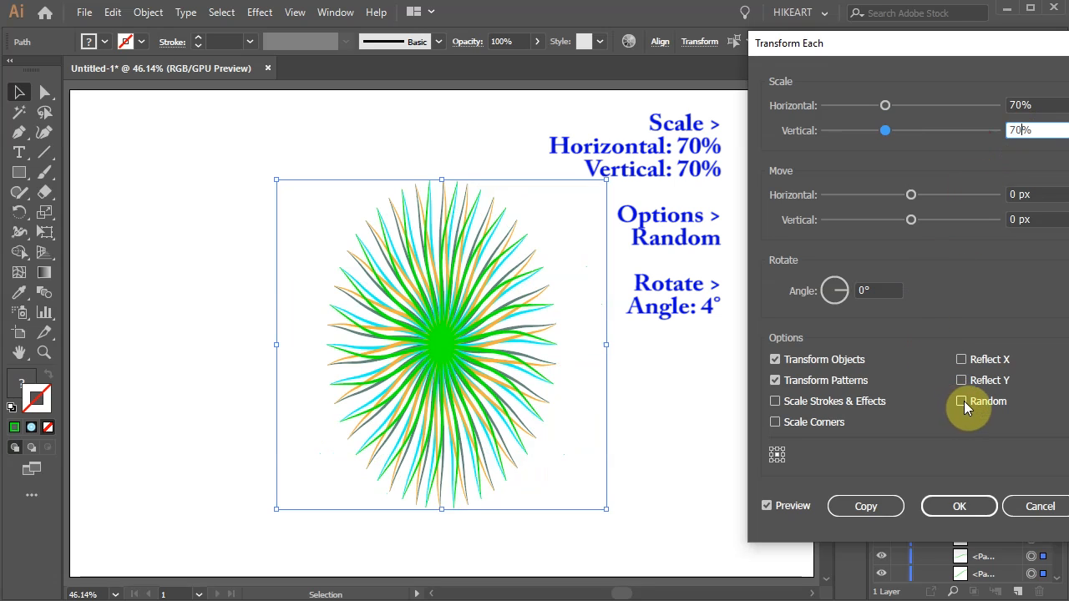
pyautogui.click(960, 400)
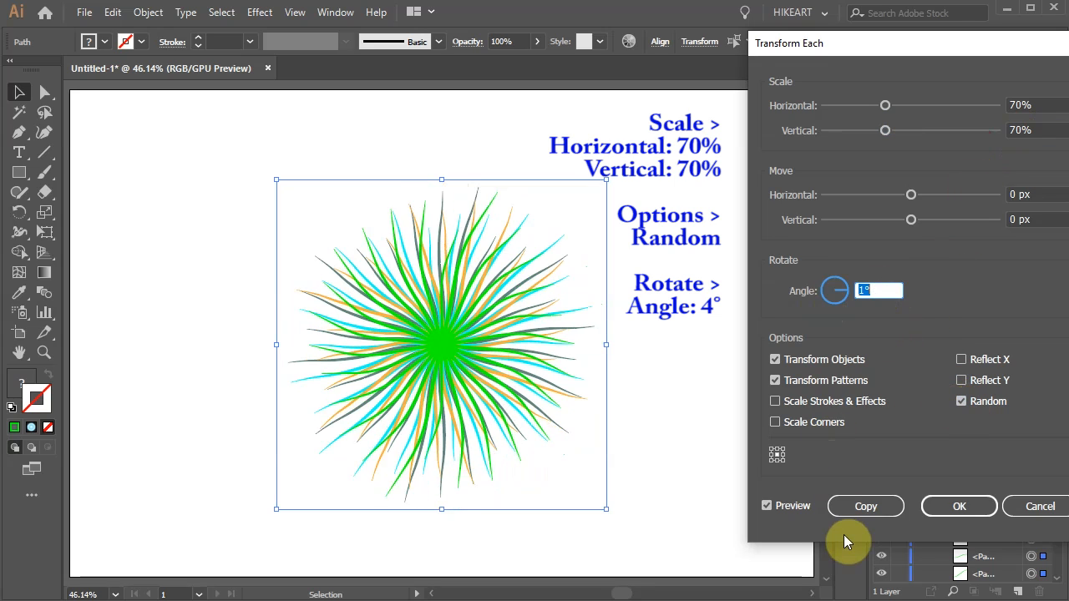
pyautogui.write('4')
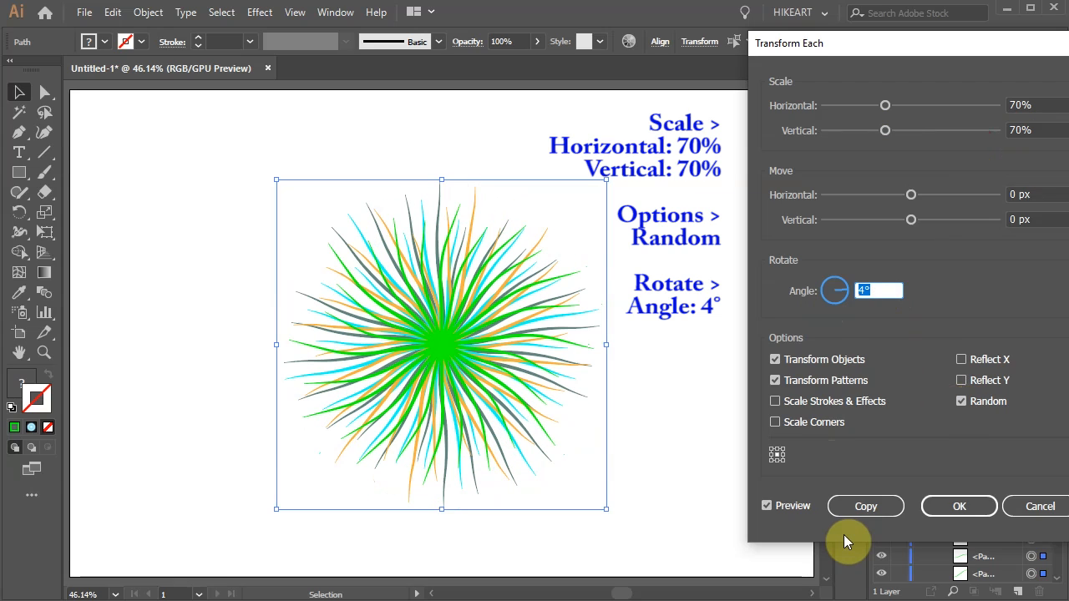
pyautogui.click(958, 506)
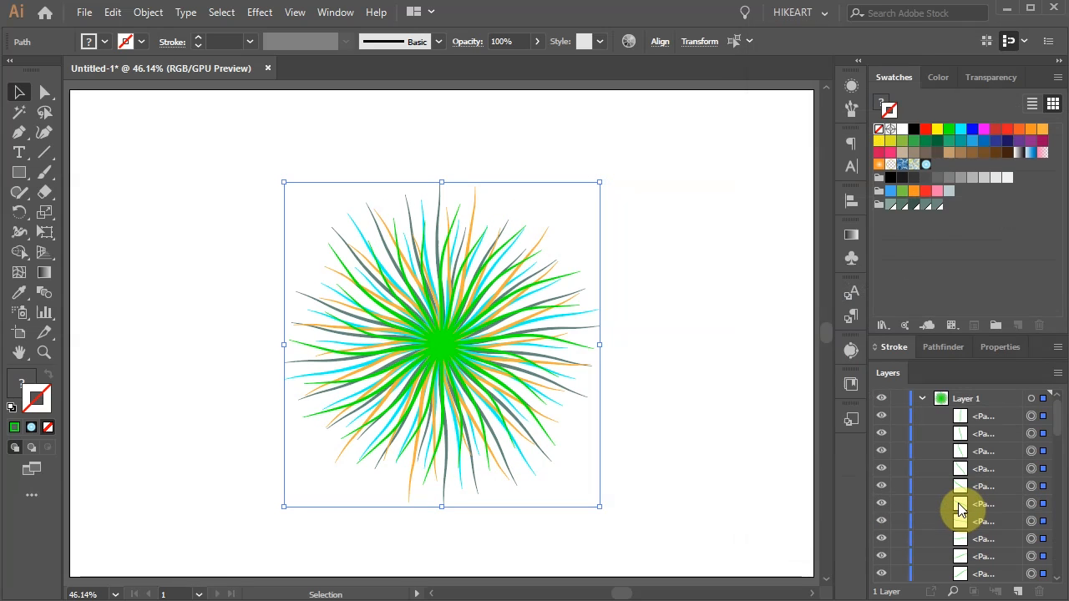
# - Group all the scattered ray paths into a single group
pyautogui.press('ctrl+g')
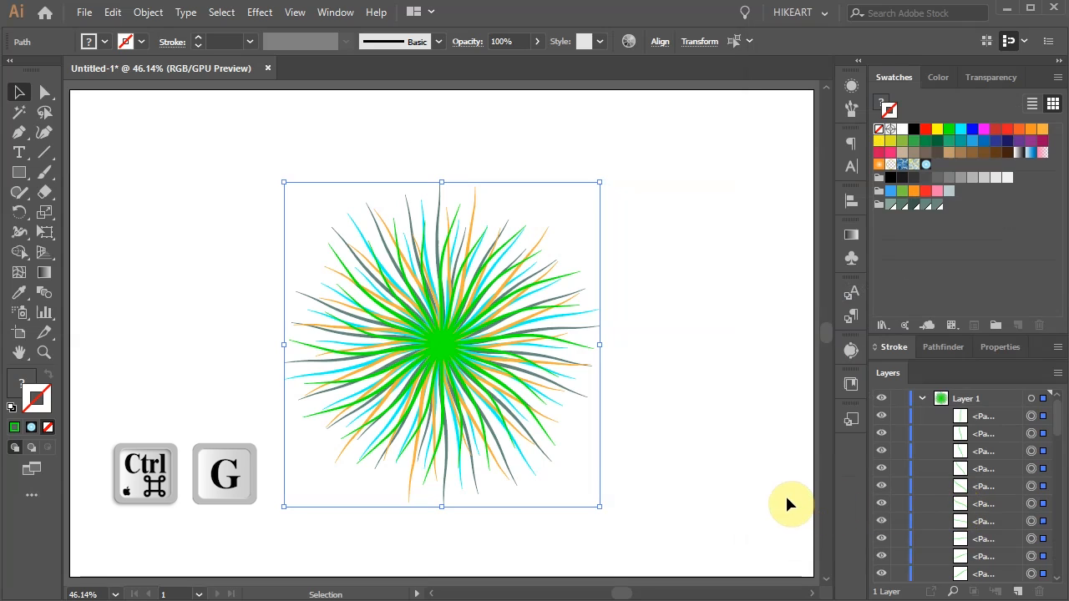
pyautogui.press('ctrl+g')
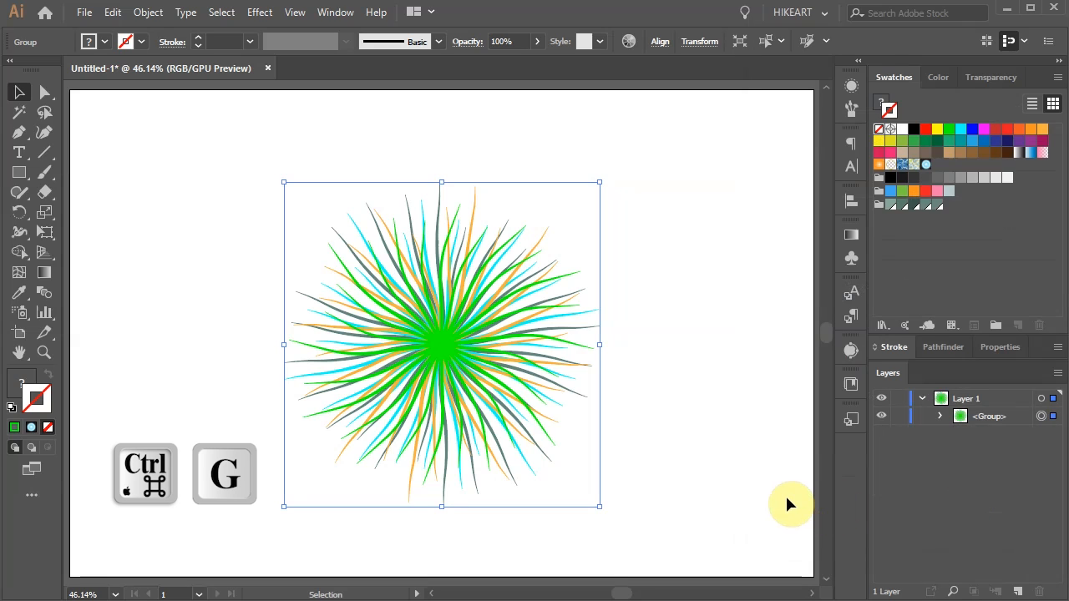
pyautogui.moveTo(783, 494)
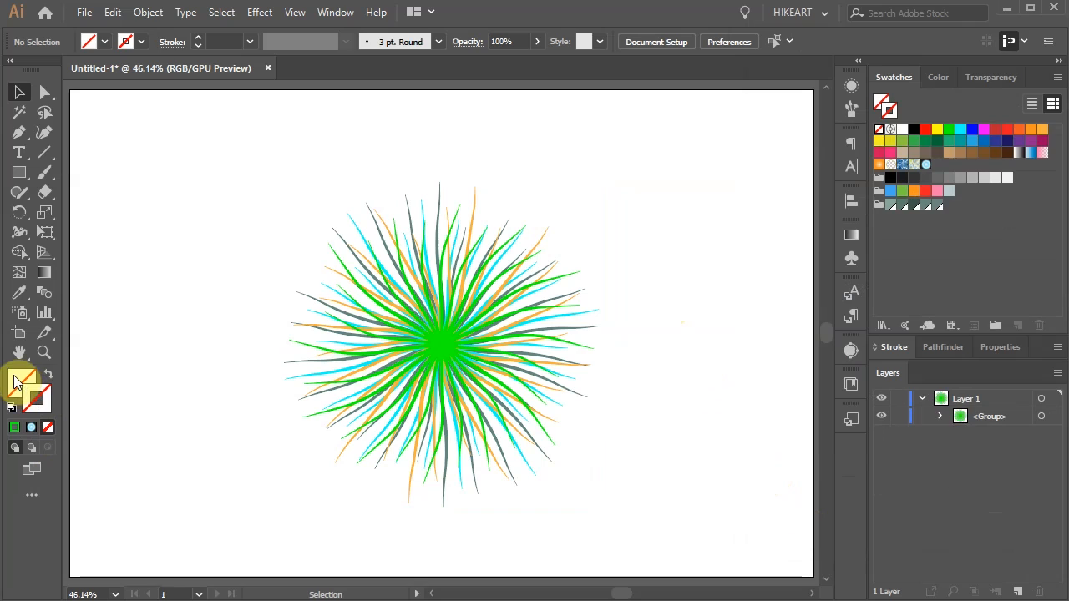
# - Draw a light cyan (56FFF3) circle centred on the burst, then select all
pyautogui.click(941, 76)
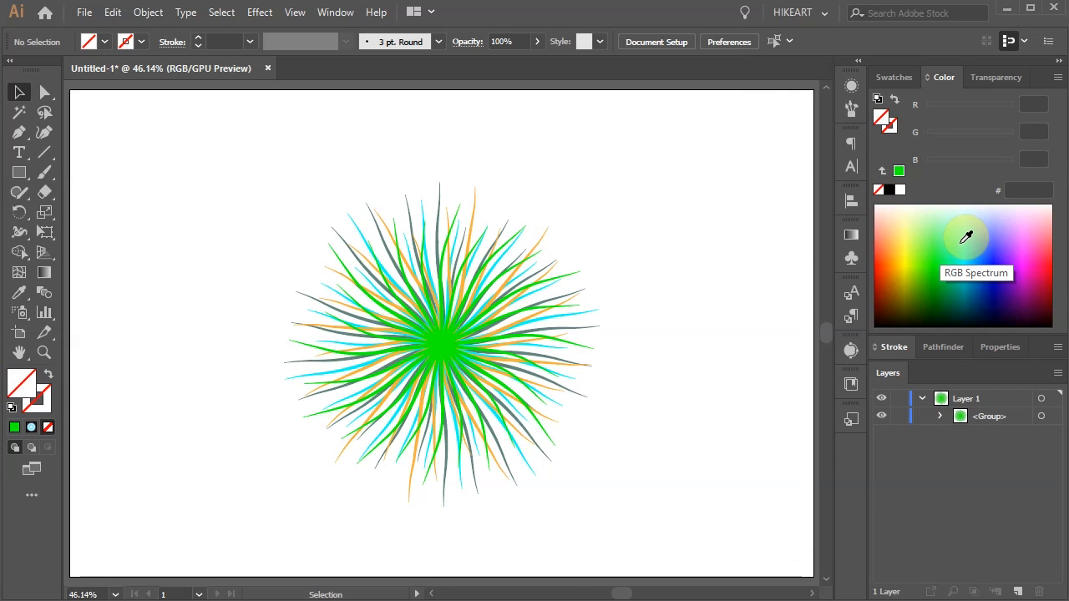
pyautogui.click(966, 238)
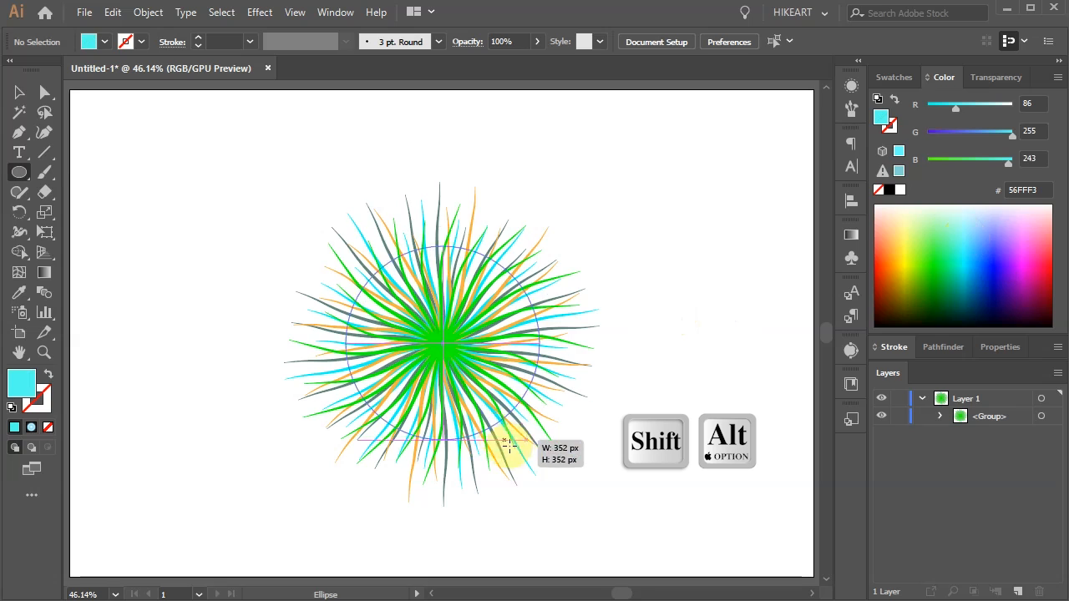
pyautogui.moveTo(509, 442); pyautogui.dragTo(564, 512)
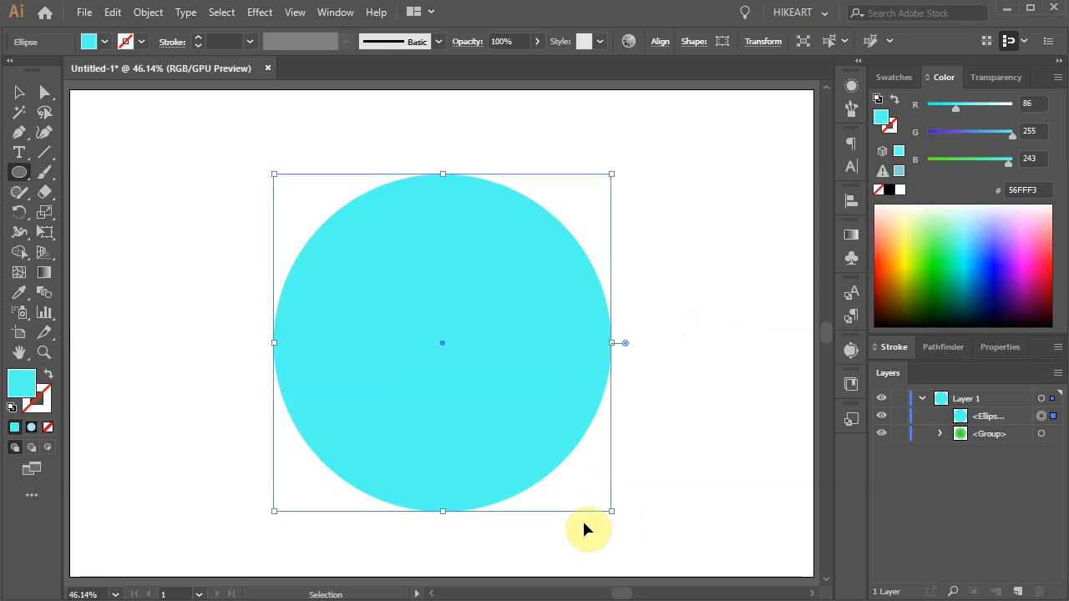
pyautogui.press('ctrl+a')
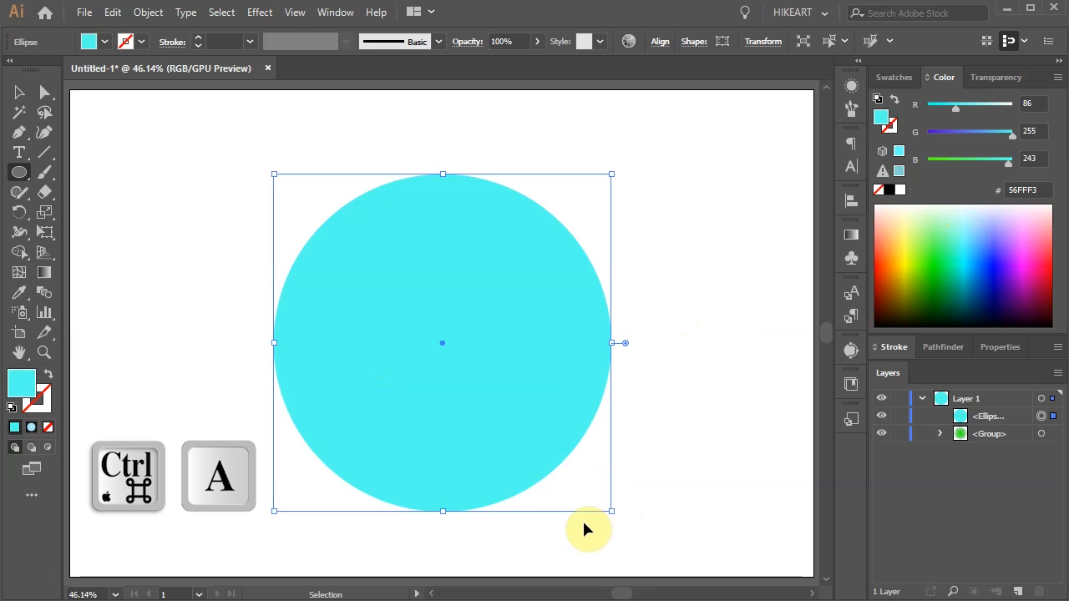
# - Select the cyan circle and ray burst and centre them on each other horizontally and vertically
pyautogui.press('ctrl+a')
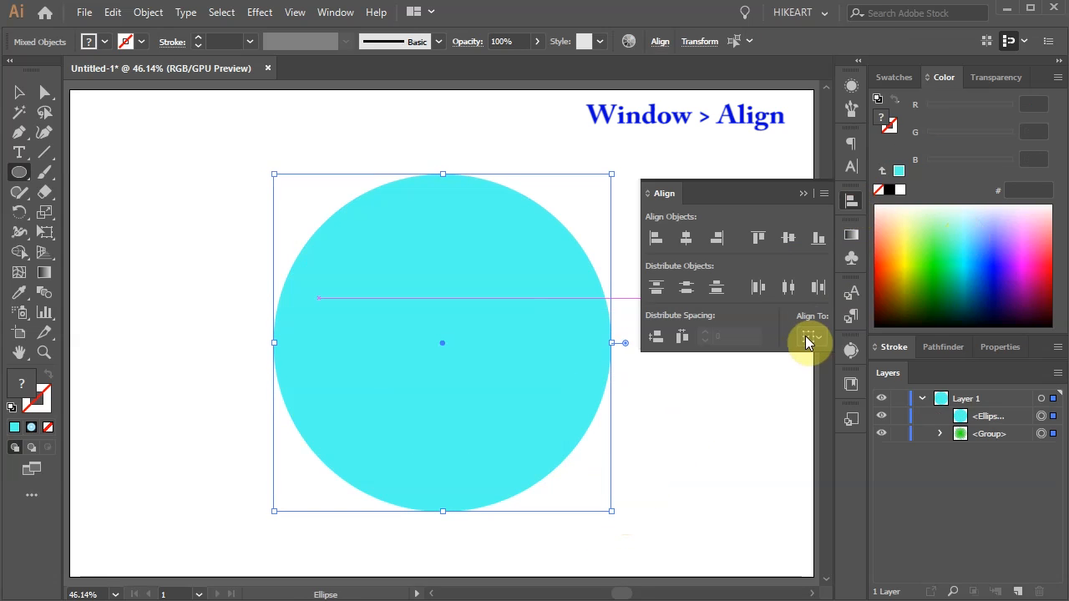
pyautogui.click(808, 336)
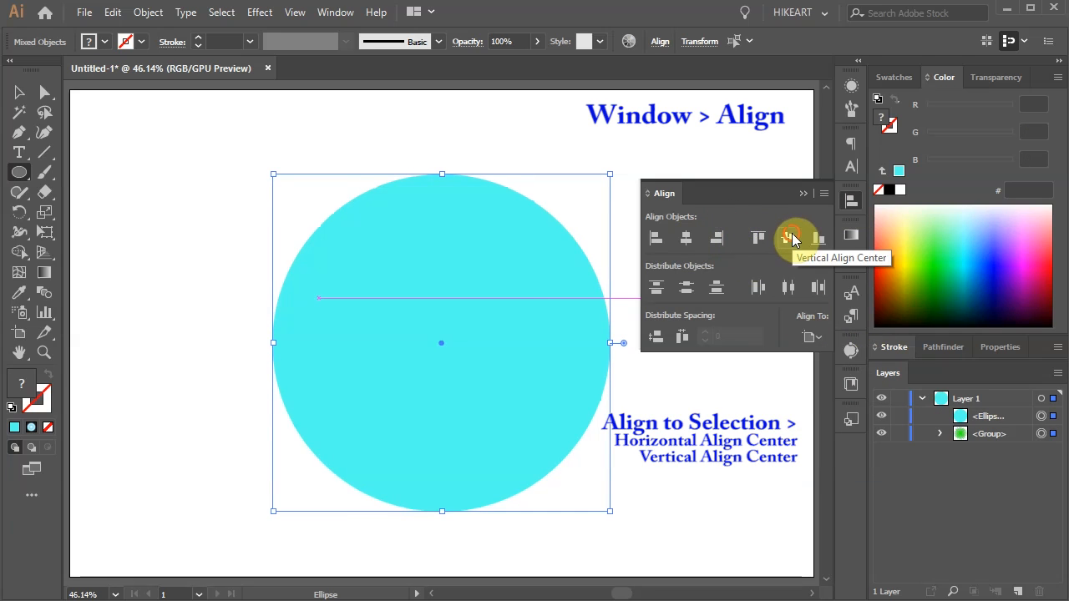
pyautogui.click(795, 238)
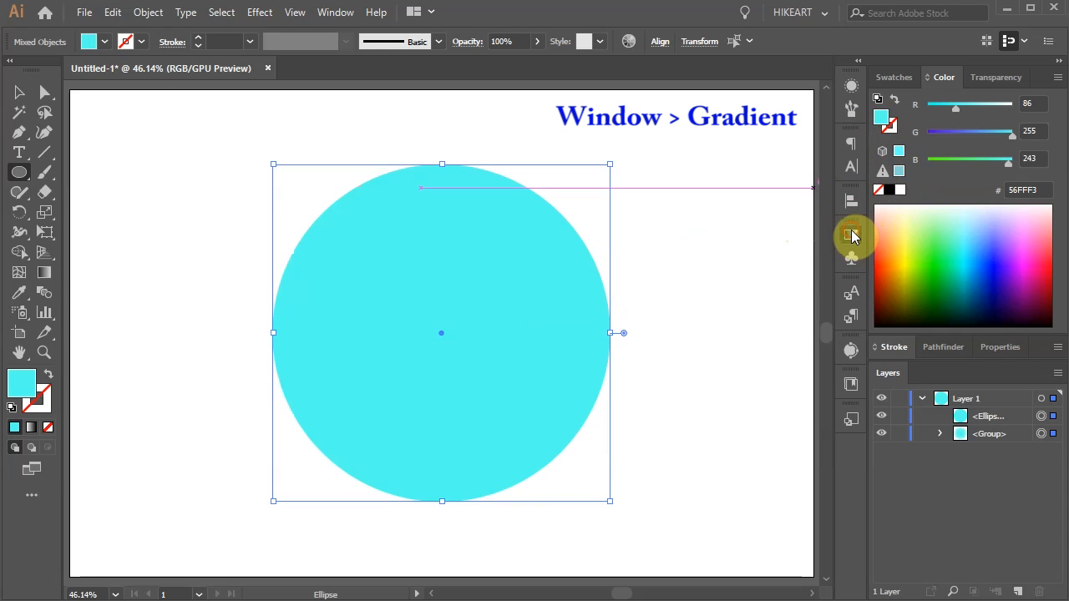
# - Give the circle a radial gradient with a cyan centre stop fading to black
pyautogui.click(851, 235)
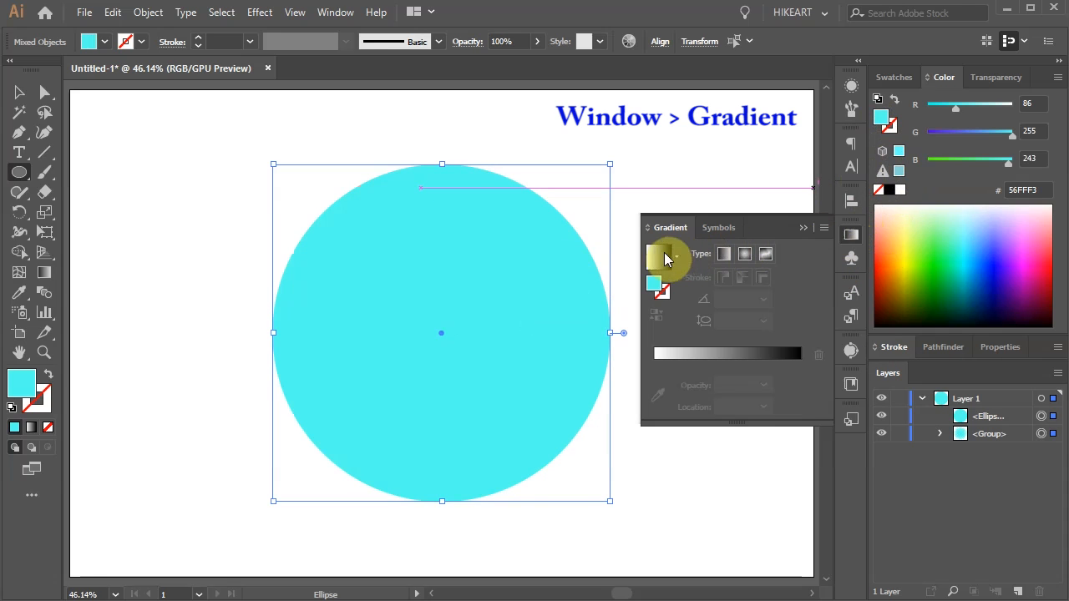
pyautogui.click(656, 256)
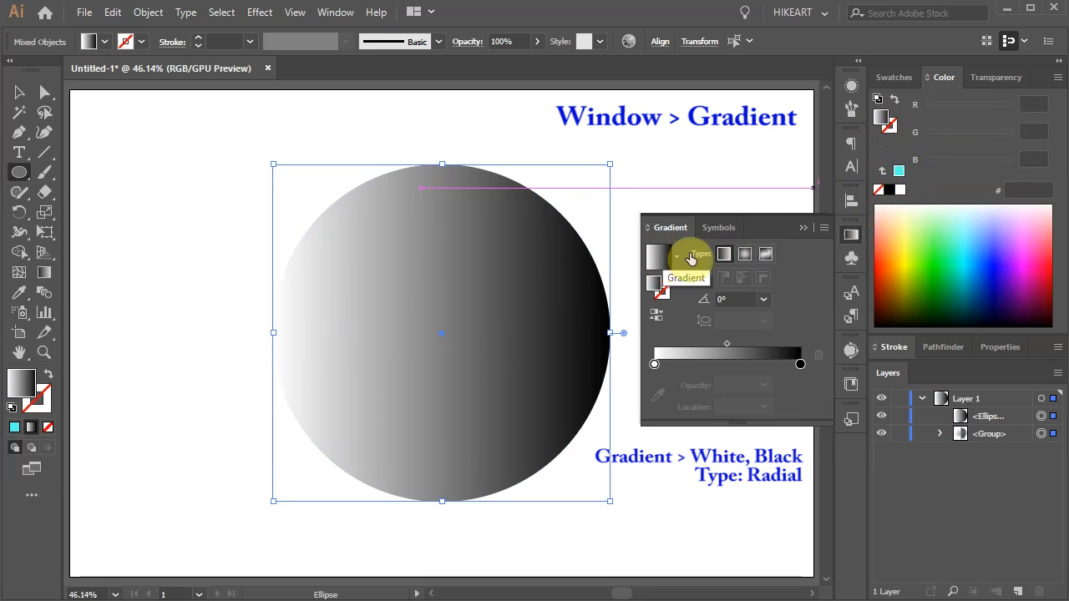
pyautogui.click(744, 254)
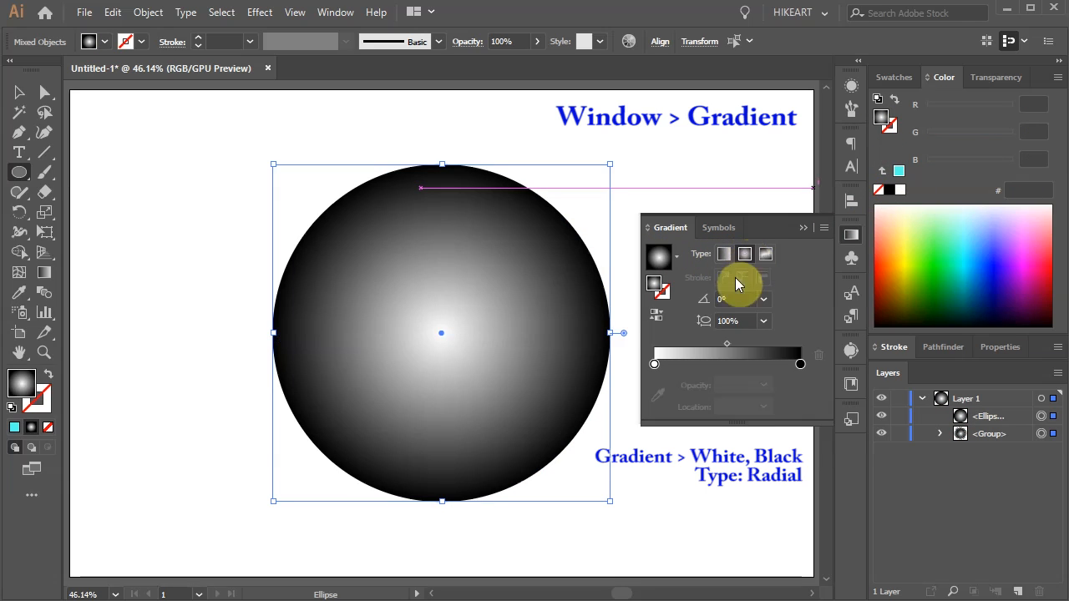
pyautogui.moveTo(654, 364)
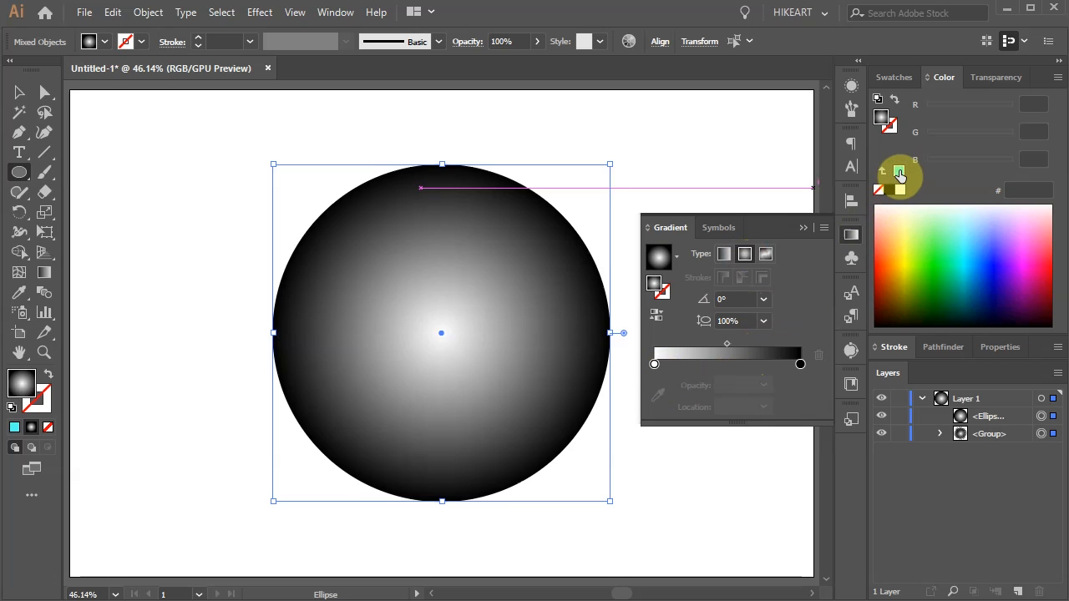
pyautogui.click(655, 364)
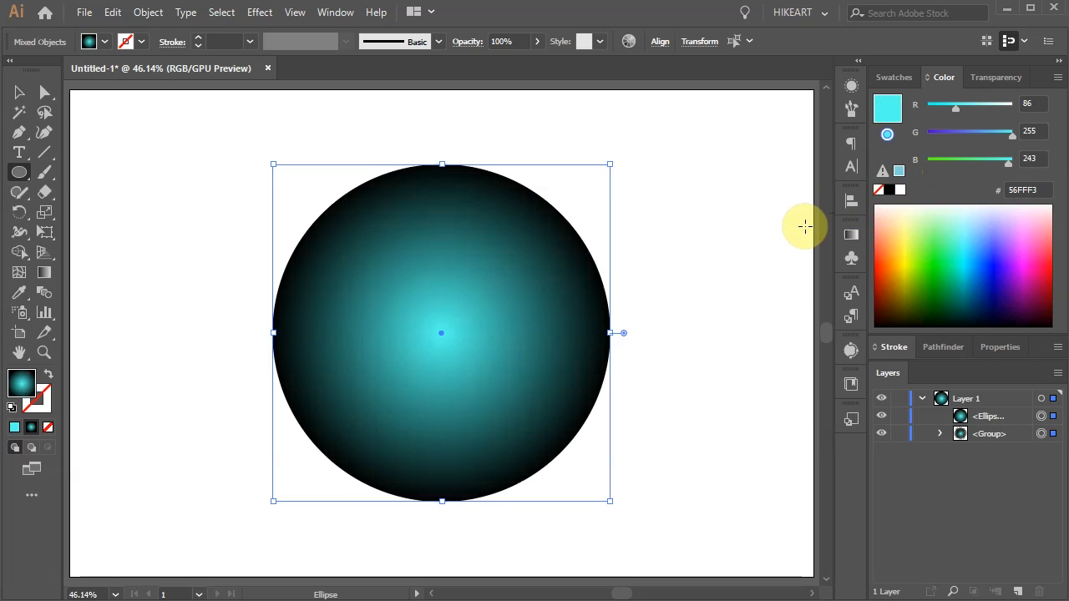
# - Set the gradient circle's blending mode to Hue, briefly trying Color Dodge first
pyautogui.click(995, 77)
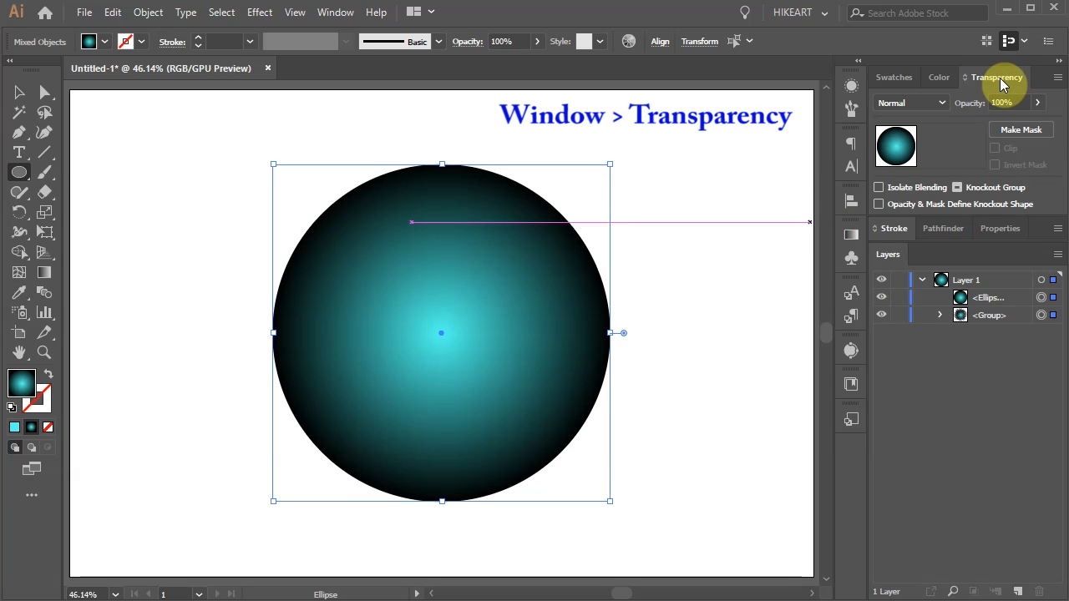
pyautogui.click(910, 102)
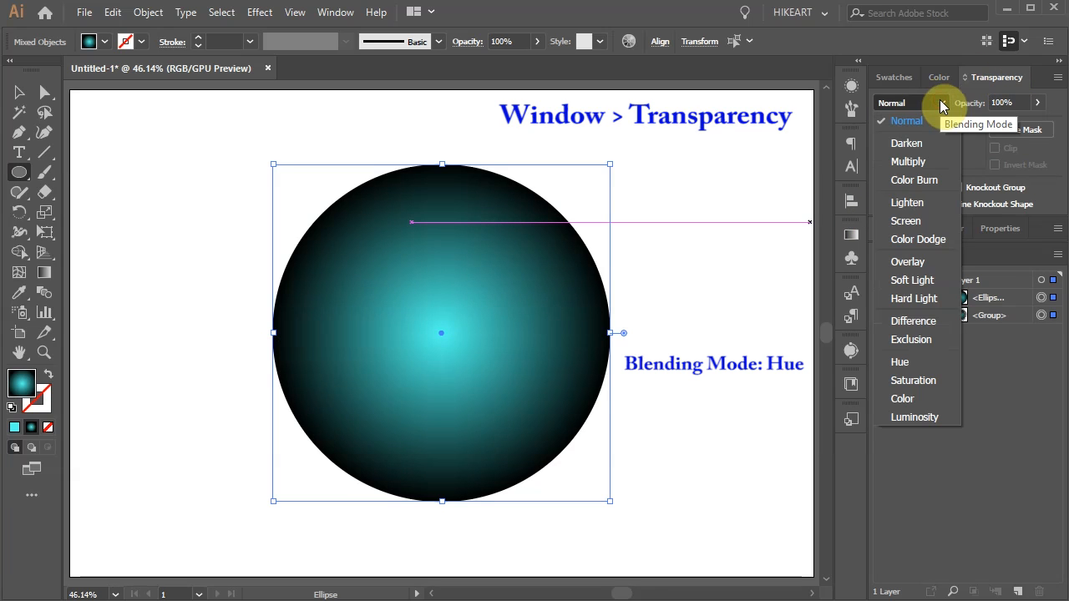
pyautogui.moveTo(899, 361)
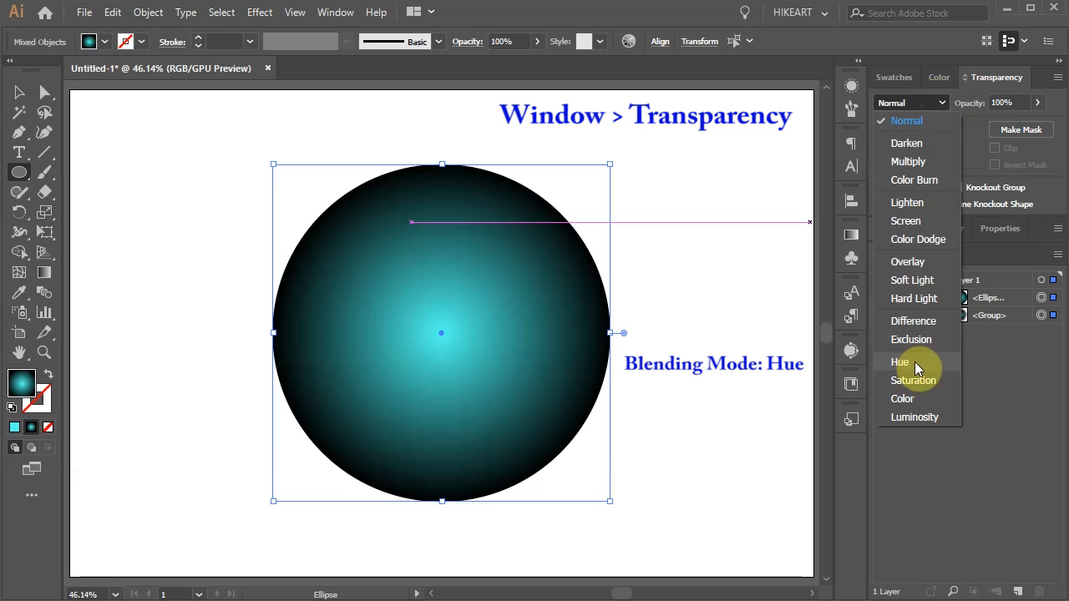
pyautogui.click(900, 361)
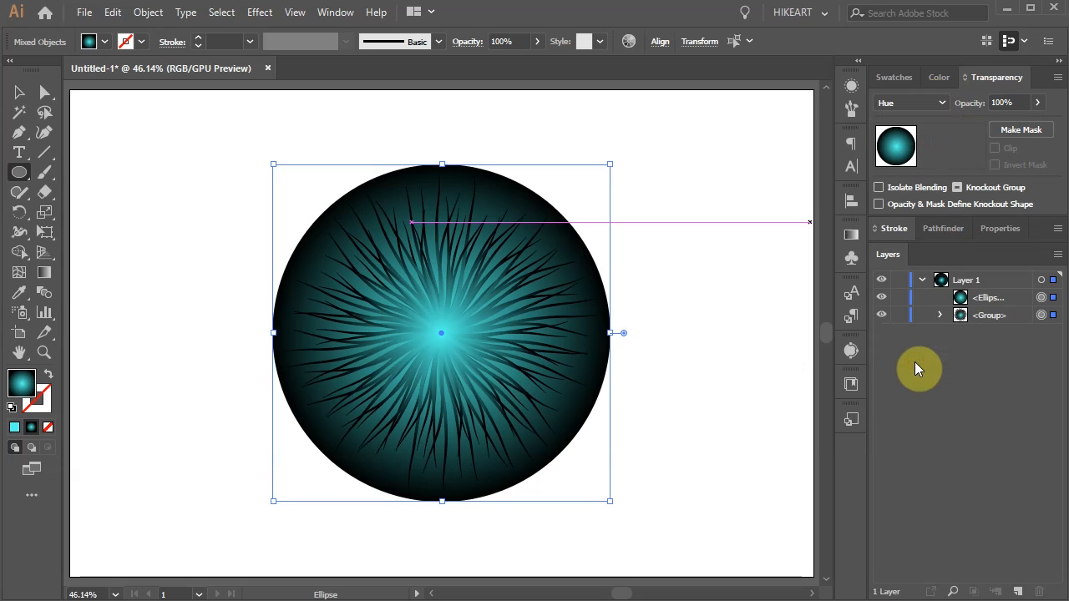
pyautogui.click(910, 101)
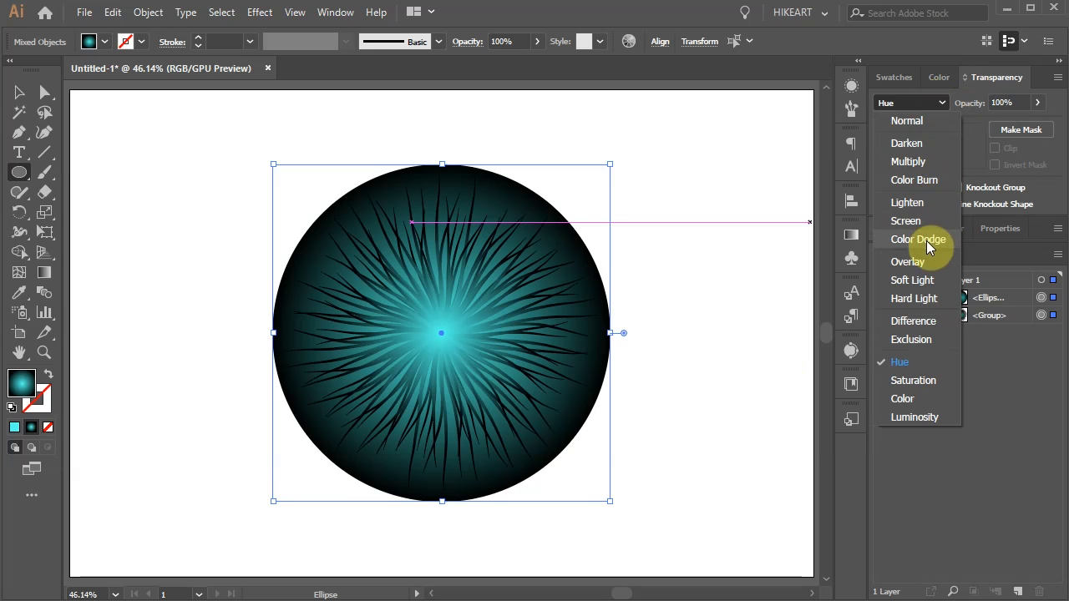
pyautogui.click(918, 239)
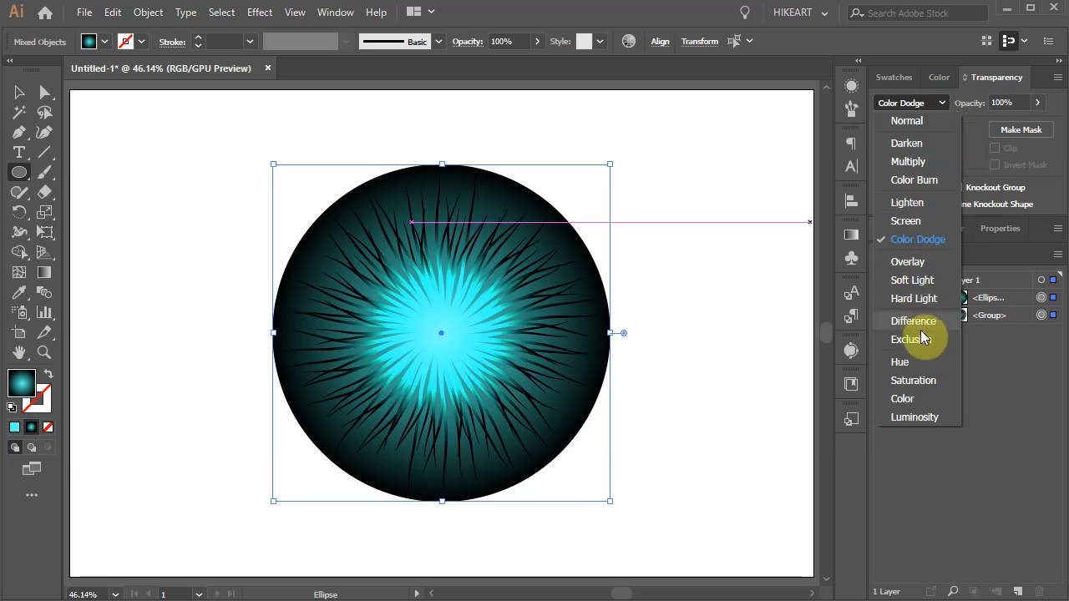
pyautogui.click(900, 361)
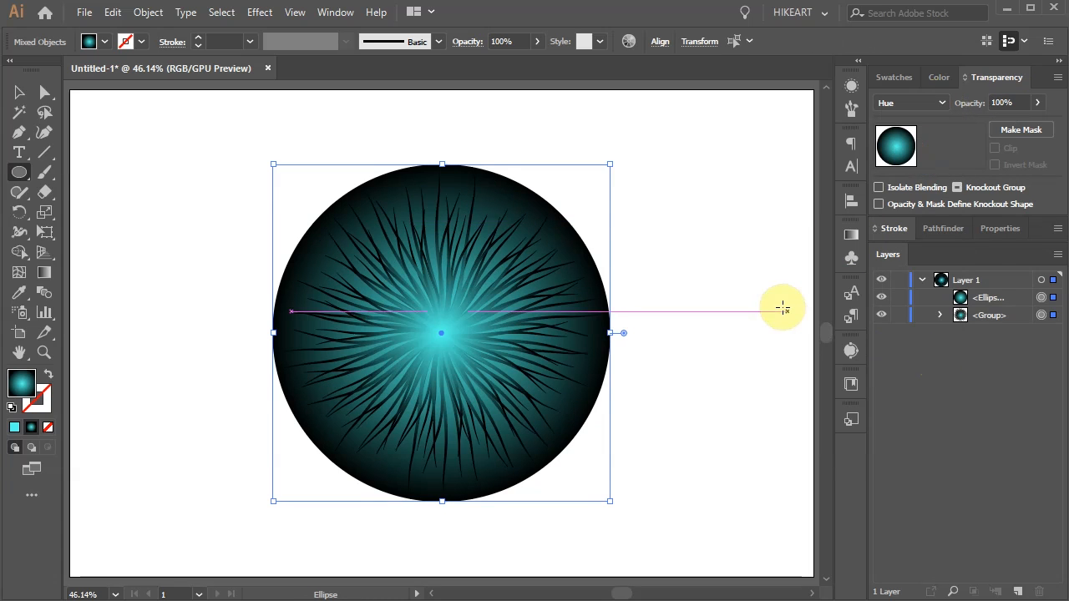
# - Roughen the small teal centre circle: Size 50% Relative, Detail 59/in, Smooth
pyautogui.press('l')
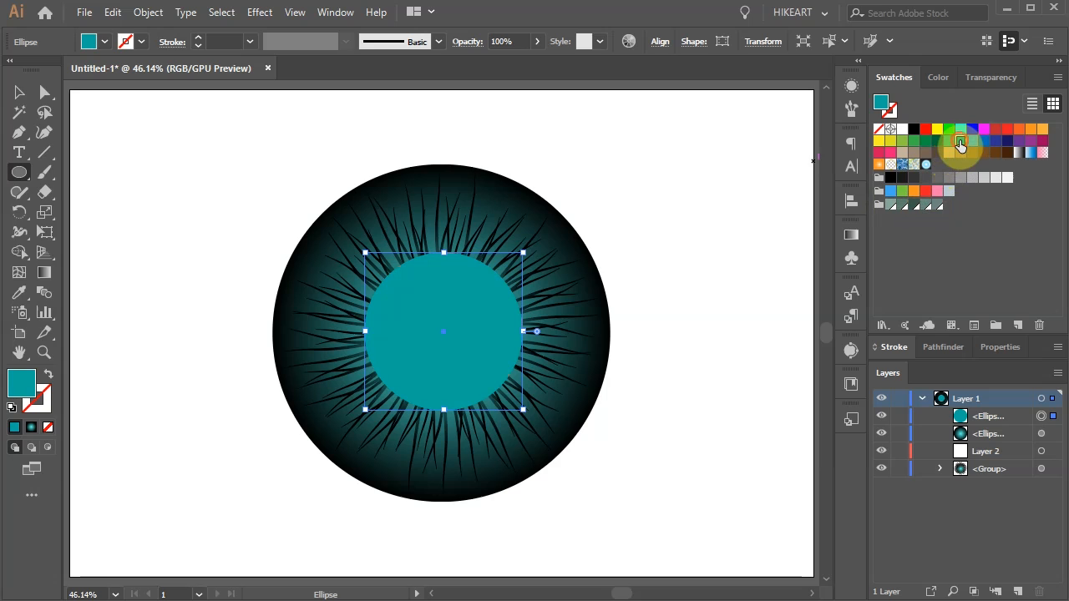
pyautogui.click(259, 12)
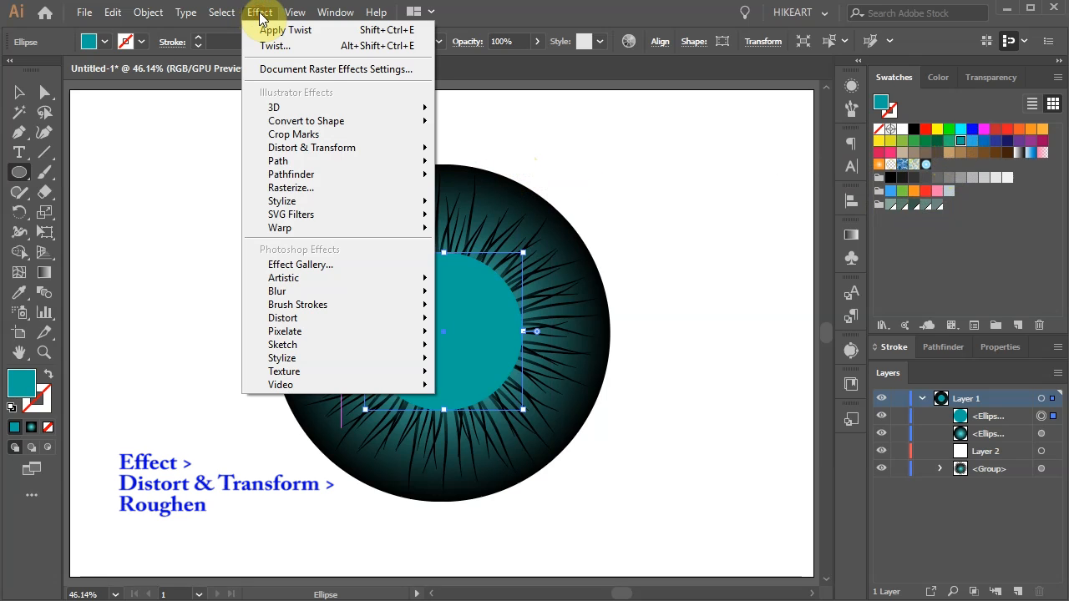
pyautogui.moveTo(312, 148)
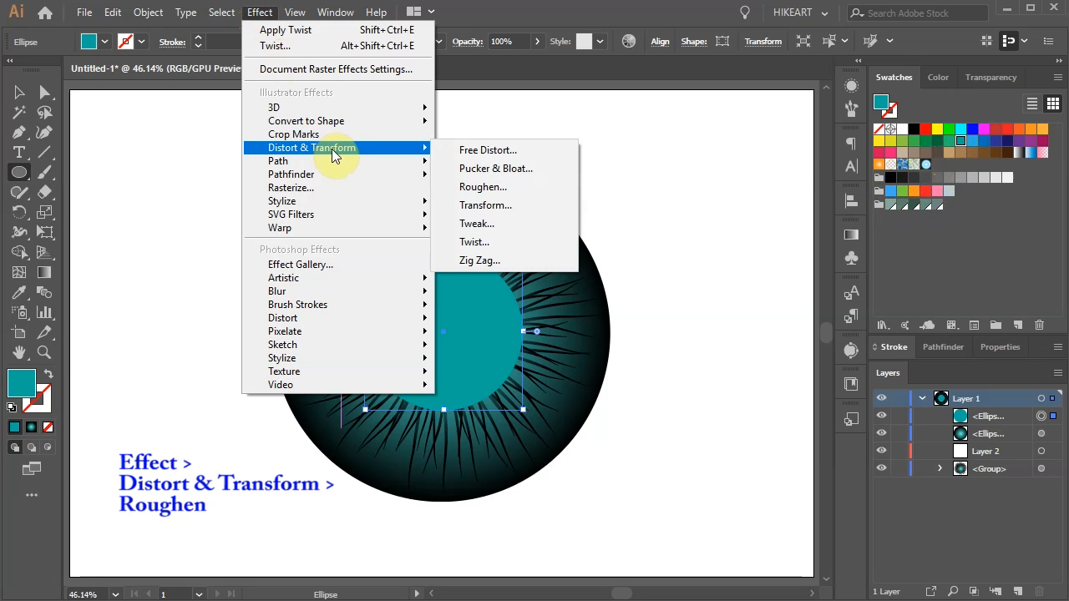
pyautogui.moveTo(482, 186)
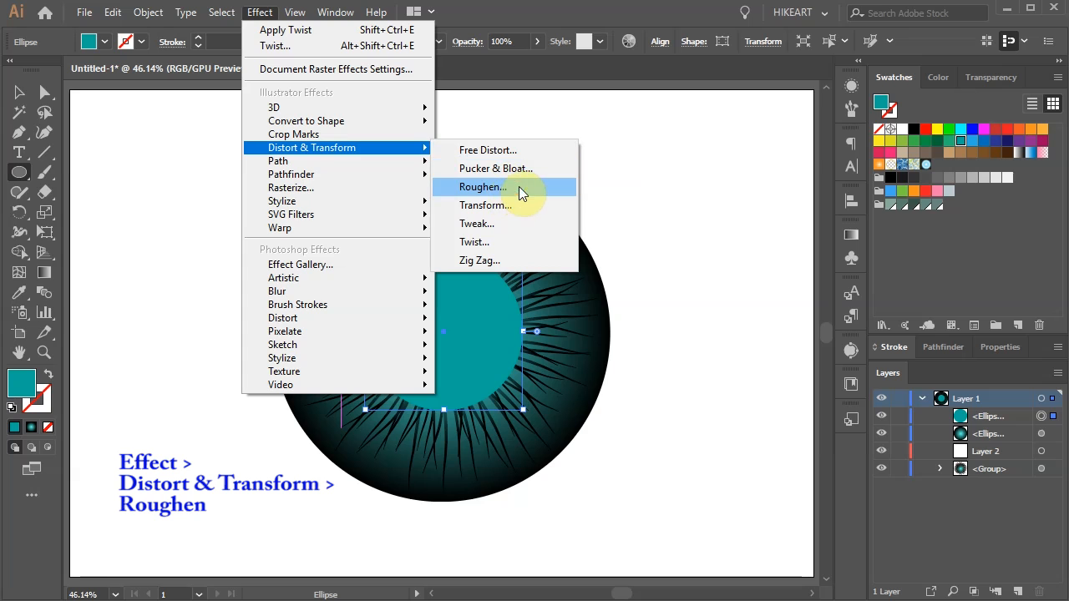
pyautogui.click(480, 186)
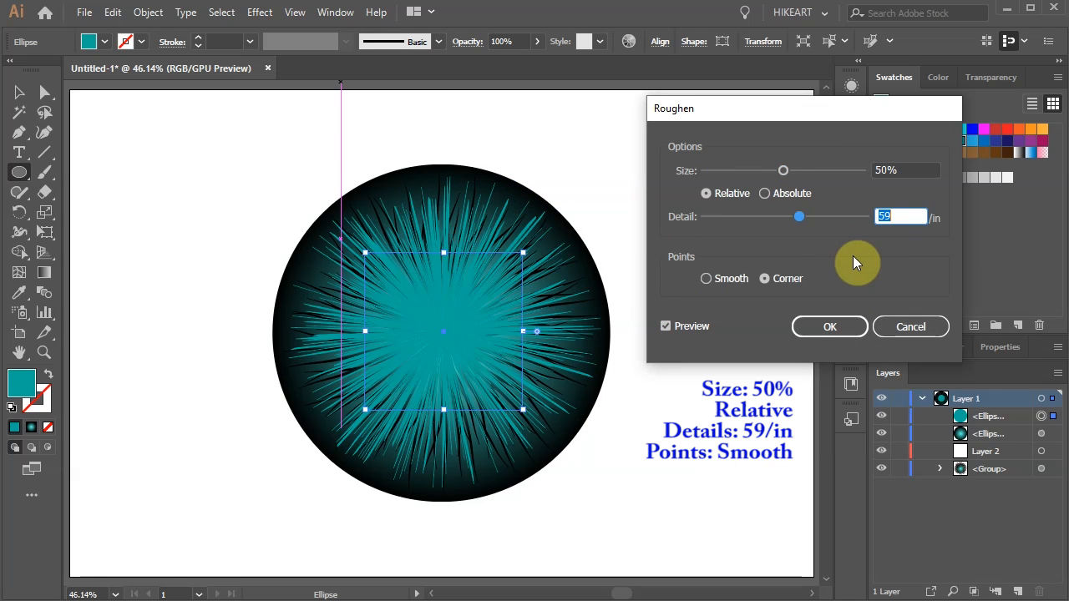
pyautogui.click(829, 327)
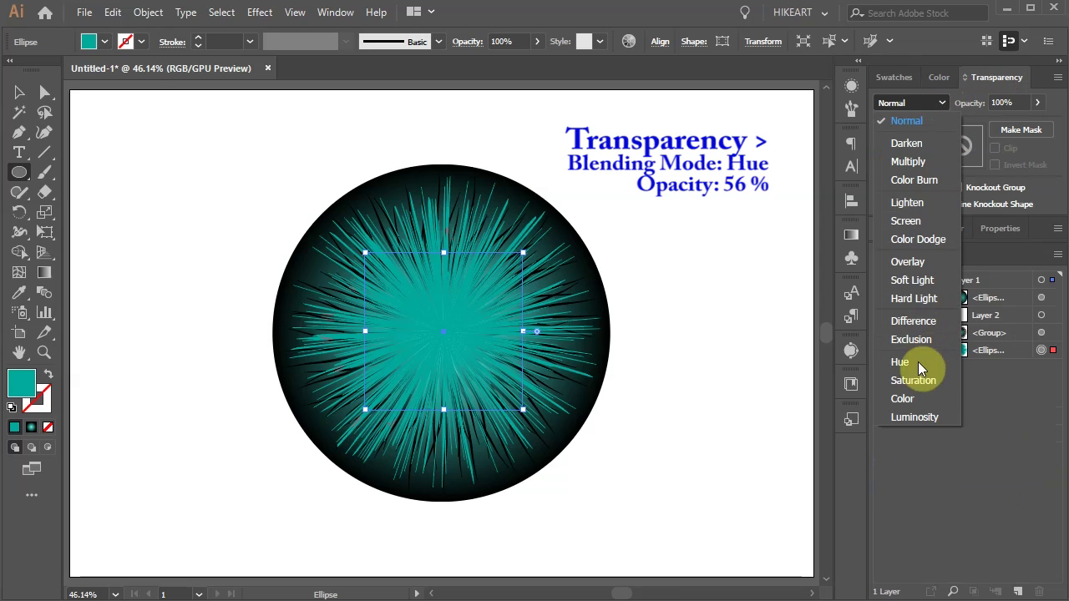
# - Set the roughened burst to Hue at 56% opacity, then reselect the large gradient circle
pyautogui.click(900, 362)
pyautogui.write('56')
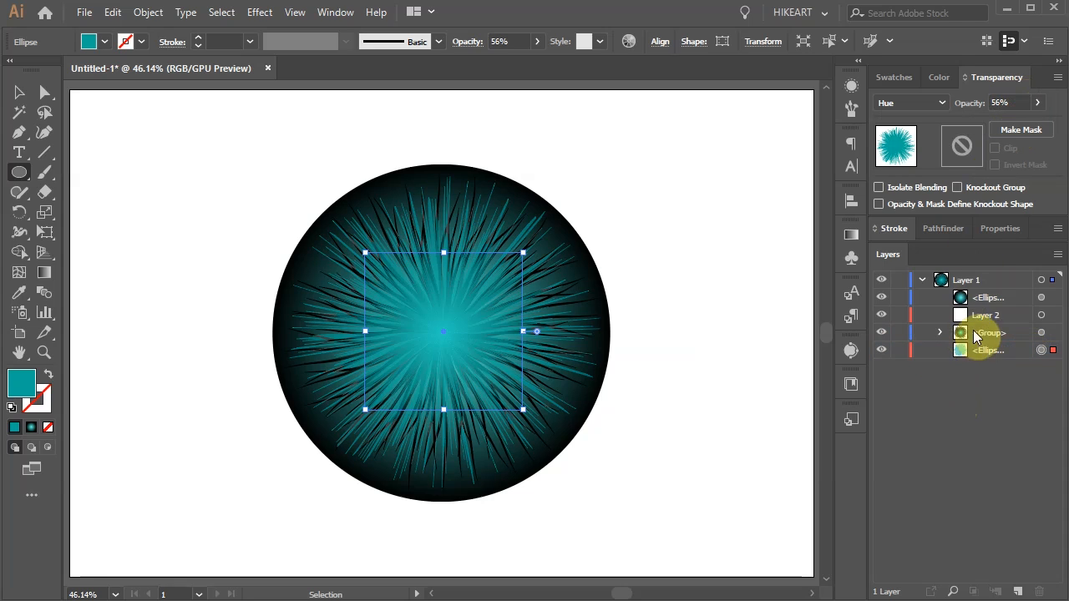
pyautogui.click(1041, 297)
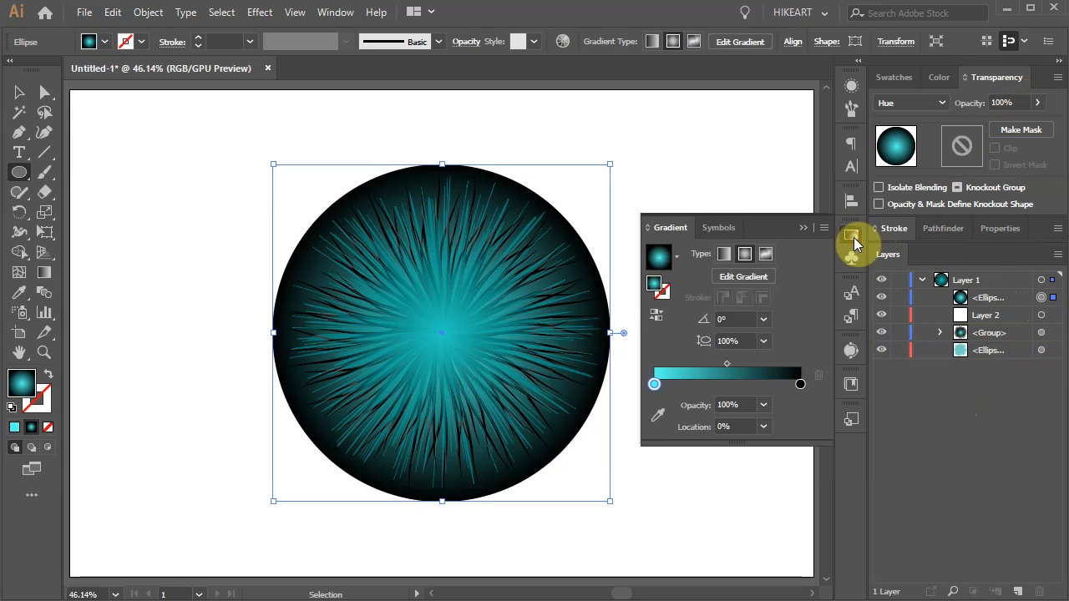
pyautogui.moveTo(654, 384)
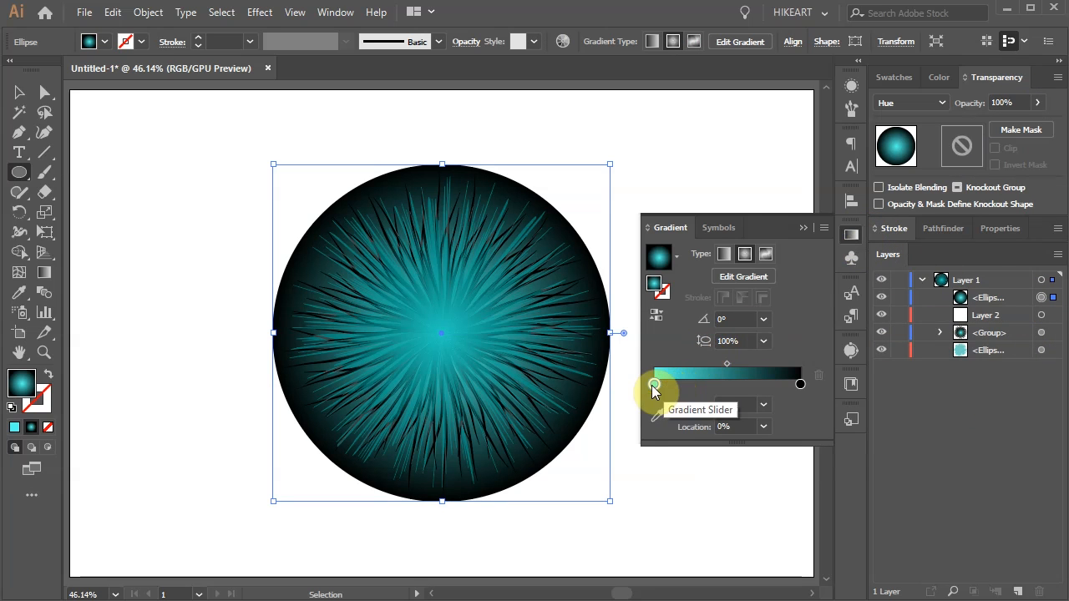
# - Add a muted teal stop to the iris gradient and reposition its stops and midpoint
pyautogui.moveTo(655, 384); pyautogui.dragTo(715, 384)
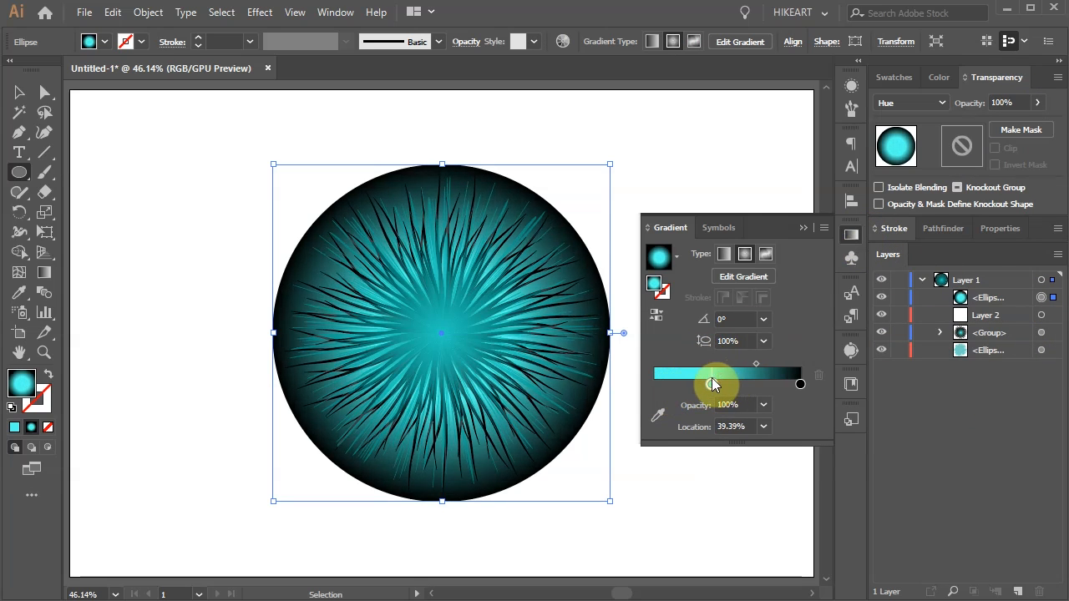
pyautogui.moveTo(713, 383); pyautogui.dragTo(716, 384)
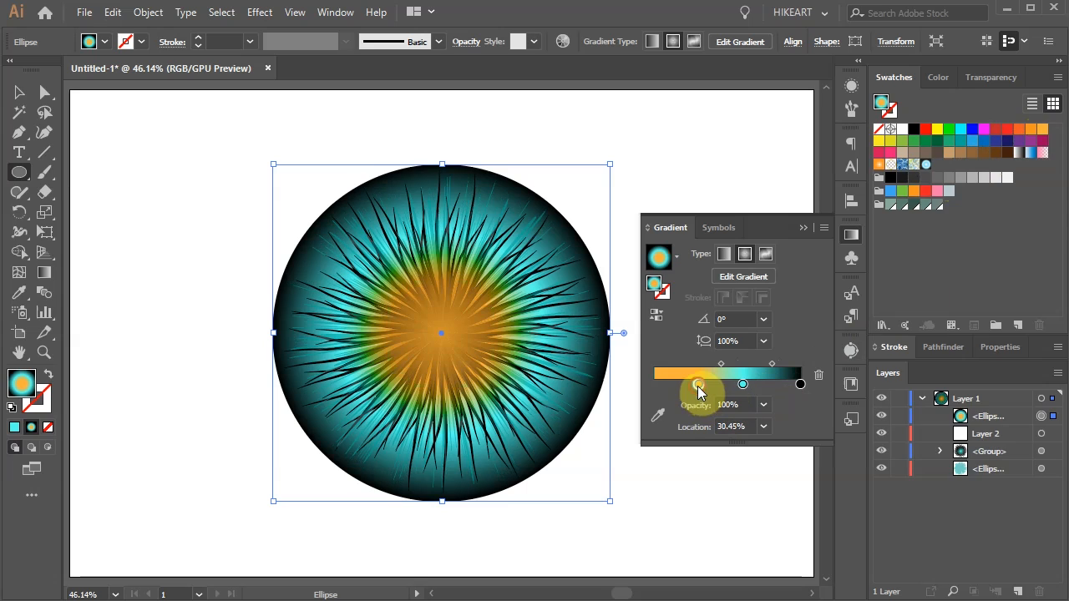
pyautogui.click(943, 77)
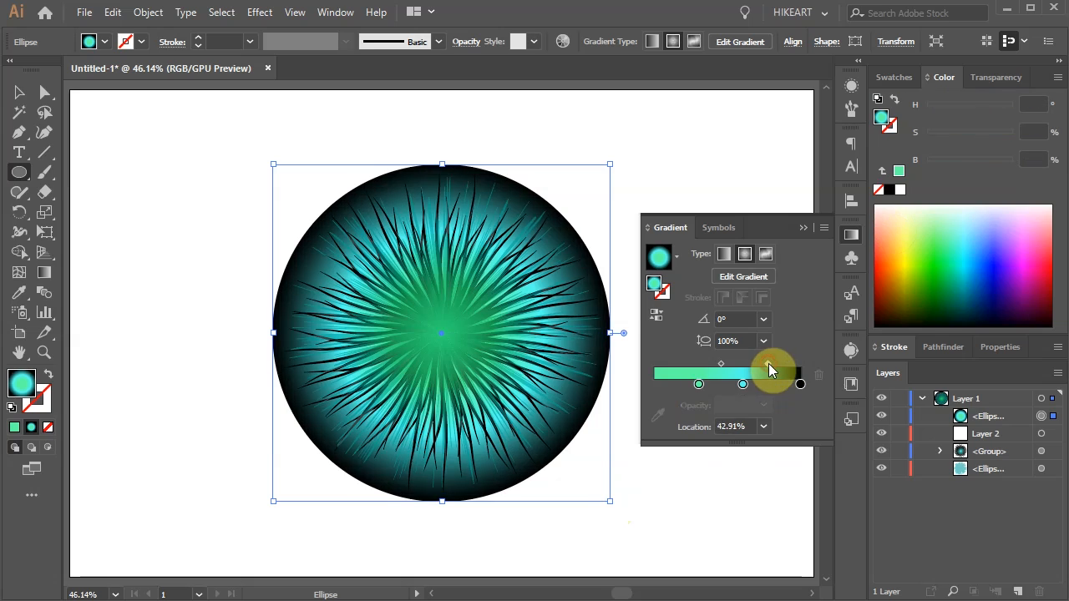
pyautogui.click(894, 77)
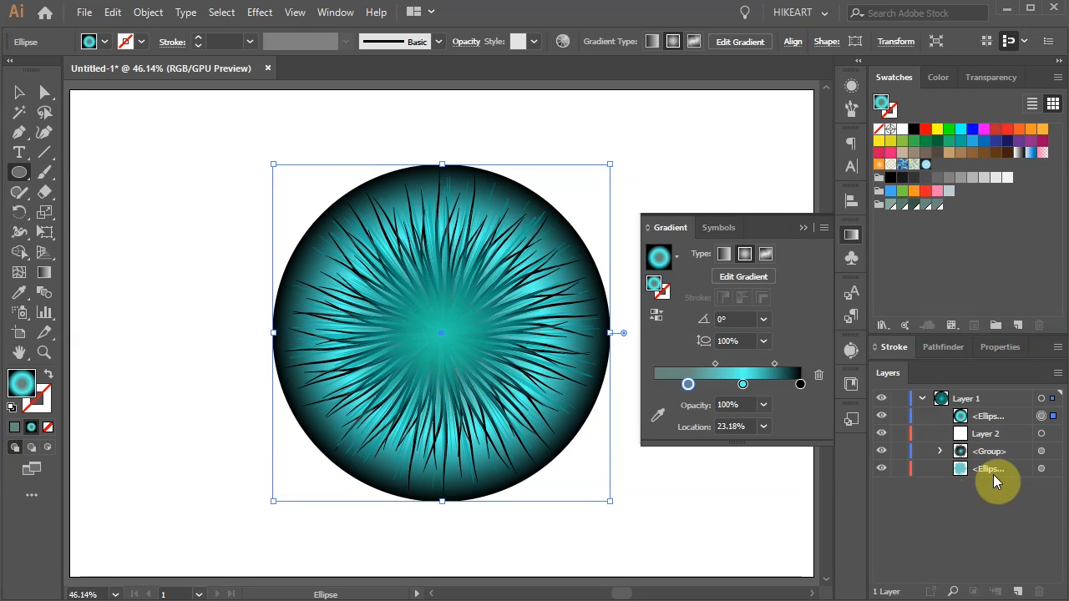
# - Select the base ellipse, raise its opacity to 91% and change its blending mode
pyautogui.click(990, 469)
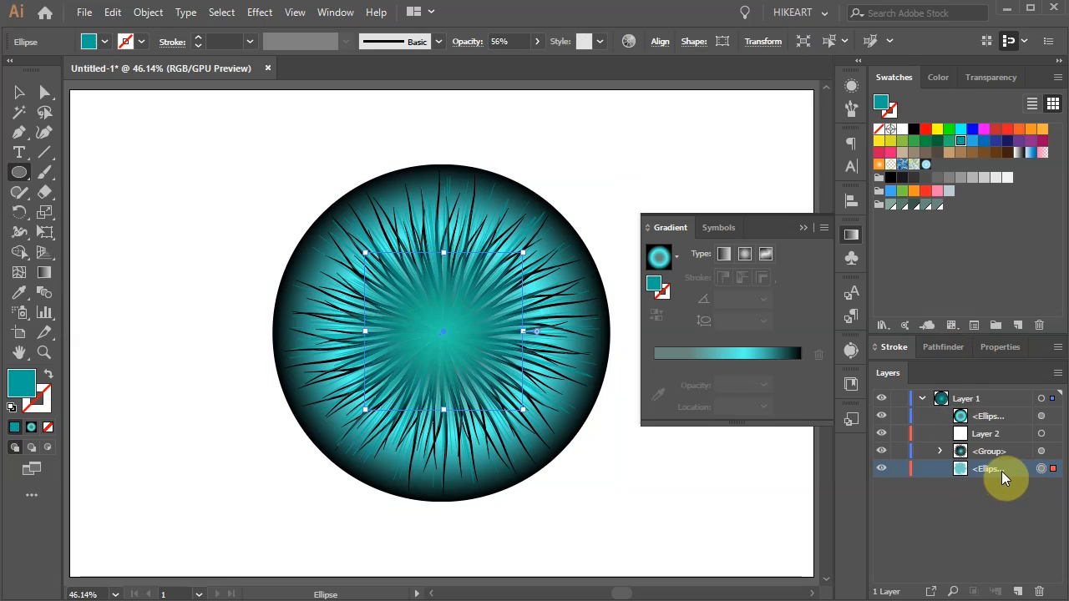
pyautogui.moveTo(1015, 81)
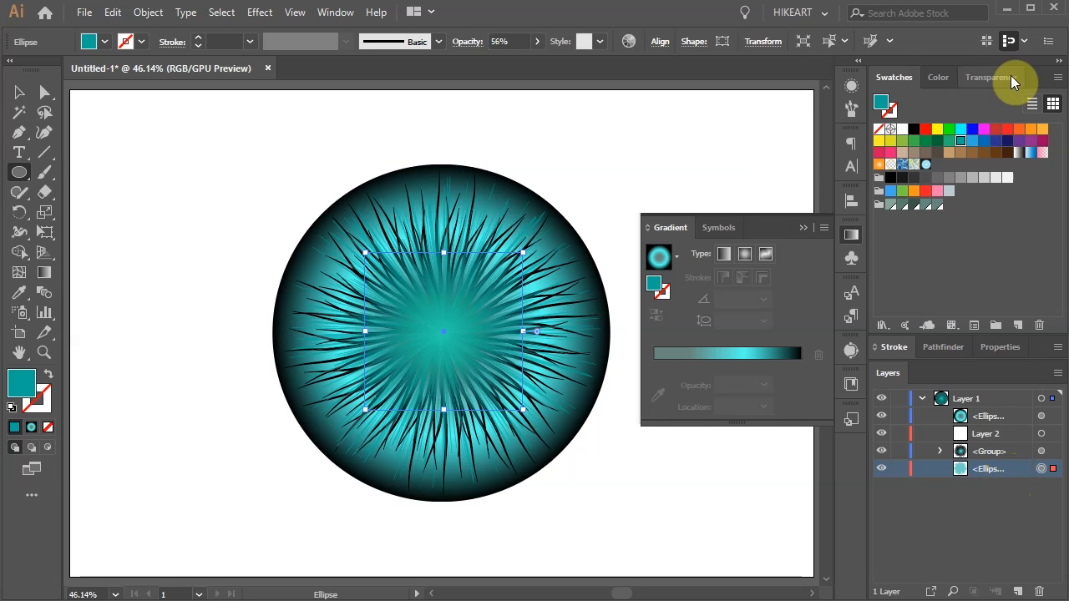
pyautogui.click(985, 77)
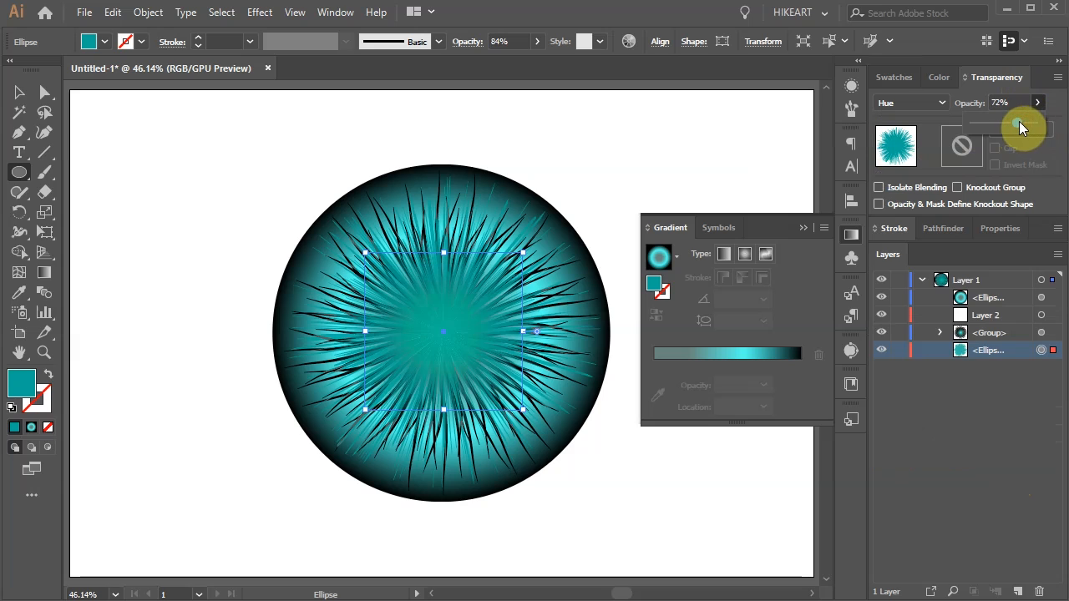
pyautogui.click(910, 102)
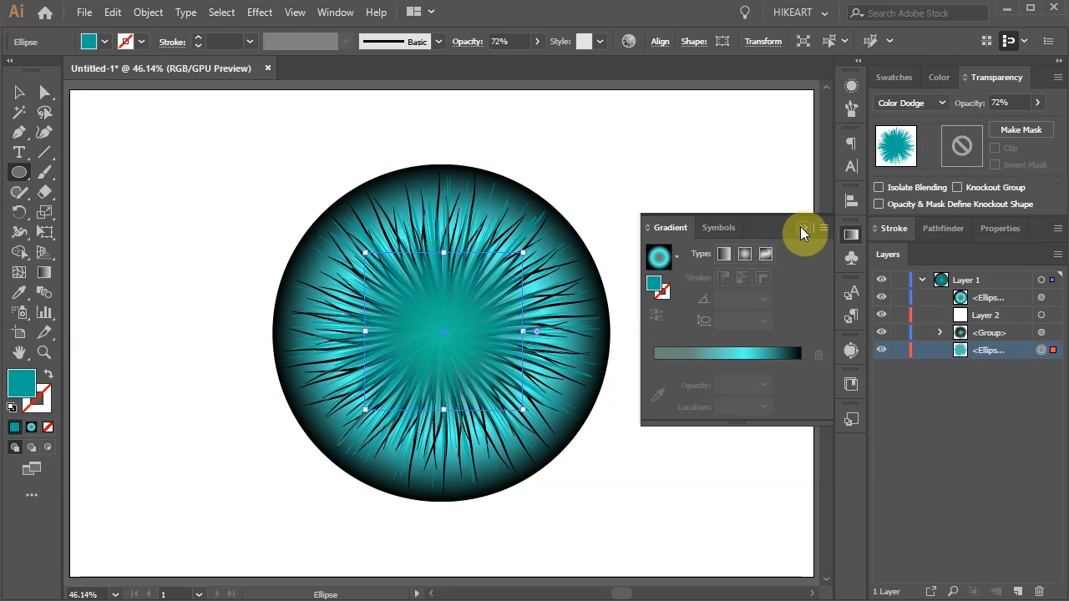
pyautogui.click(910, 102)
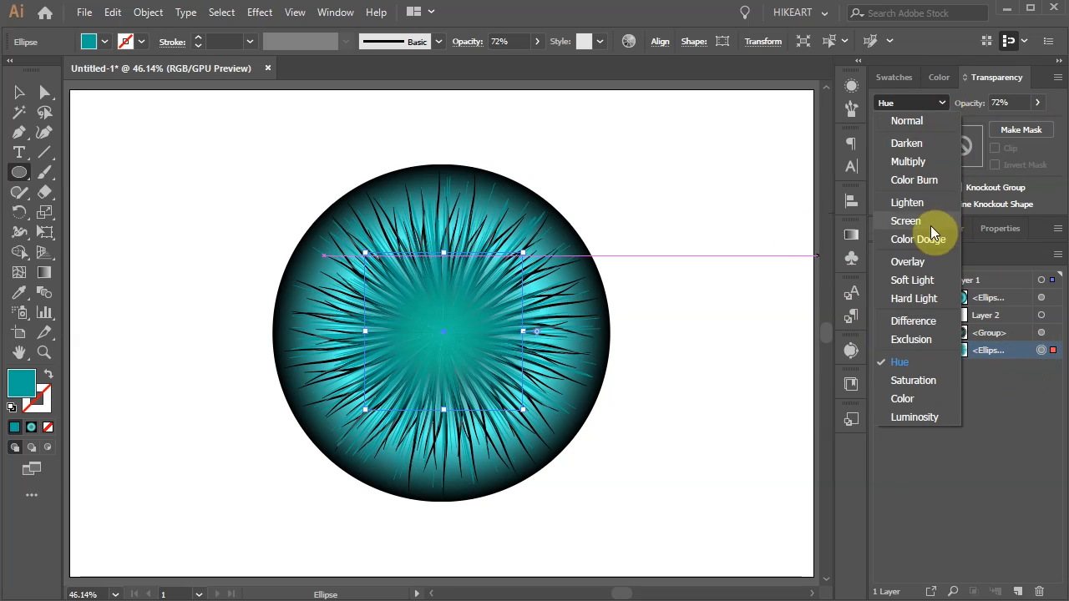
pyautogui.click(942, 76)
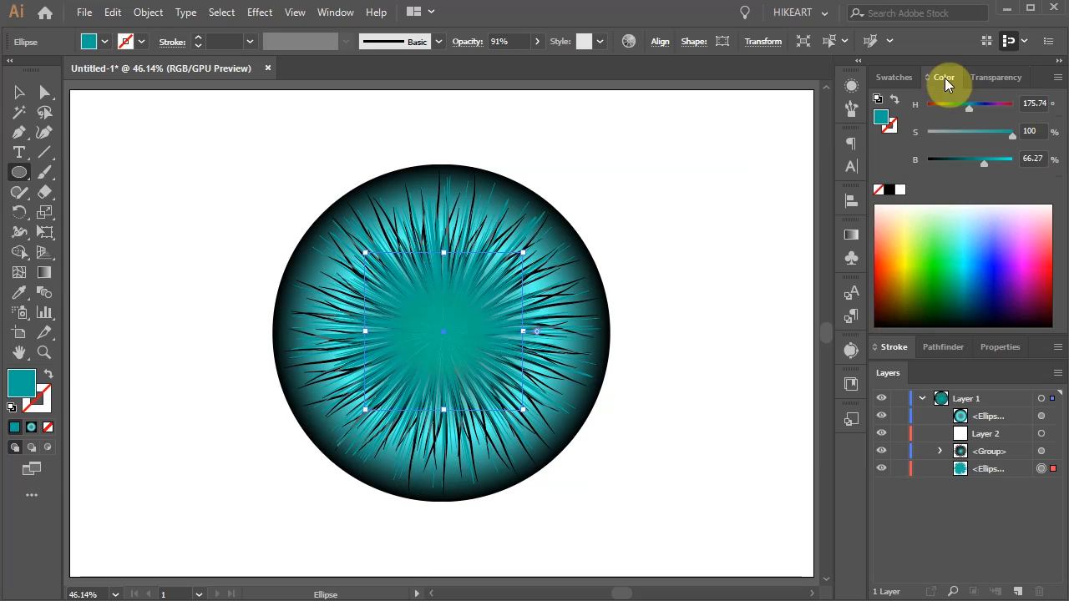
# - Darken the base teal slightly and duplicate the radiating ray group in Layers
pyautogui.moveTo(985, 158); pyautogui.dragTo(968, 159)
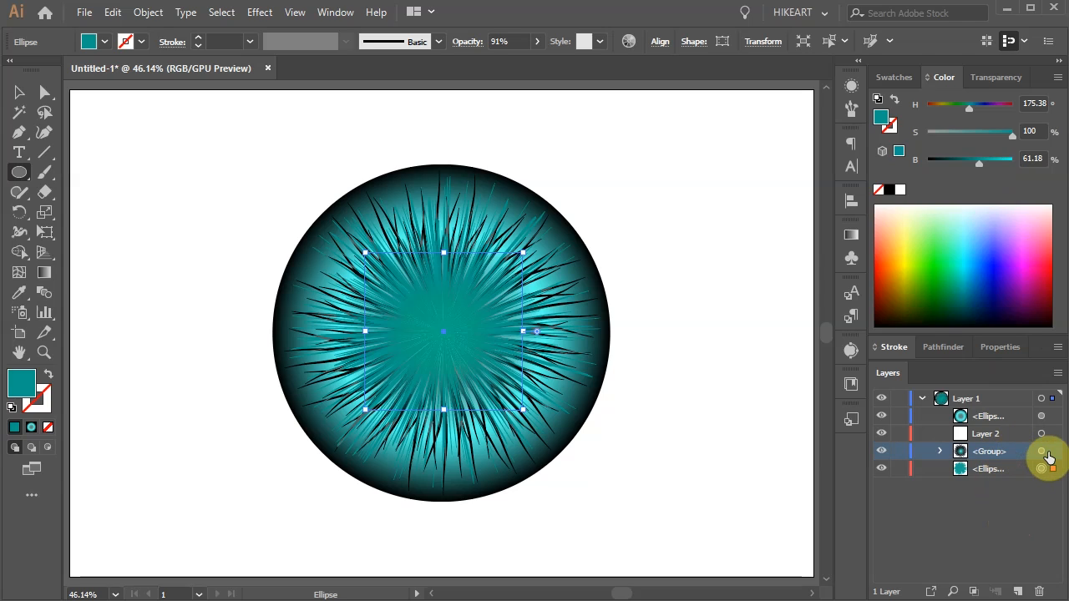
pyautogui.click(1041, 451)
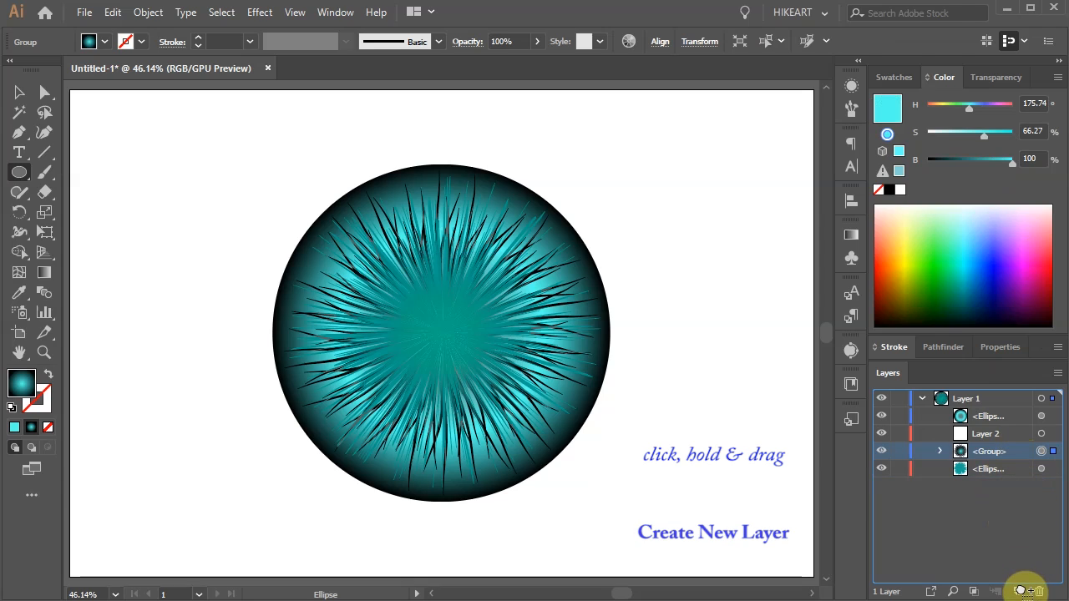
pyautogui.click(1023, 591)
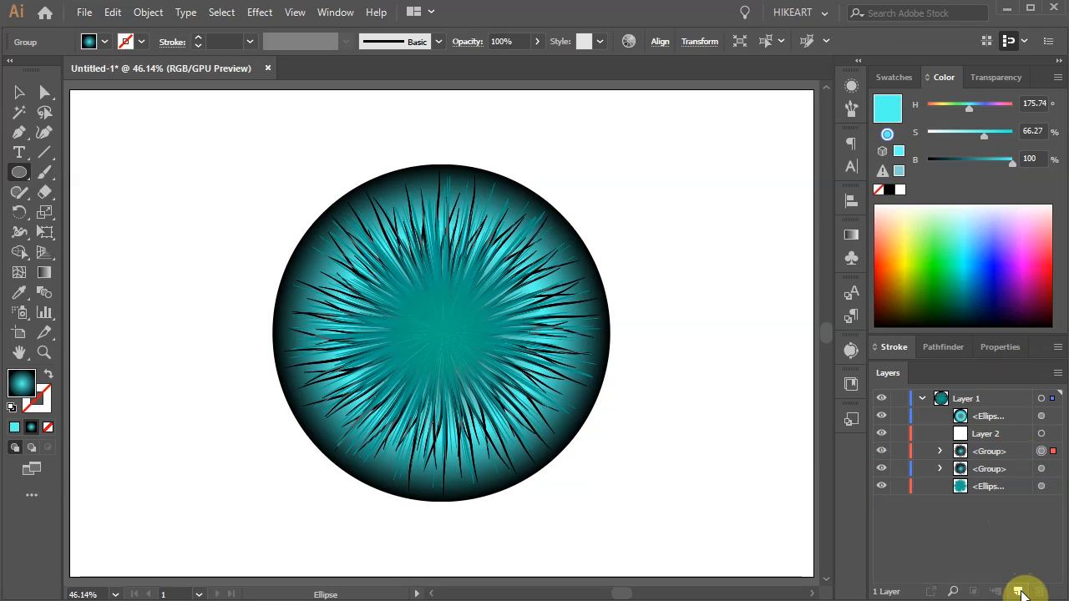
pyautogui.press('v')
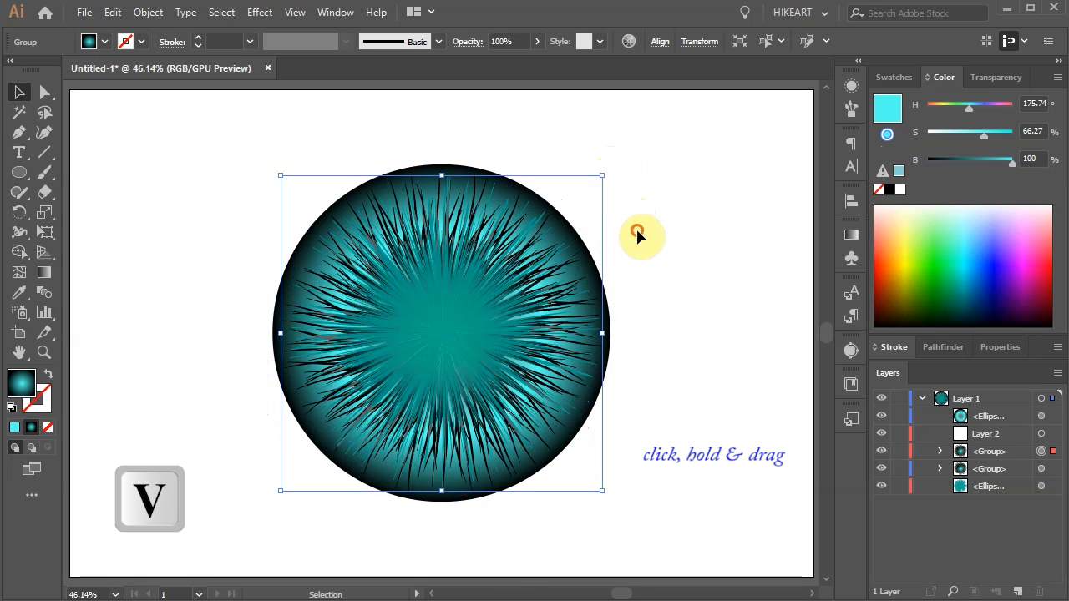
pyautogui.moveTo(480, 124)
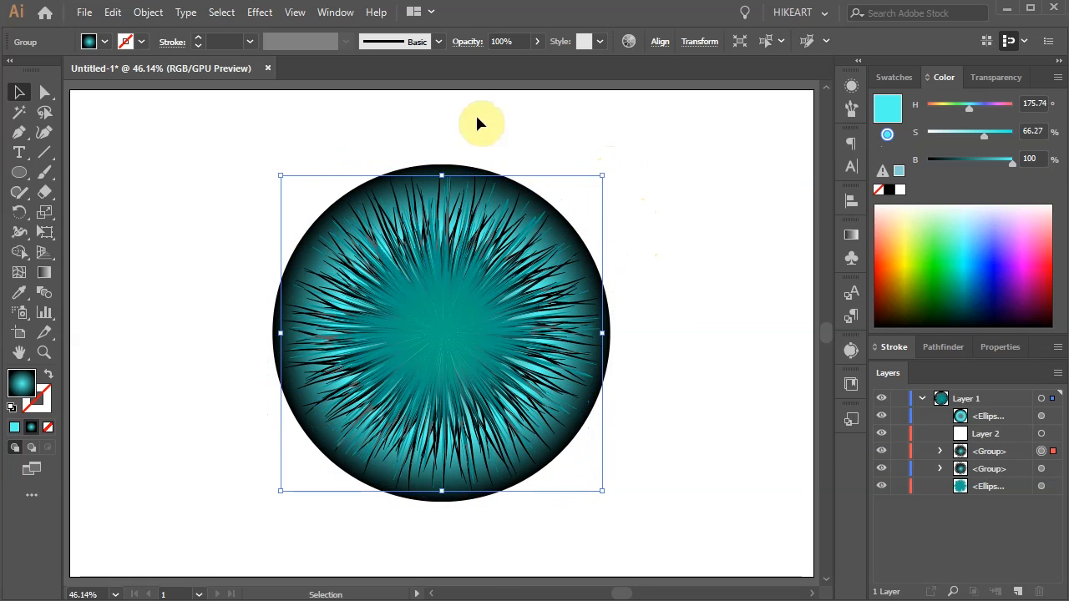
# - Blur the copied rays with a 4 px Gaussian Blur, duplicate them, and fade to 51%
pyautogui.click(260, 12)
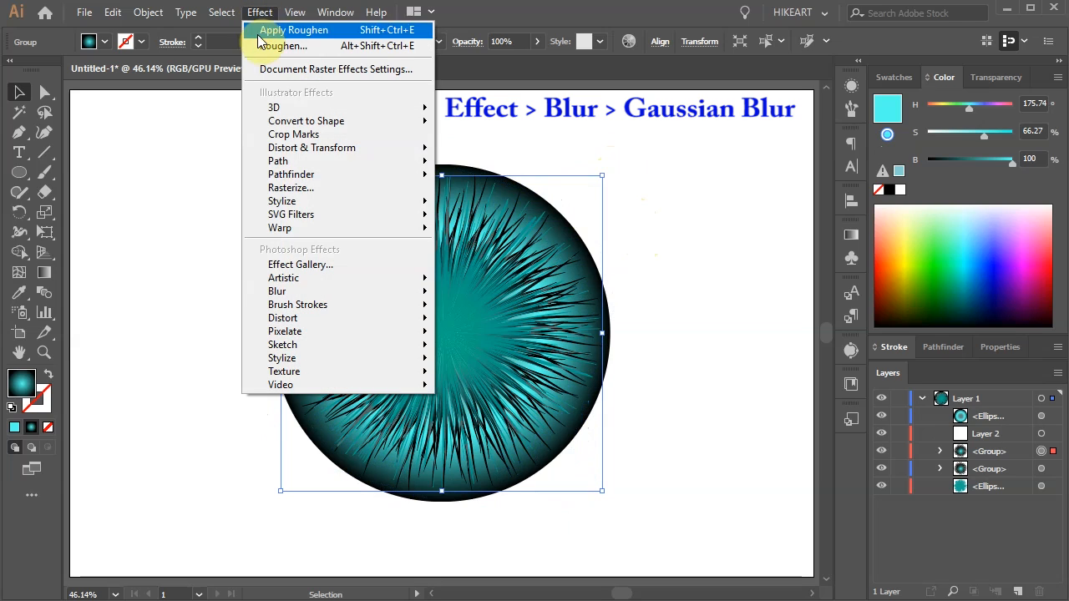
pyautogui.moveTo(276, 291)
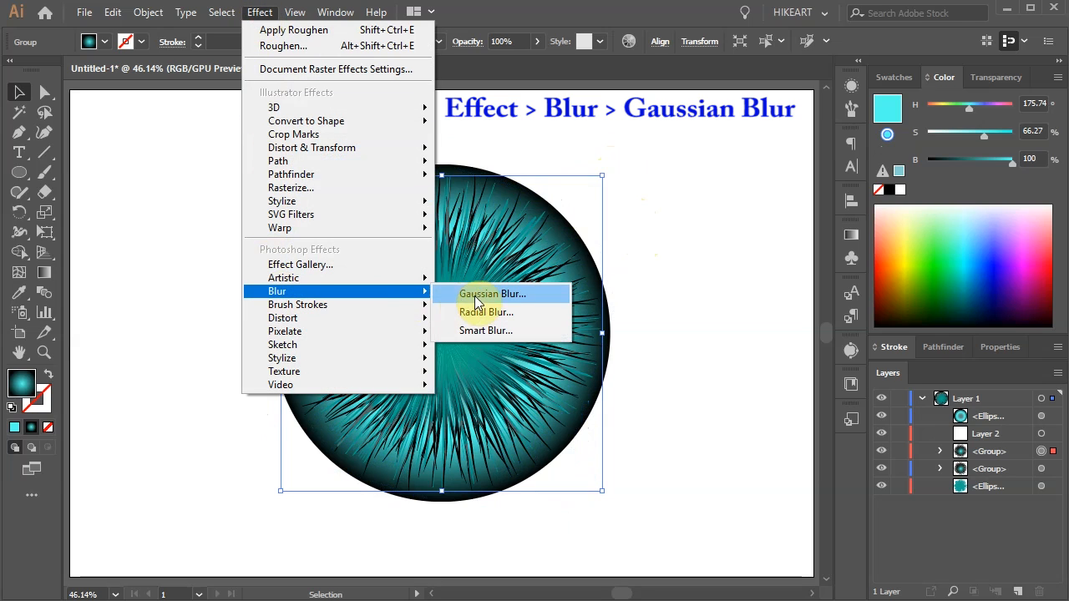
pyautogui.click(491, 293)
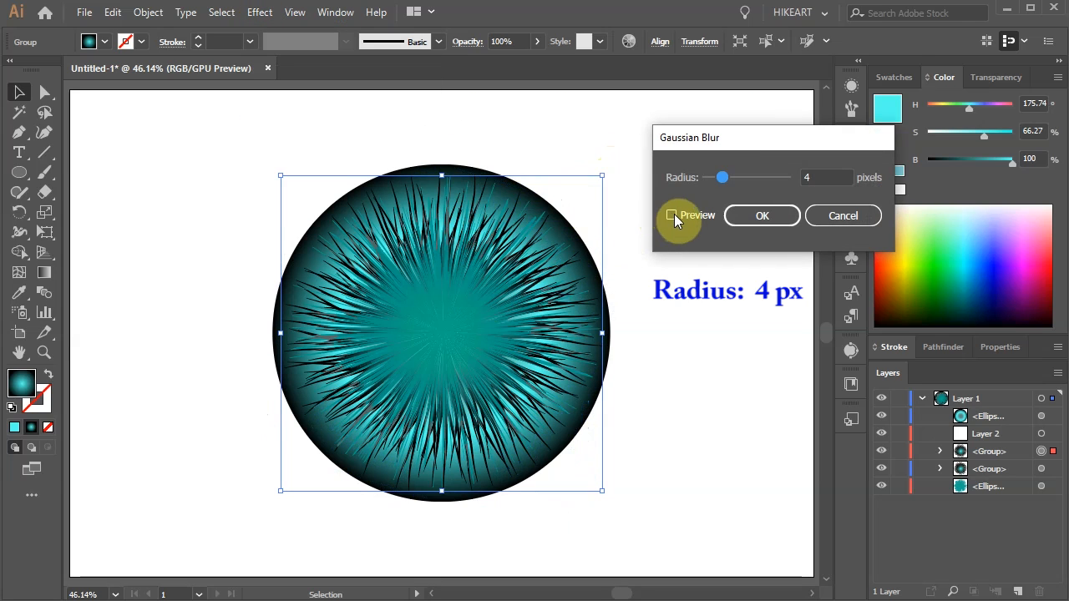
pyautogui.click(671, 216)
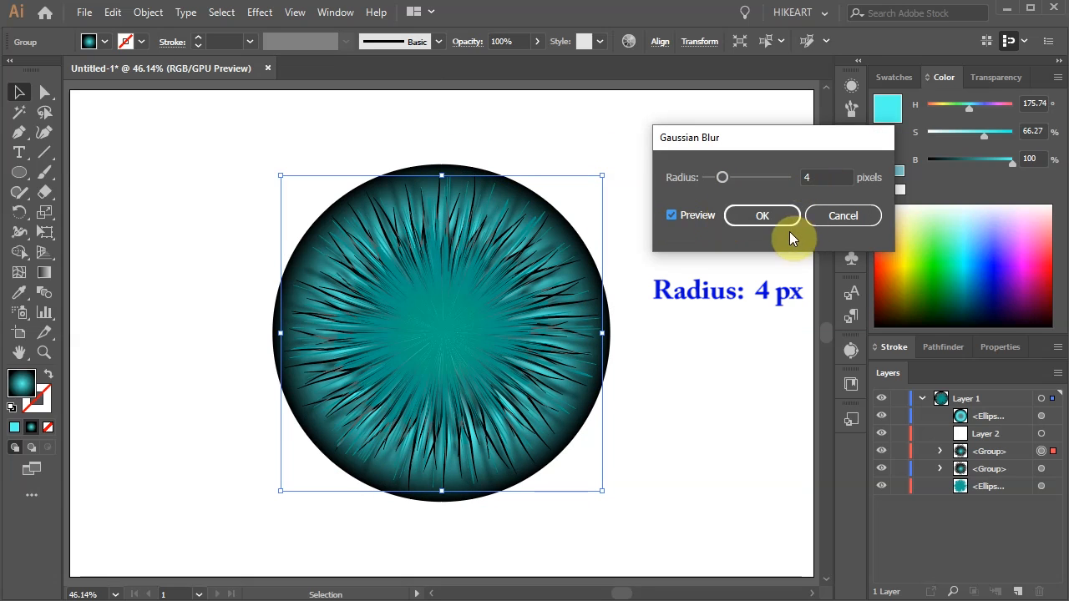
pyautogui.click(761, 215)
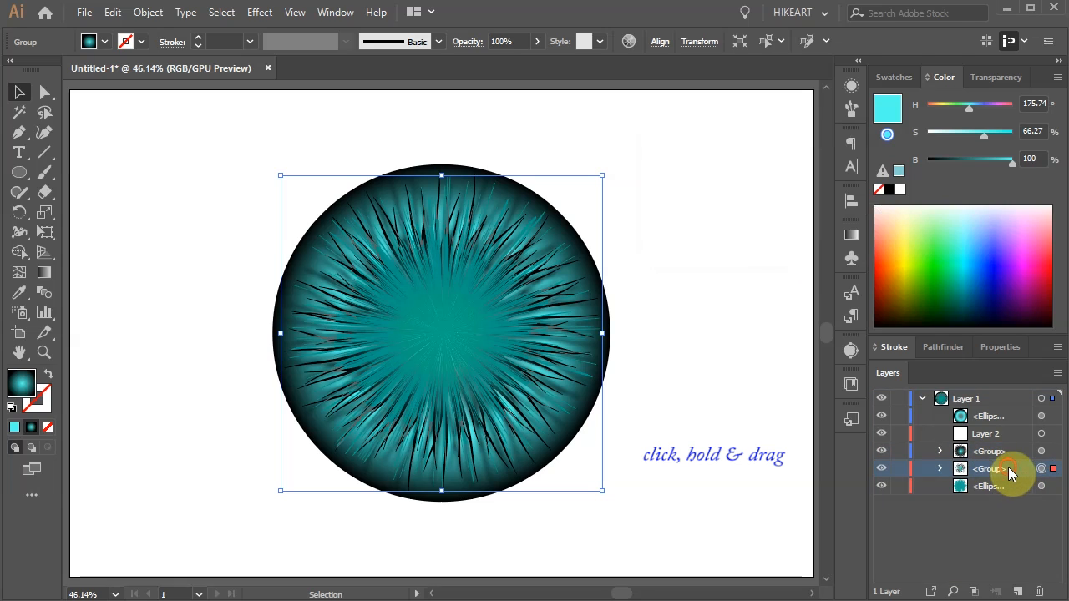
pyautogui.click(1017, 591)
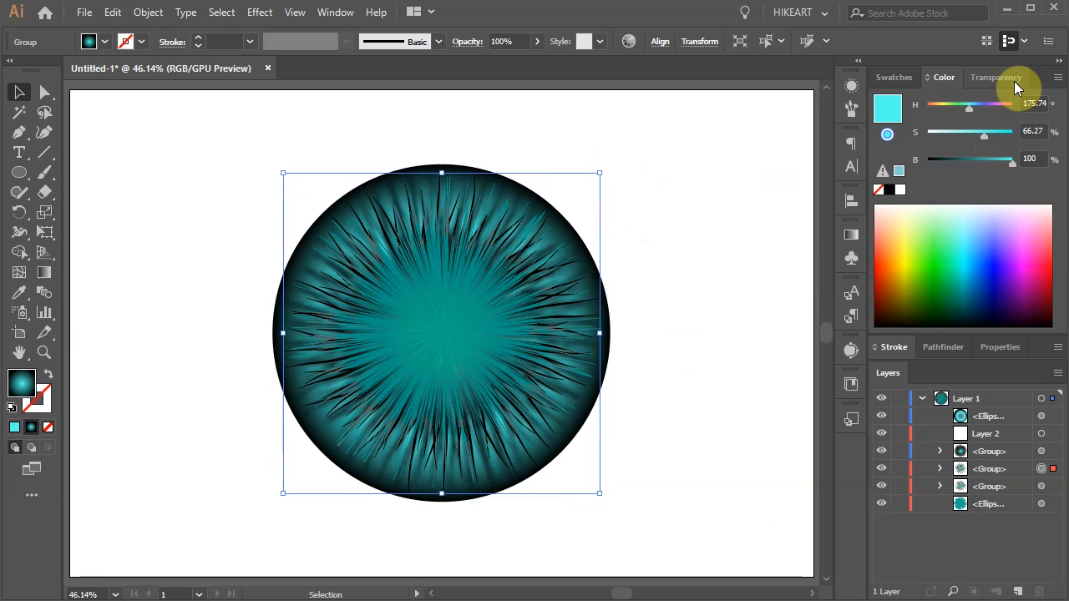
pyautogui.click(996, 76)
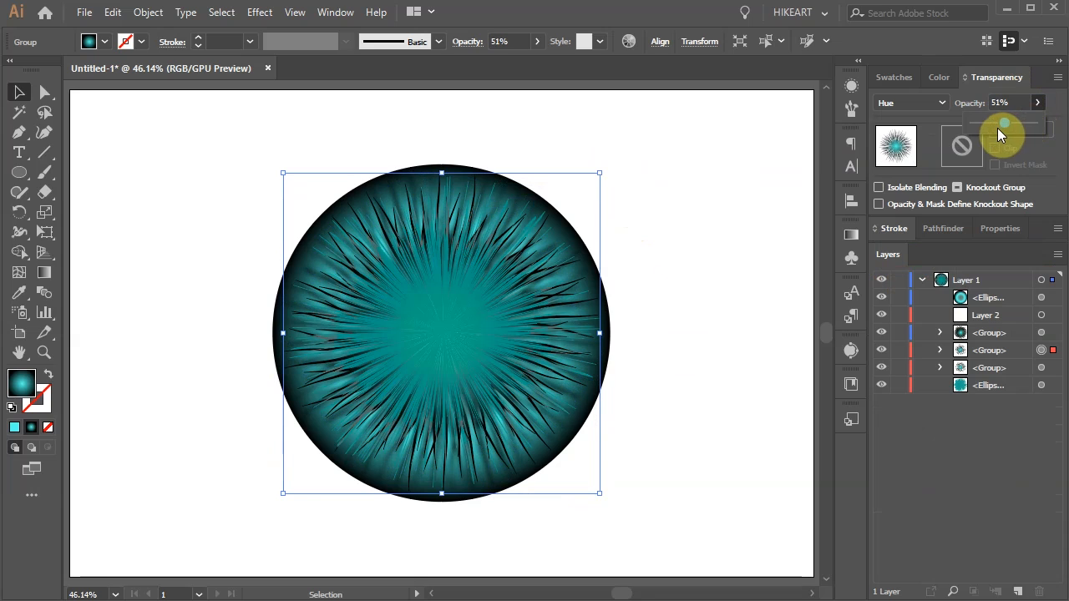
pyautogui.moveTo(1002, 138)
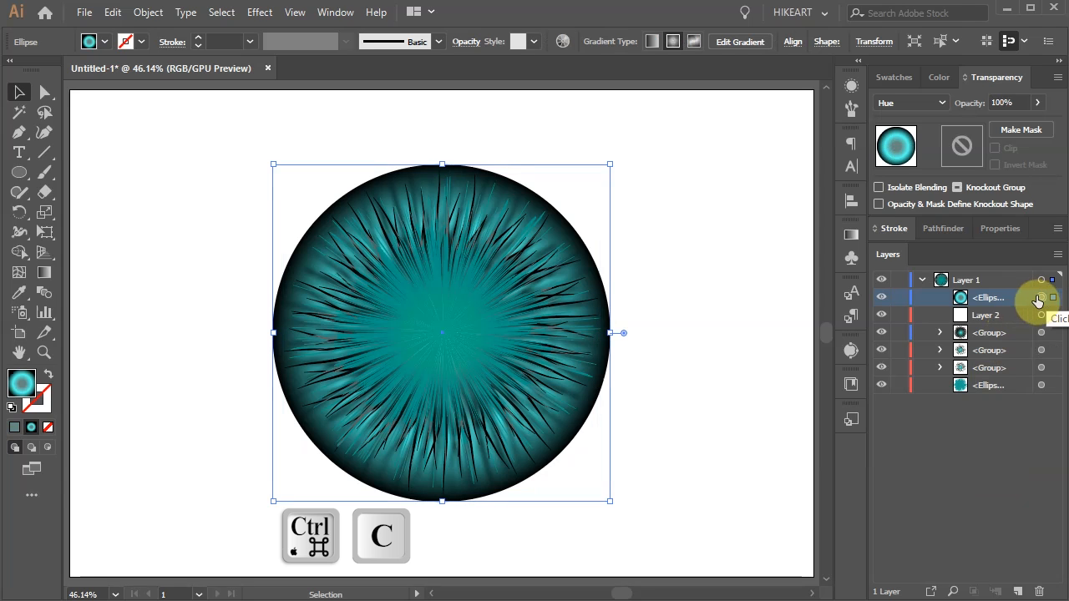
# - Add a black Normal-blend pupil and a larger 256 px rim circle filled R67 G153 B157
pyautogui.press('ctrl+f')
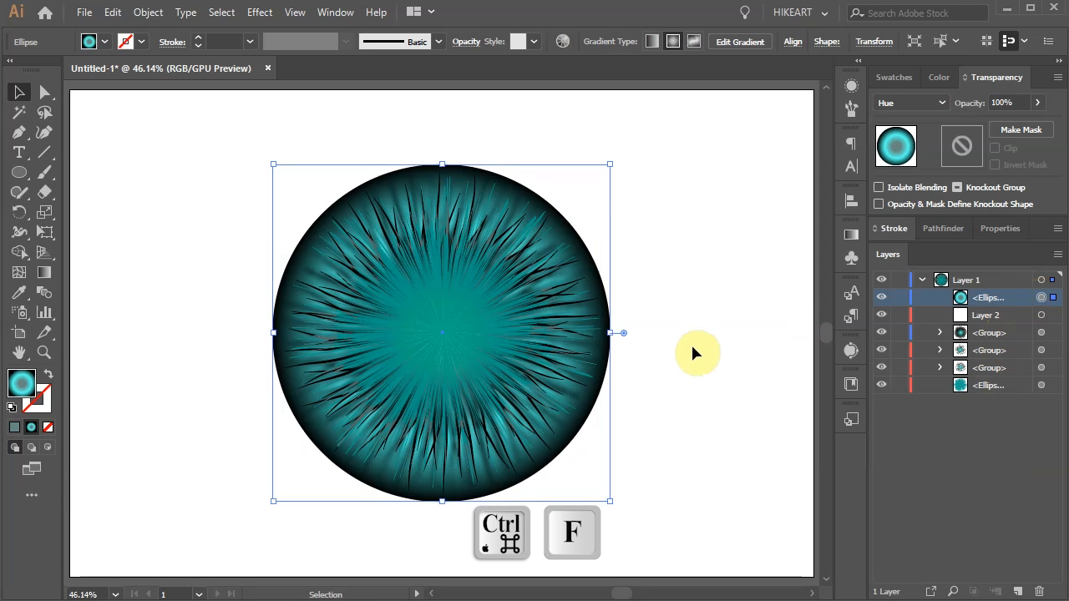
pyautogui.moveTo(610, 164); pyautogui.dragTo(576, 198)
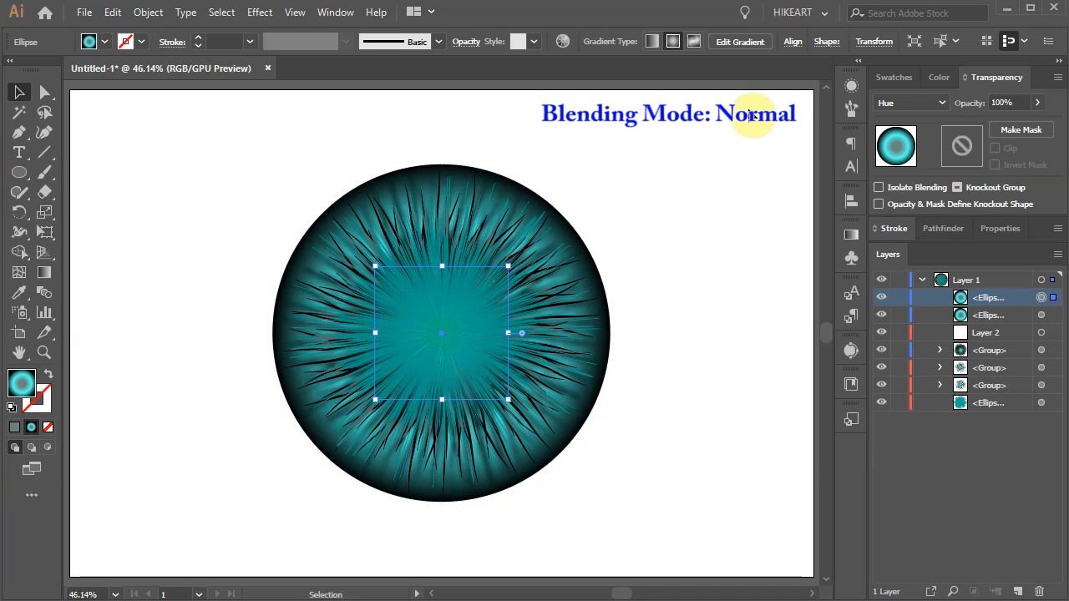
pyautogui.click(910, 102)
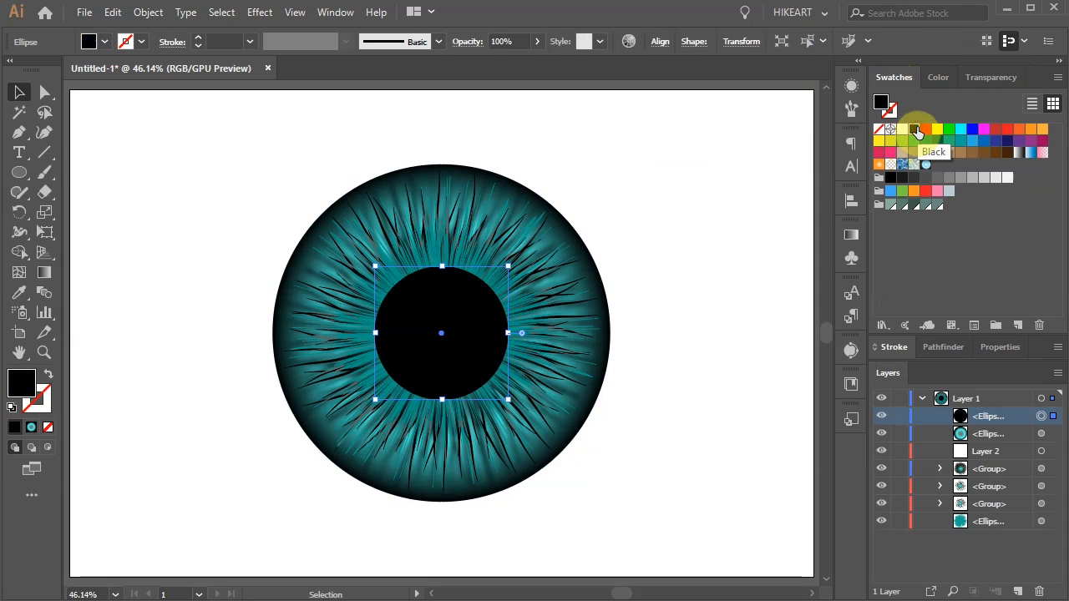
pyautogui.moveTo(989, 469)
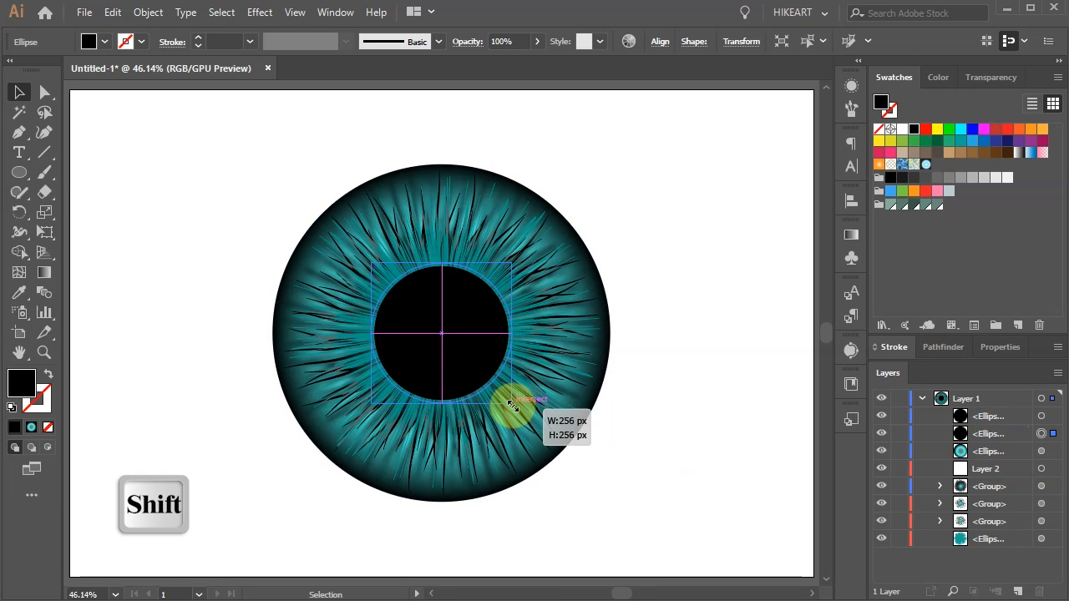
pyautogui.moveTo(512, 404); pyautogui.dragTo(515, 409)
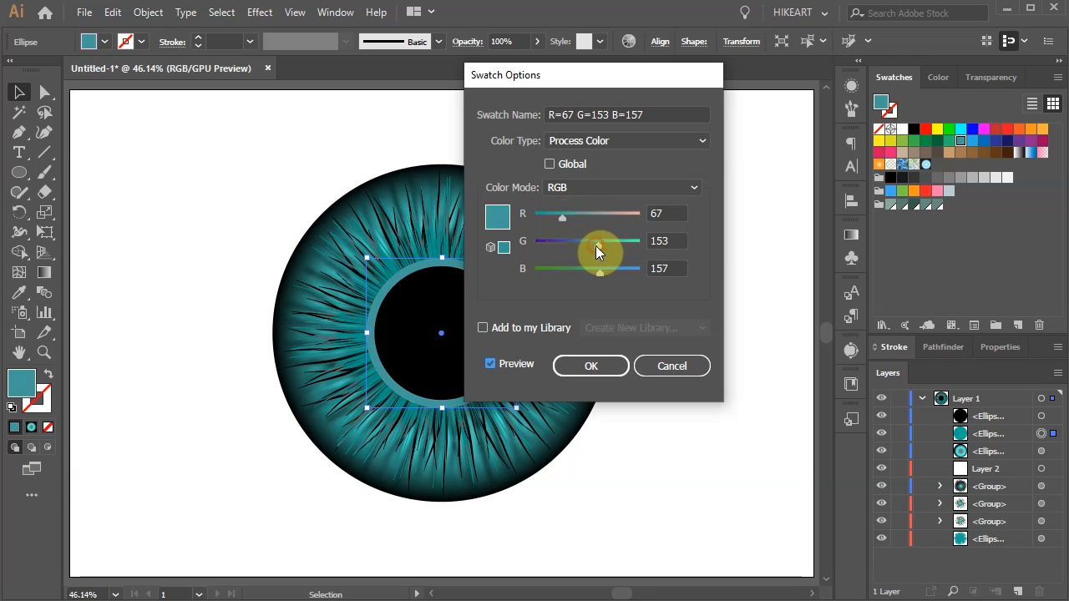
# - Apply a Gaussian Blur with a 4 px radius to the teal pupil rim ellipse
pyautogui.click(259, 11)
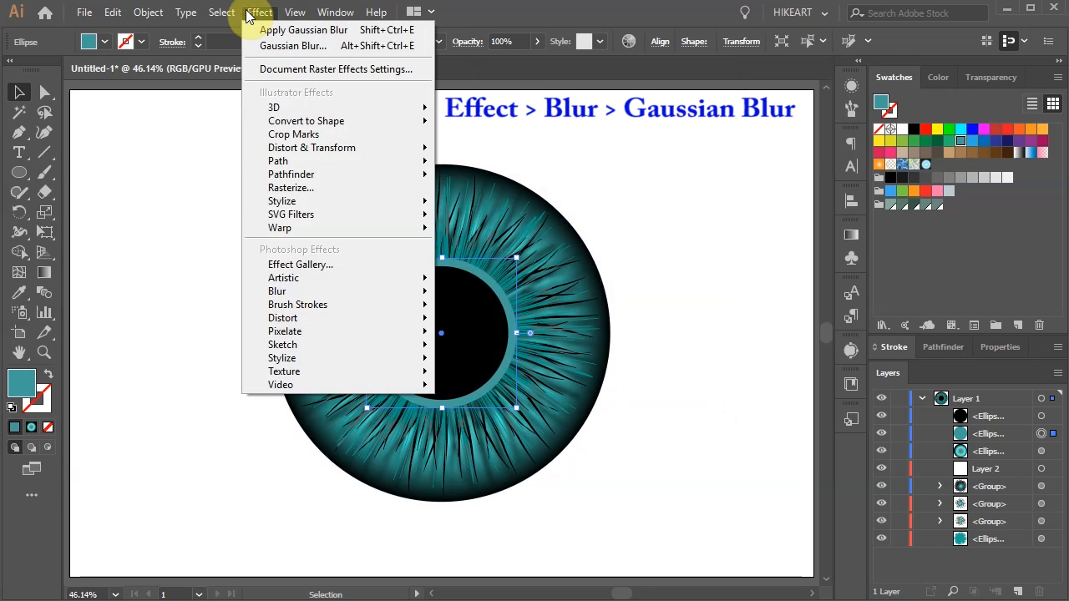
pyautogui.moveTo(276, 290)
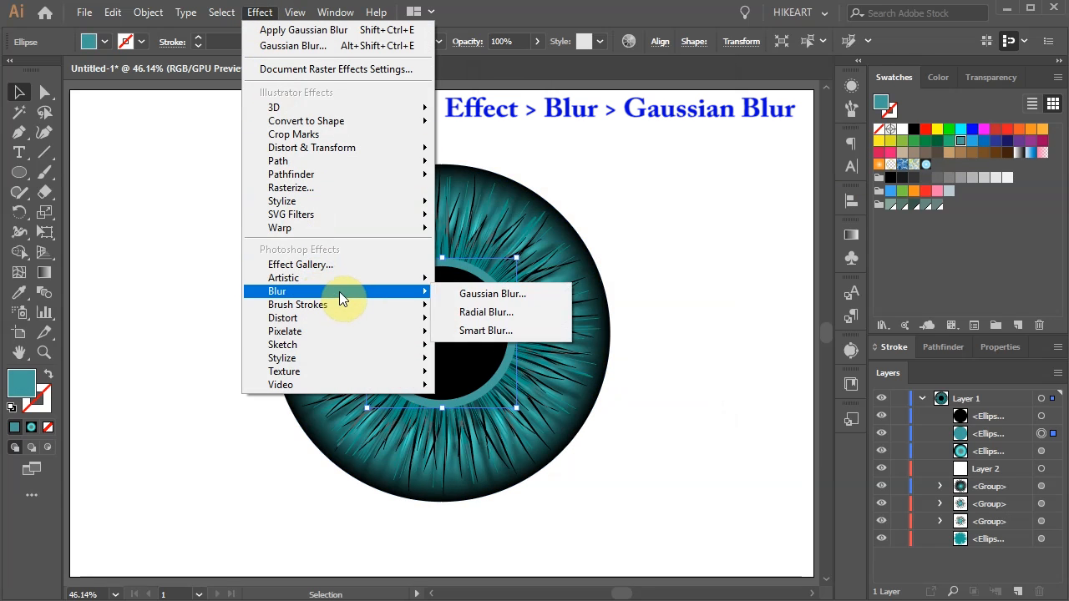
pyautogui.click(491, 293)
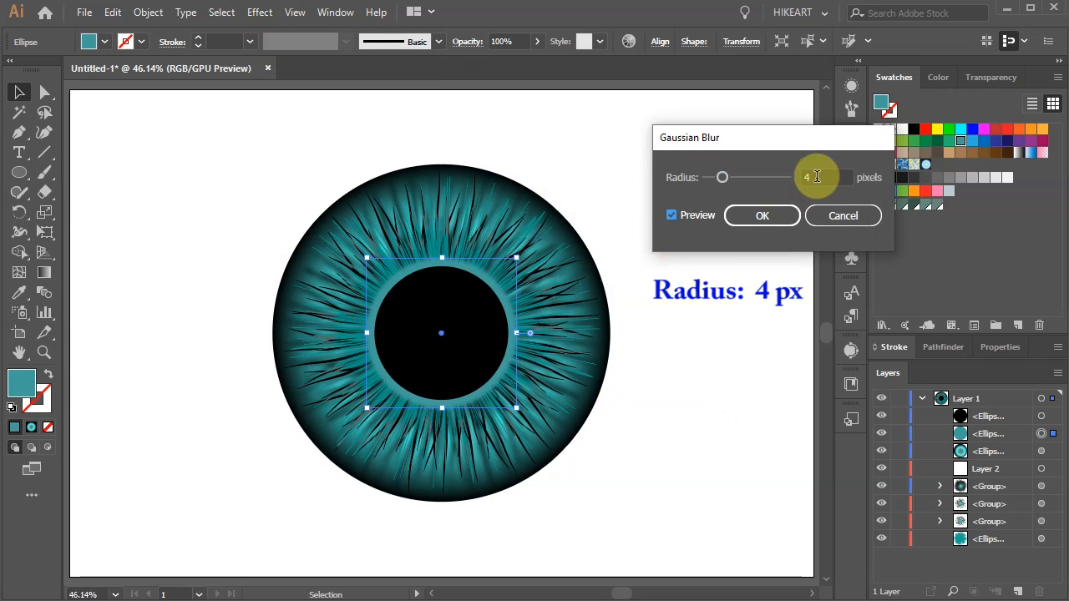
pyautogui.tripleClick(825, 177)
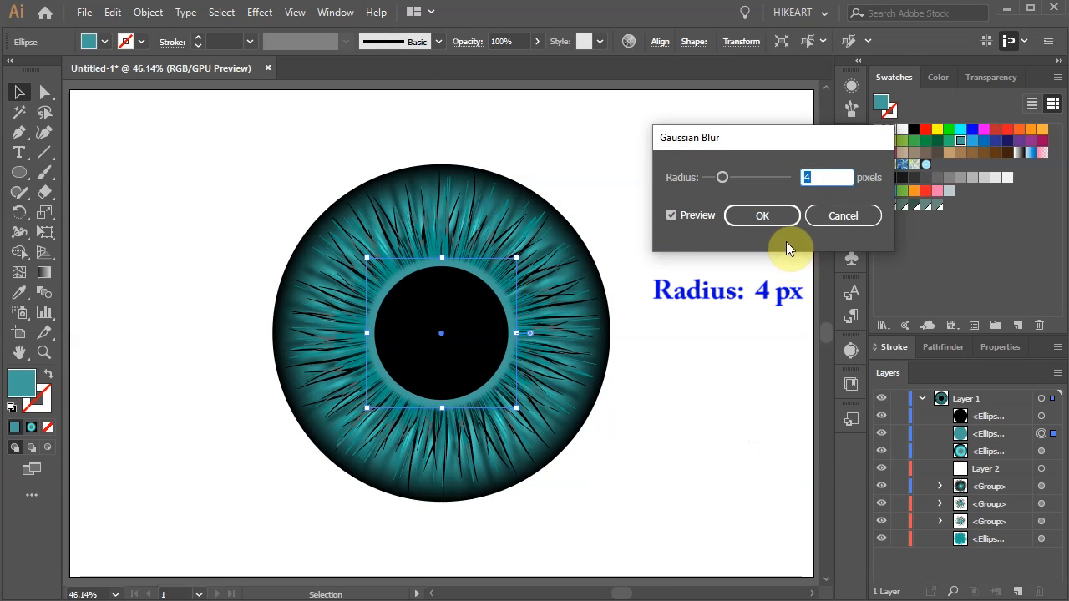
pyautogui.click(761, 216)
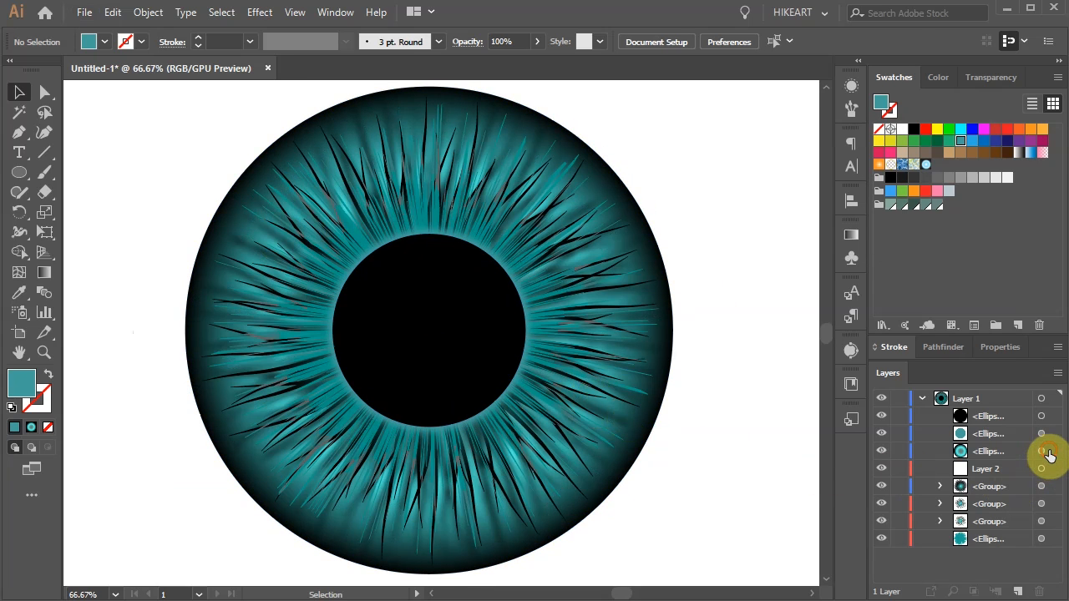
# - Recolour the iris ellipse's gradient stops from teal to light blue shades
pyautogui.click(1048, 455)
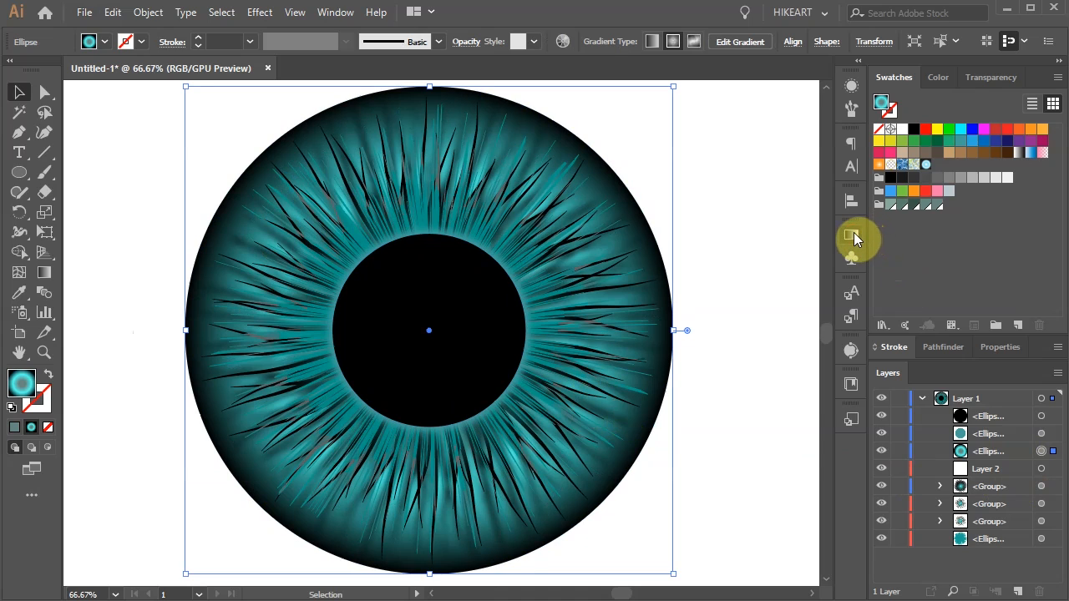
pyautogui.click(851, 236)
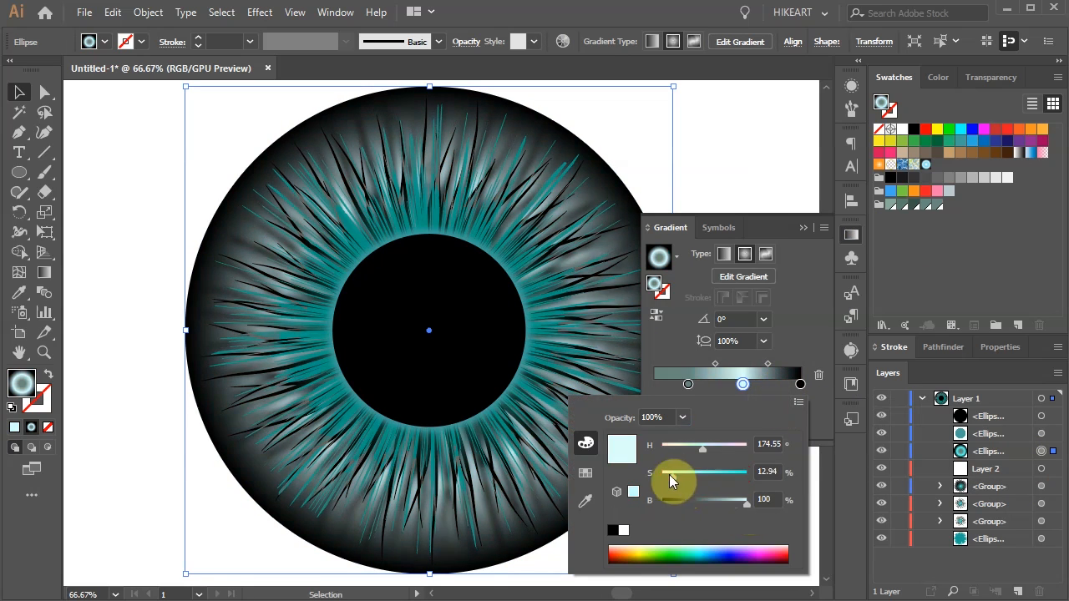
pyautogui.click(742, 384)
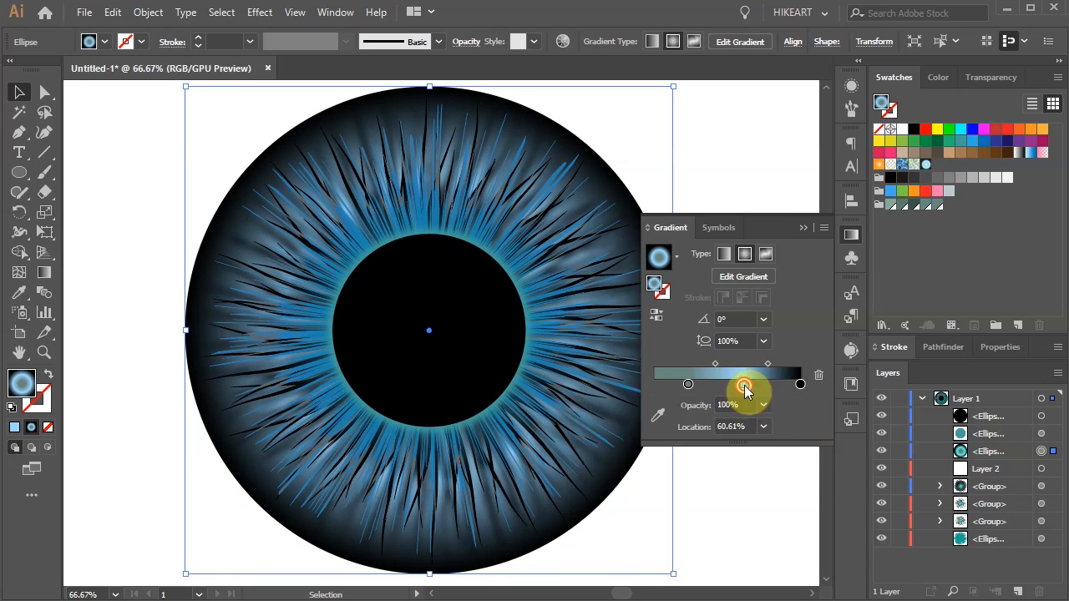
pyautogui.click(1042, 433)
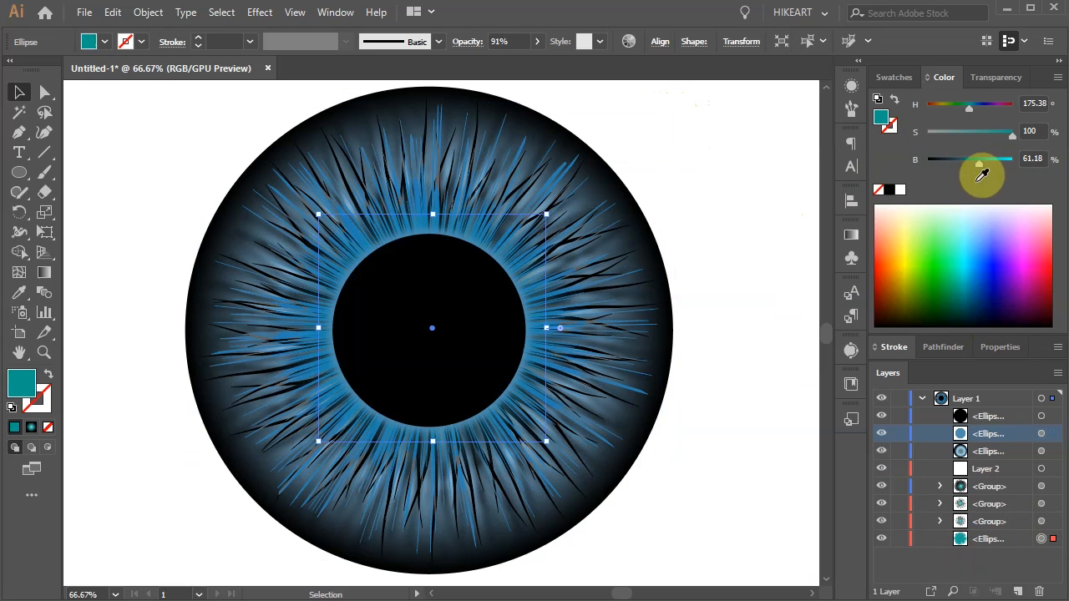
# - Shift the pupil rim hue to blue, then add extra blue stops to the iris gradient
pyautogui.moveTo(968, 103); pyautogui.dragTo(977, 104)
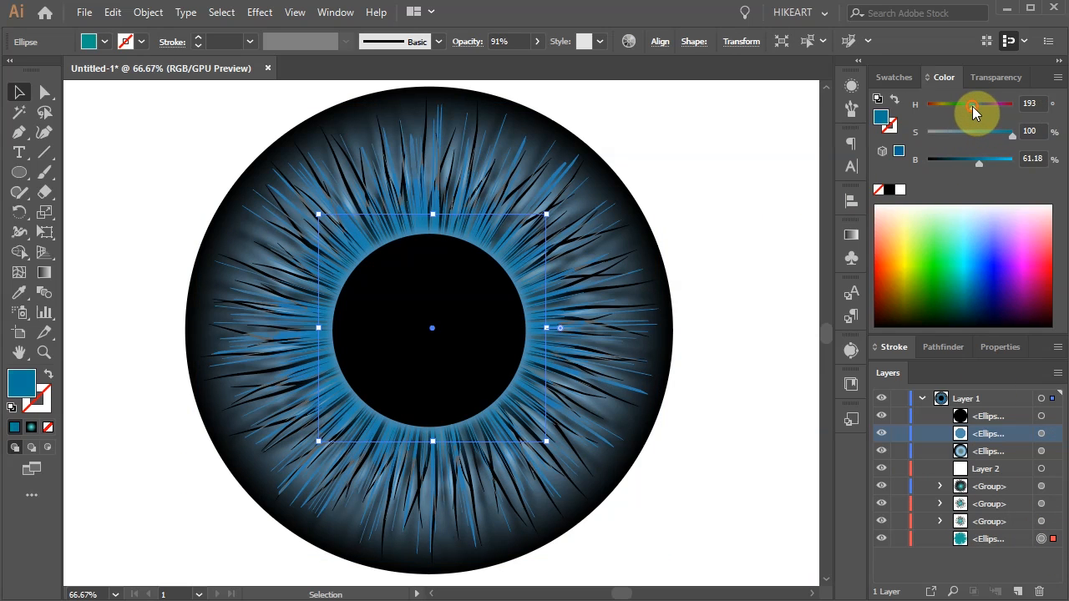
pyautogui.moveTo(973, 113); pyautogui.dragTo(984, 112)
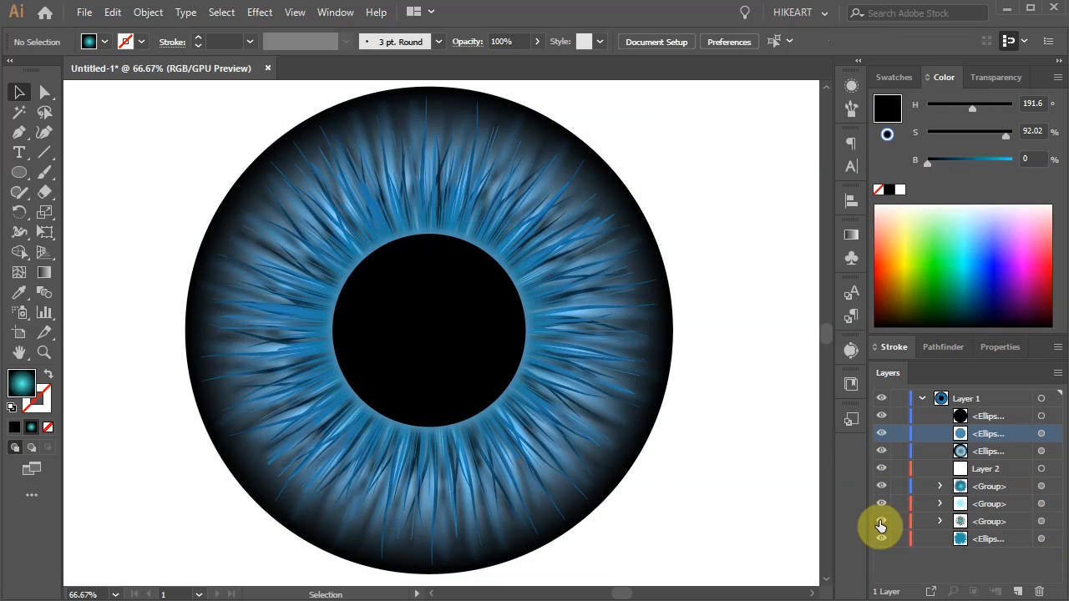
pyautogui.click(995, 77)
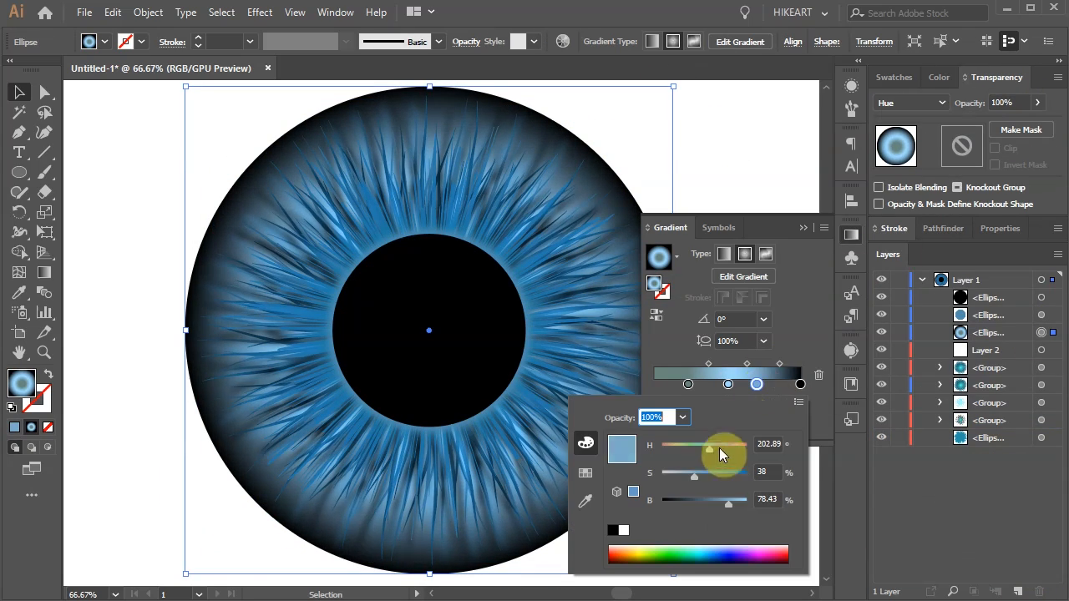
pyautogui.moveTo(725, 443); pyautogui.dragTo(711, 443)
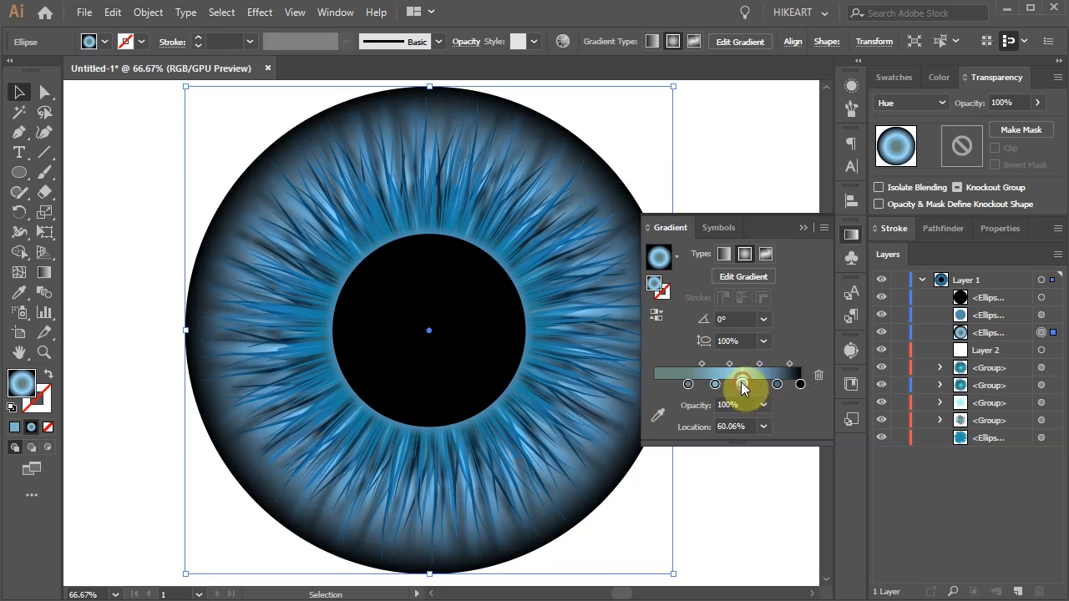
pyautogui.click(733, 322)
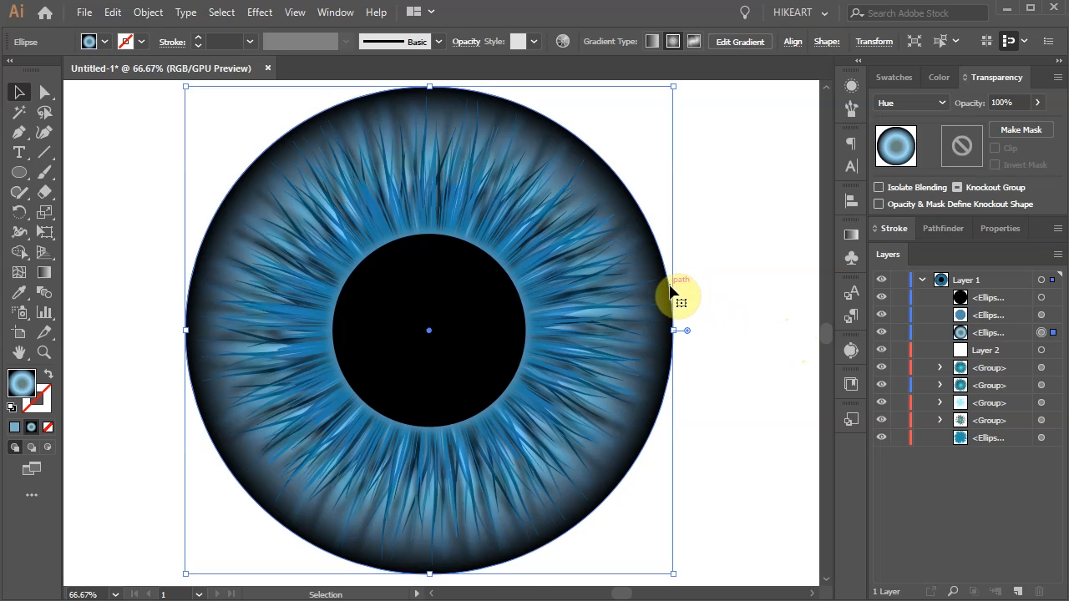
# - Paste a copy of the iris circle in front and set its blending mode to Normal
pyautogui.press('ctrl+c')
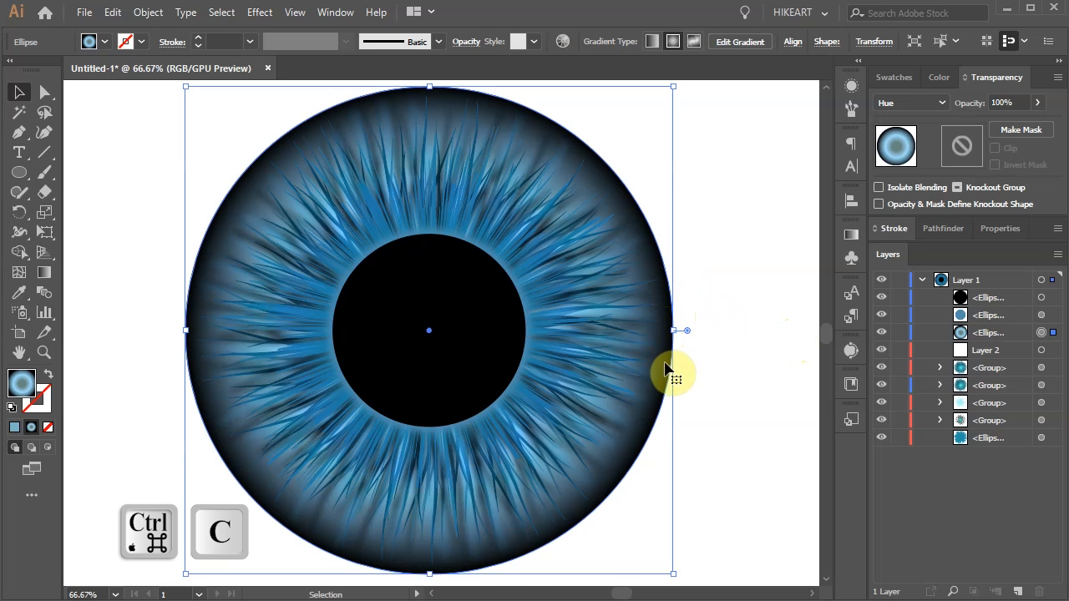
pyautogui.press('ctrl+f')
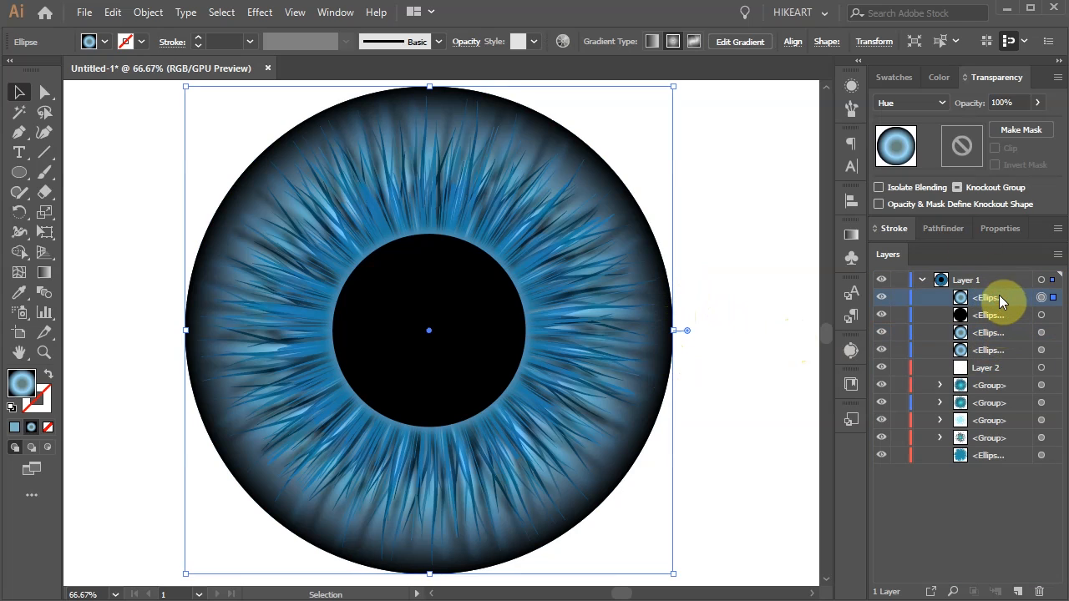
pyautogui.click(910, 102)
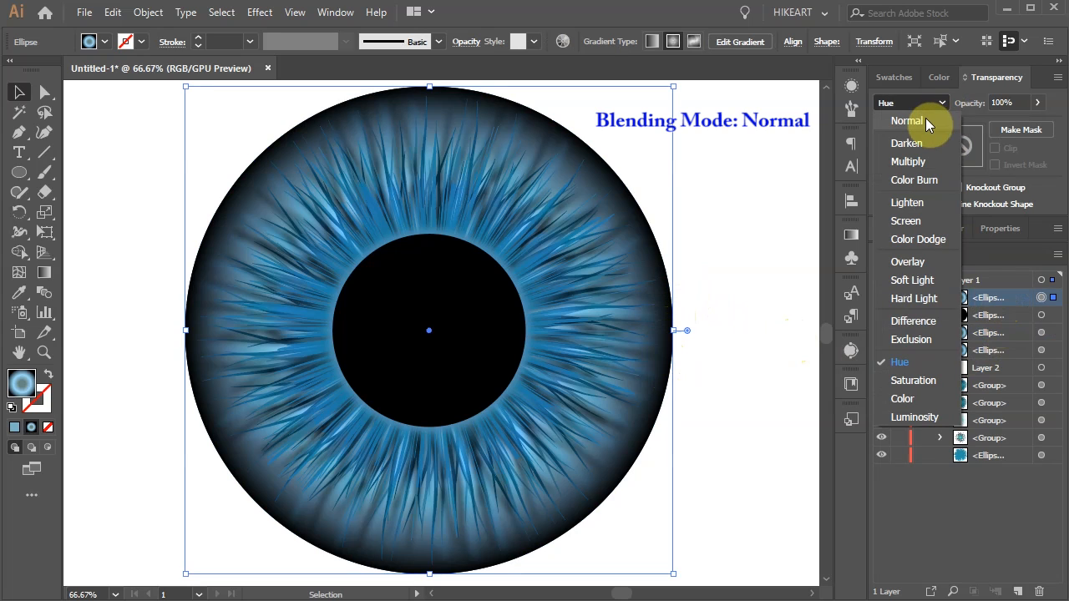
pyautogui.click(907, 120)
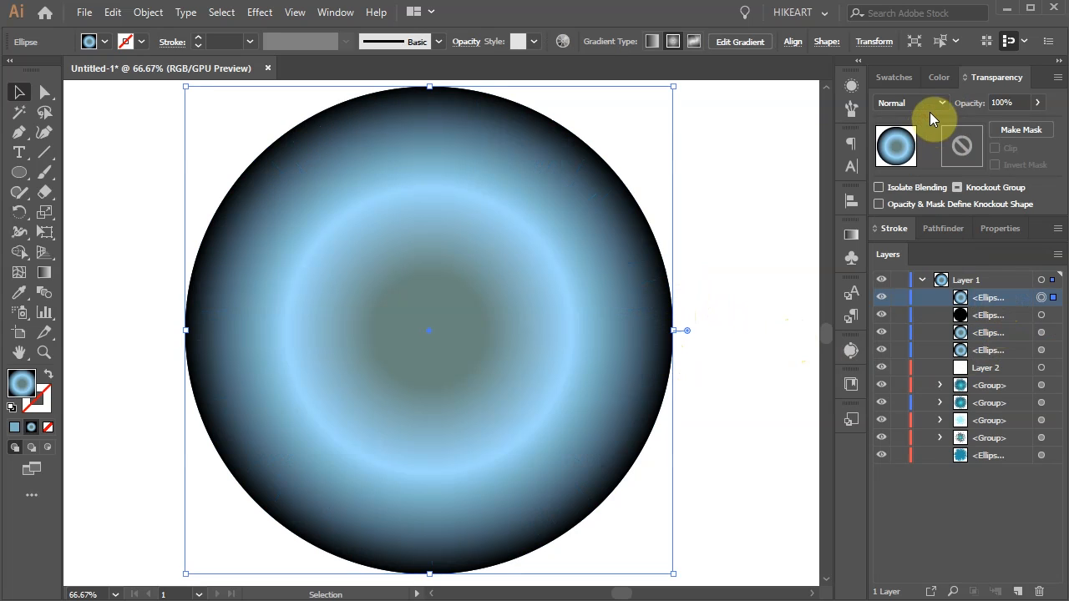
# - Fill the copy with a white-to-black radial gradient
pyautogui.click(893, 77)
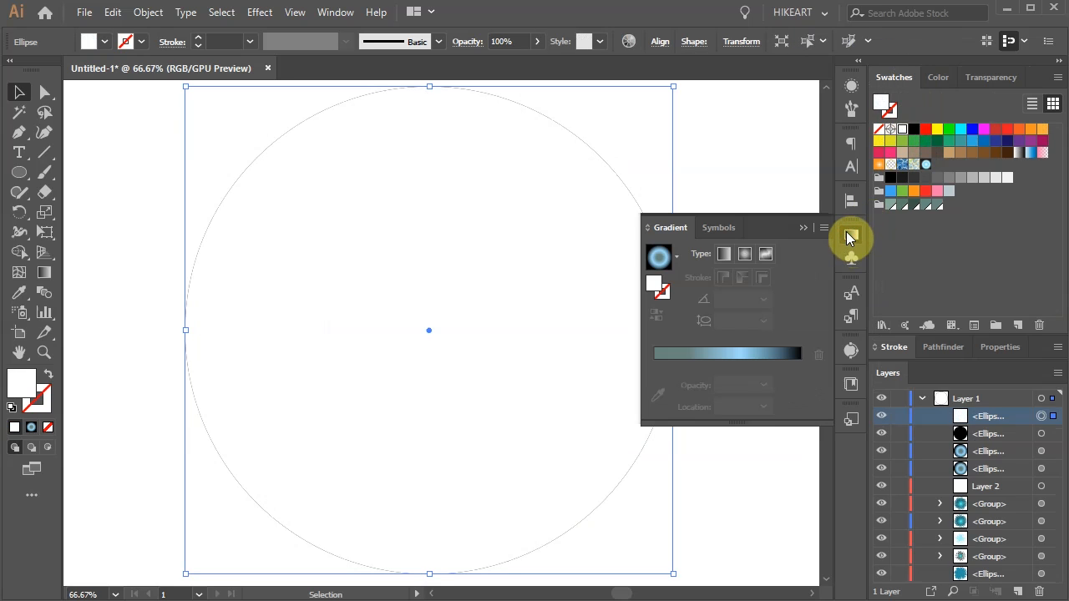
pyautogui.click(744, 254)
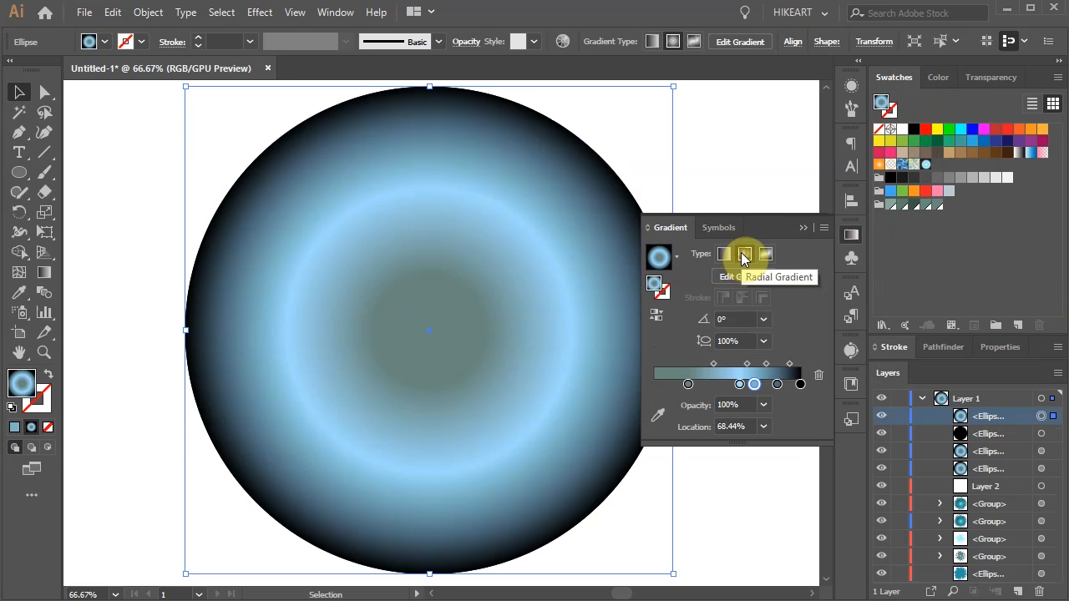
pyautogui.click(658, 257)
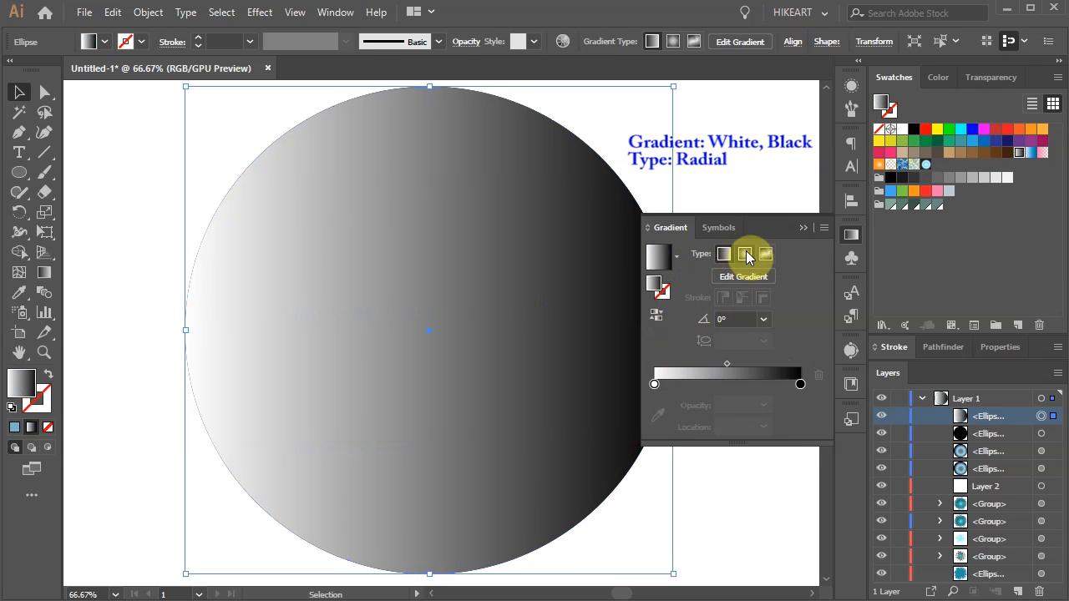
pyautogui.click(744, 254)
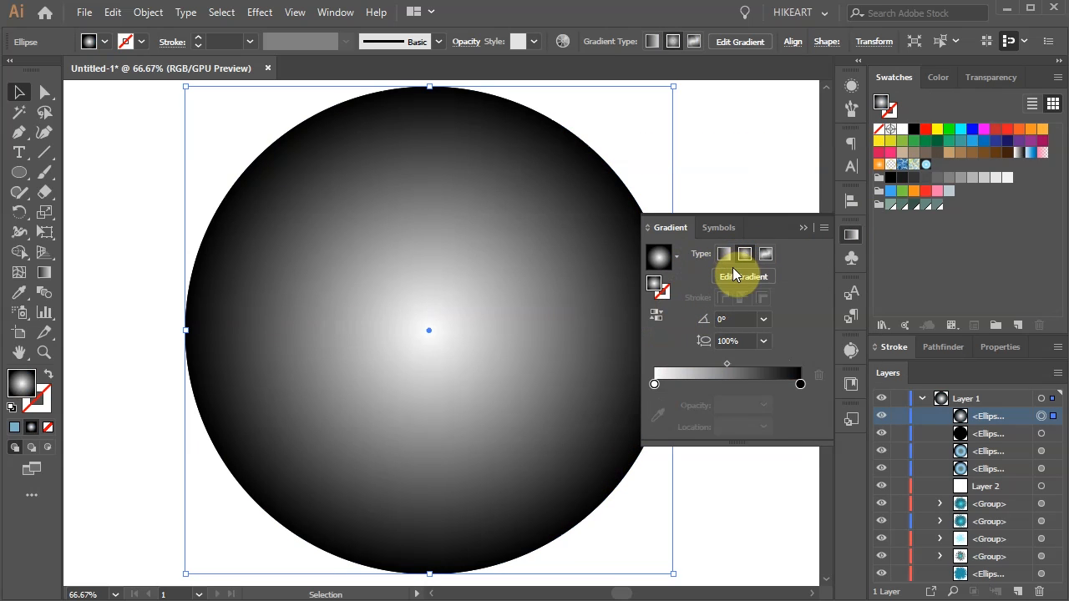
pyautogui.click(800, 384)
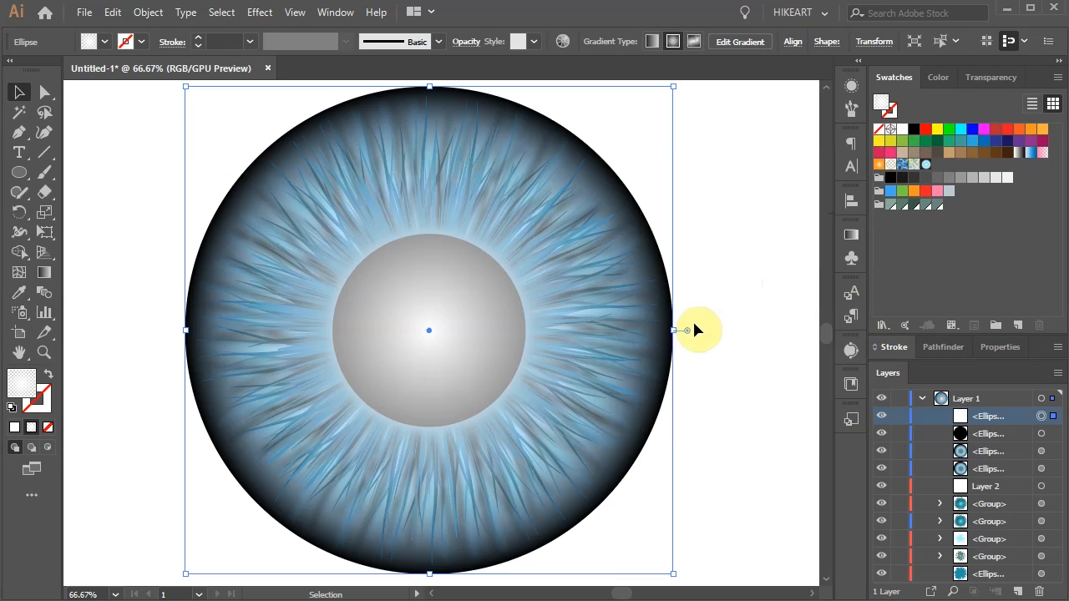
# - Draw a small 90 px reflection circle at the pupil's upper-left edge
pyautogui.click(44, 132)
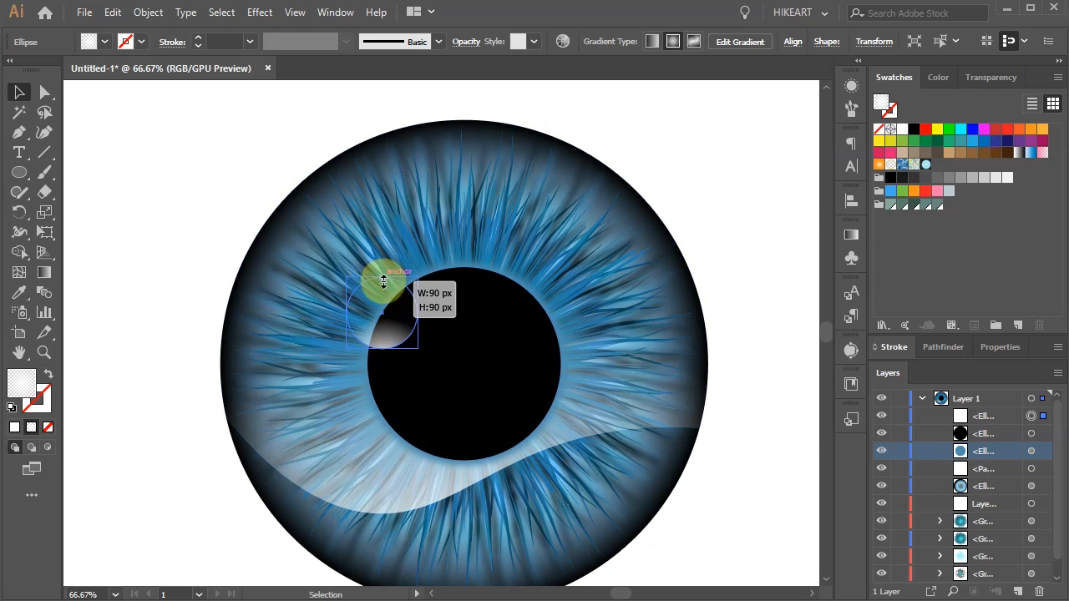
pyautogui.moveTo(384, 283); pyautogui.dragTo(415, 269)
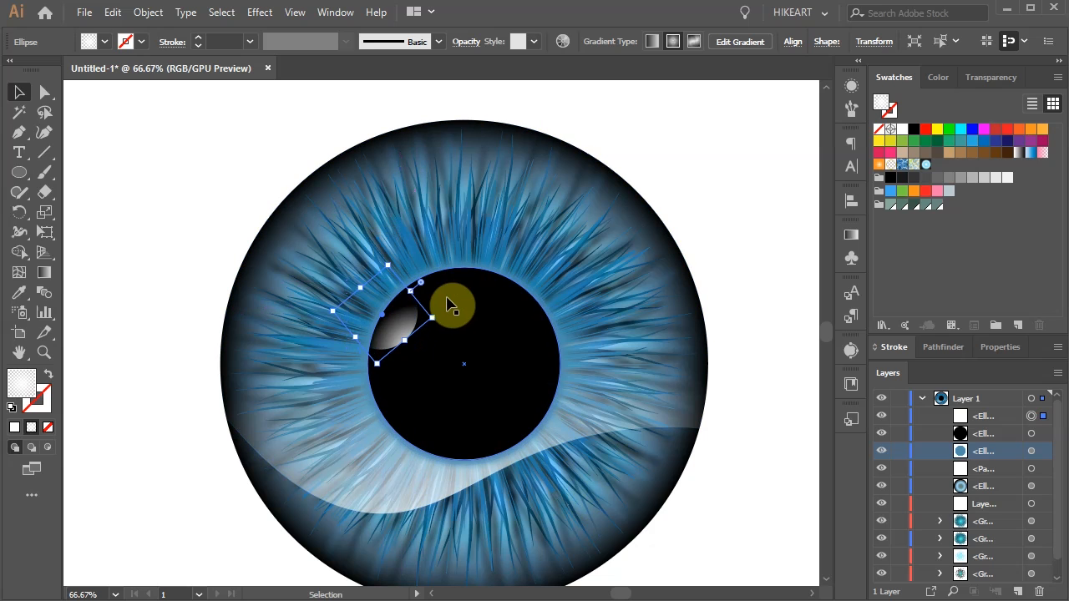
pyautogui.press('g')
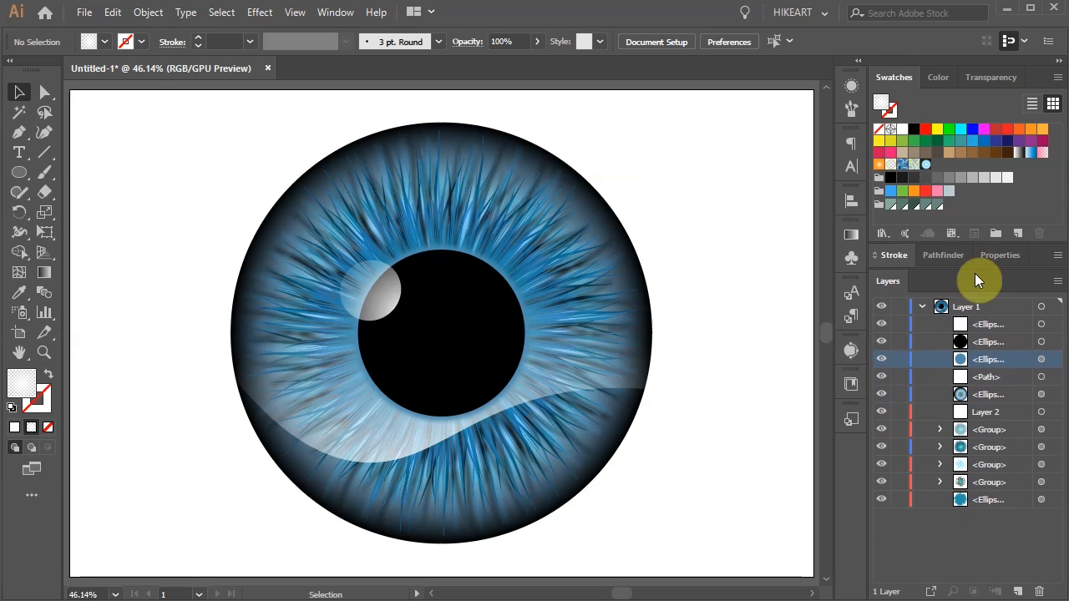
pyautogui.click(988, 394)
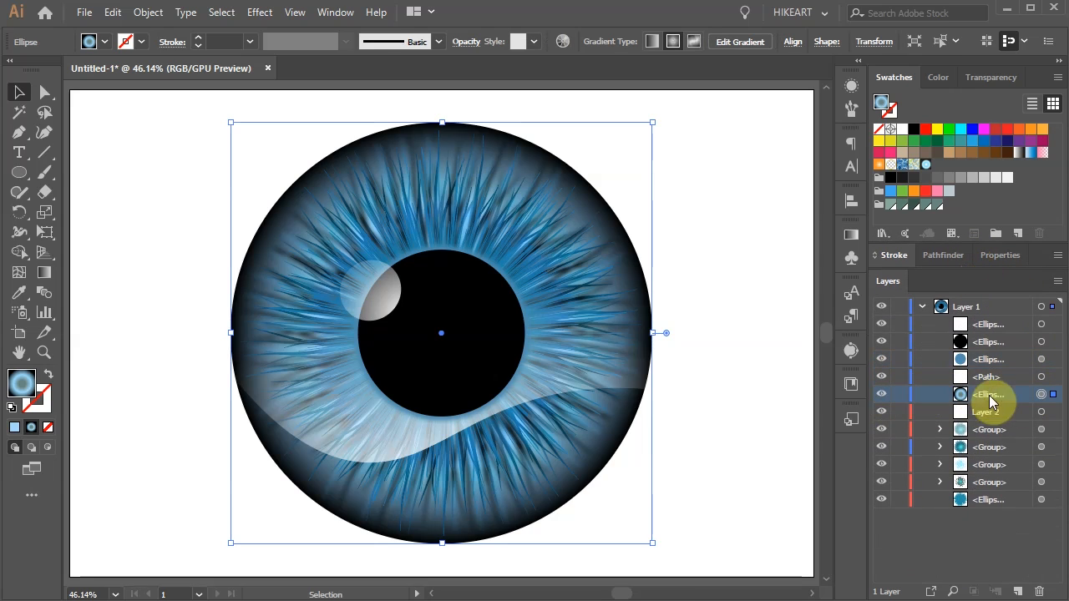